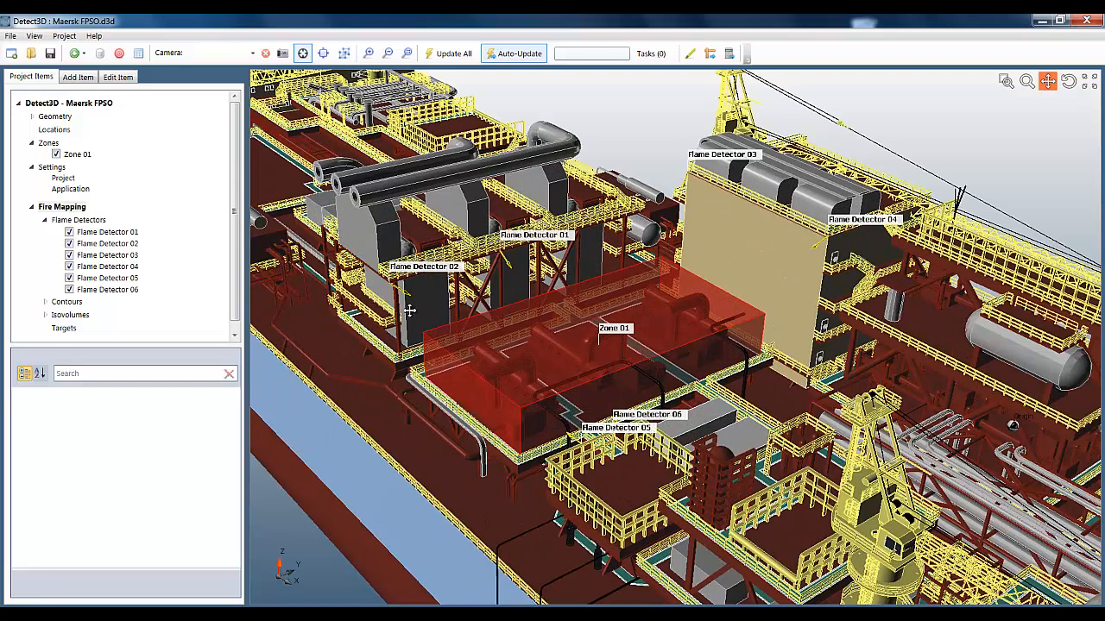
Hide Zone 01 and turn on Flame Detector 01's field-of-view display.
left_click(56, 153)
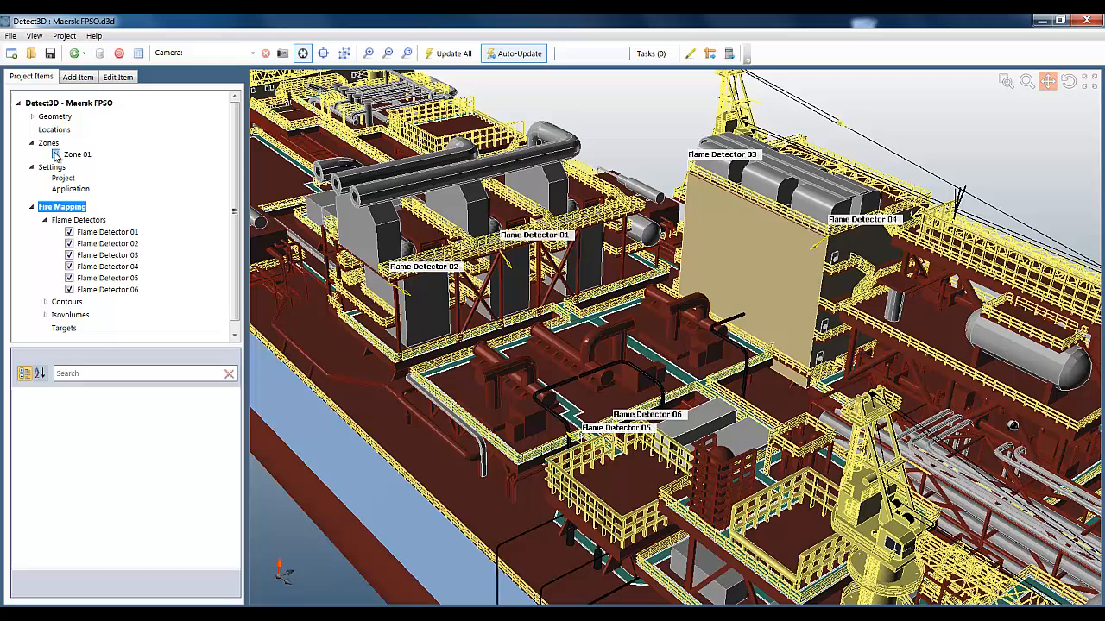
left_click(107, 231)
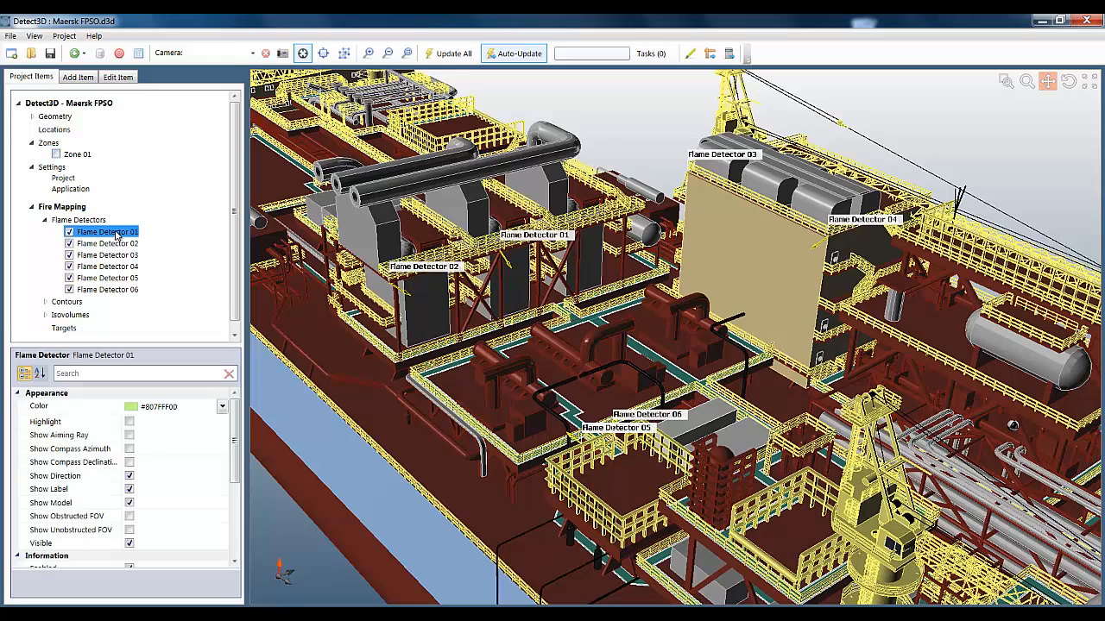
right_click(104, 231)
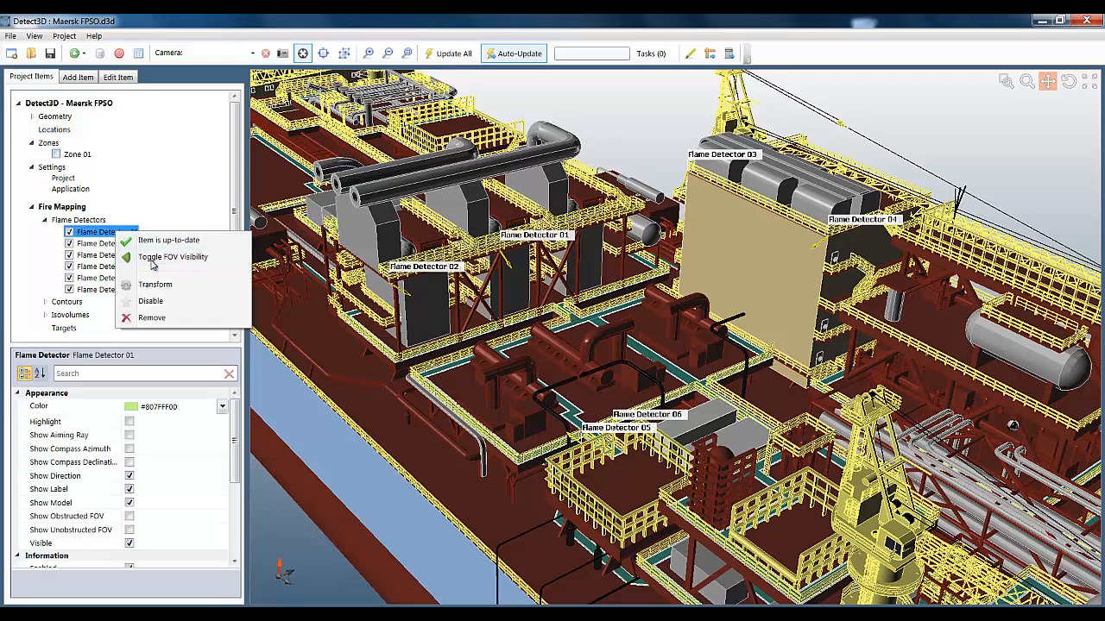
left_click(173, 256)
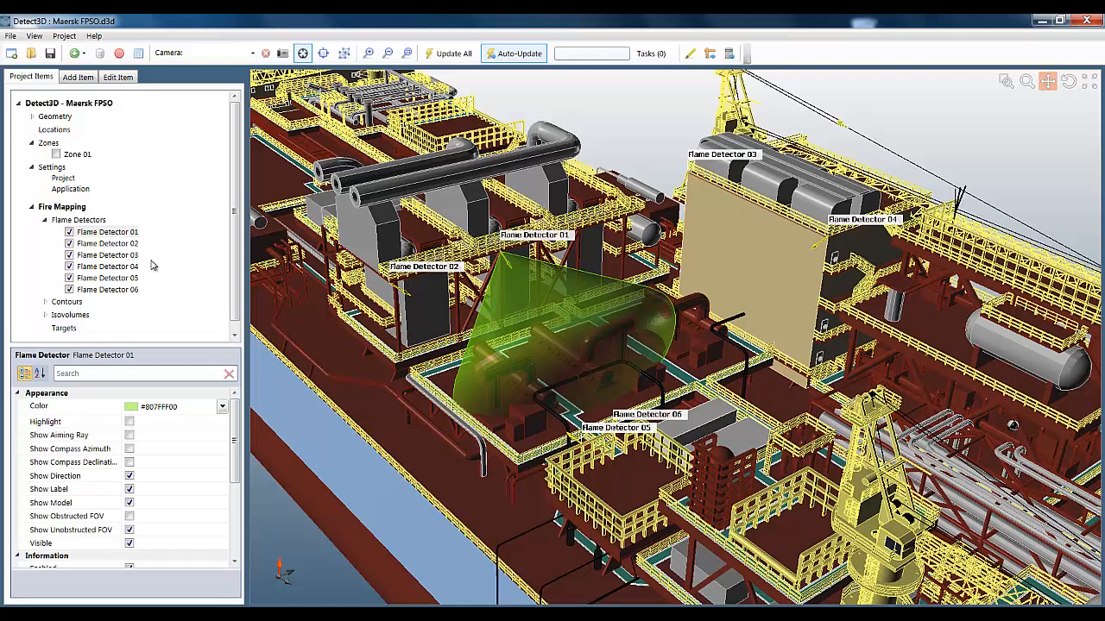
Cycle Flame Detector 01's FOV to obstructed, then back to unobstructed.
right_click(107, 231)
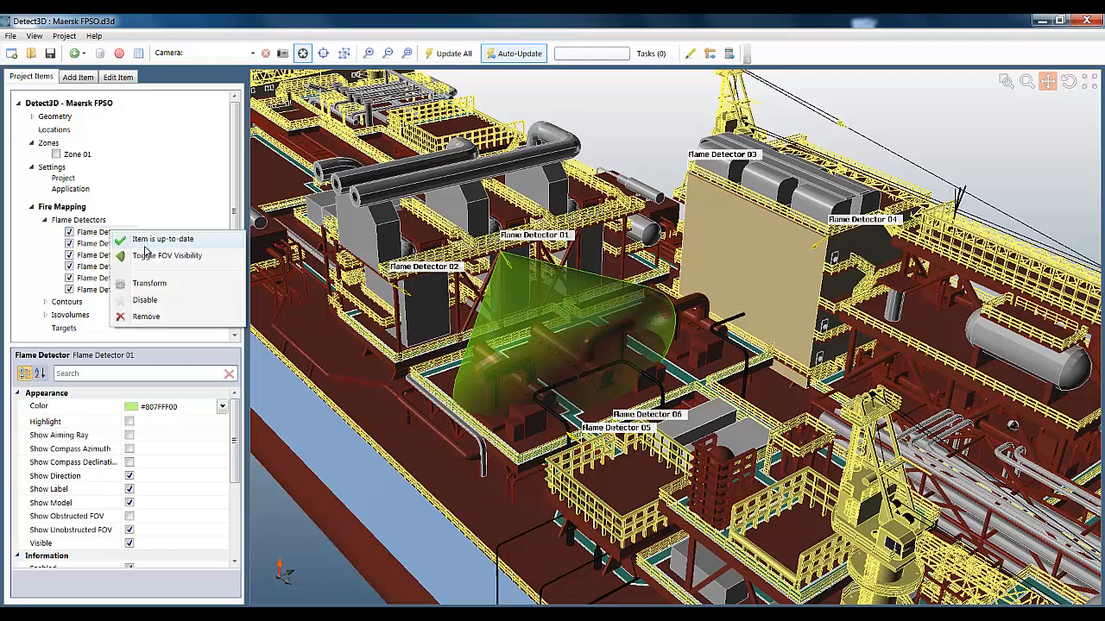
left_click(166, 255)
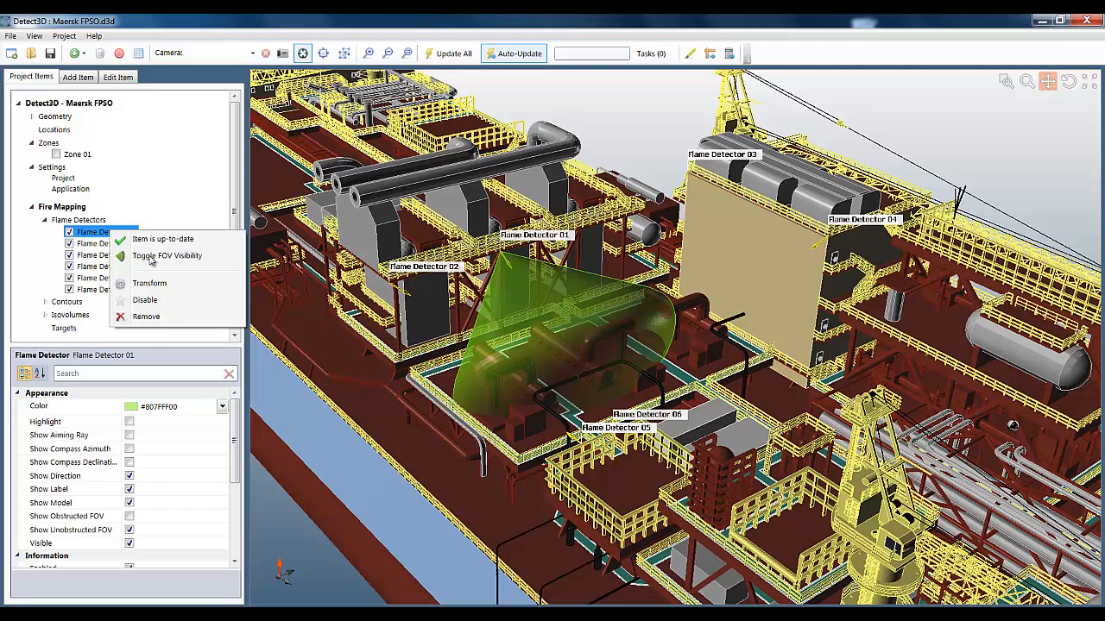
left_click(167, 255)
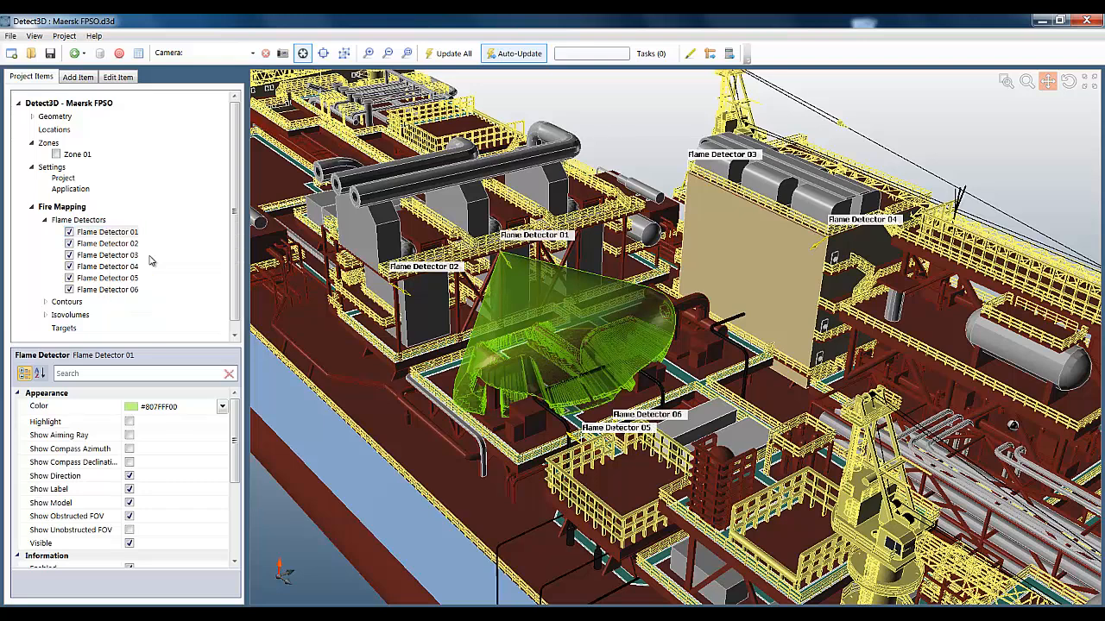
right_click(107, 232)
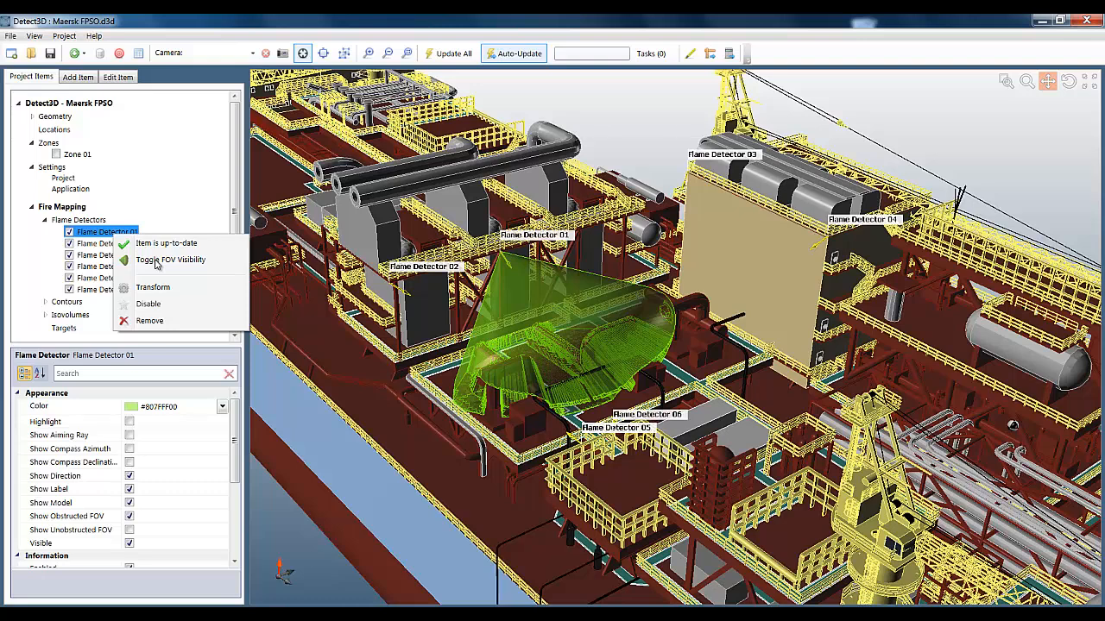
left_click(170, 259)
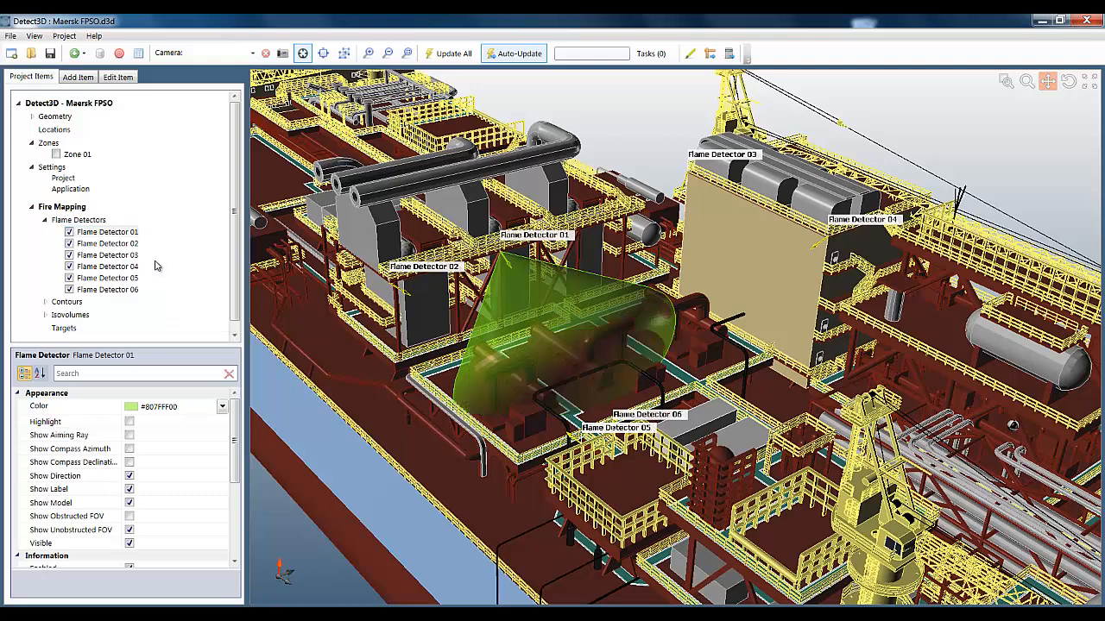
Scroll Flame Detector 01's properties down toward the Information section.
scroll("down", 3)
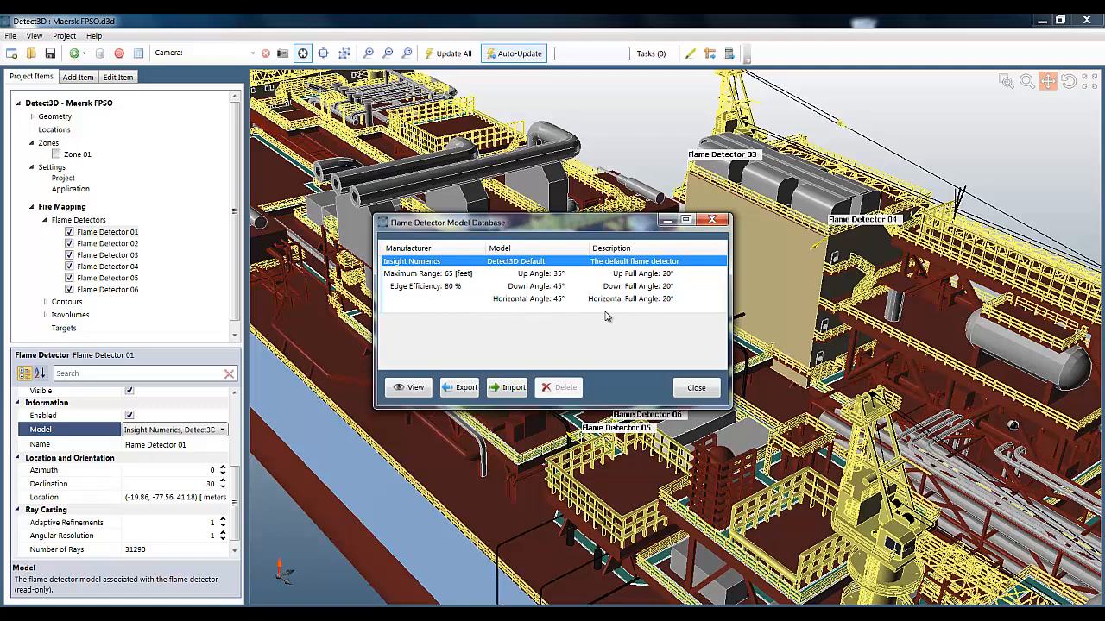
mouse_move(420, 352)
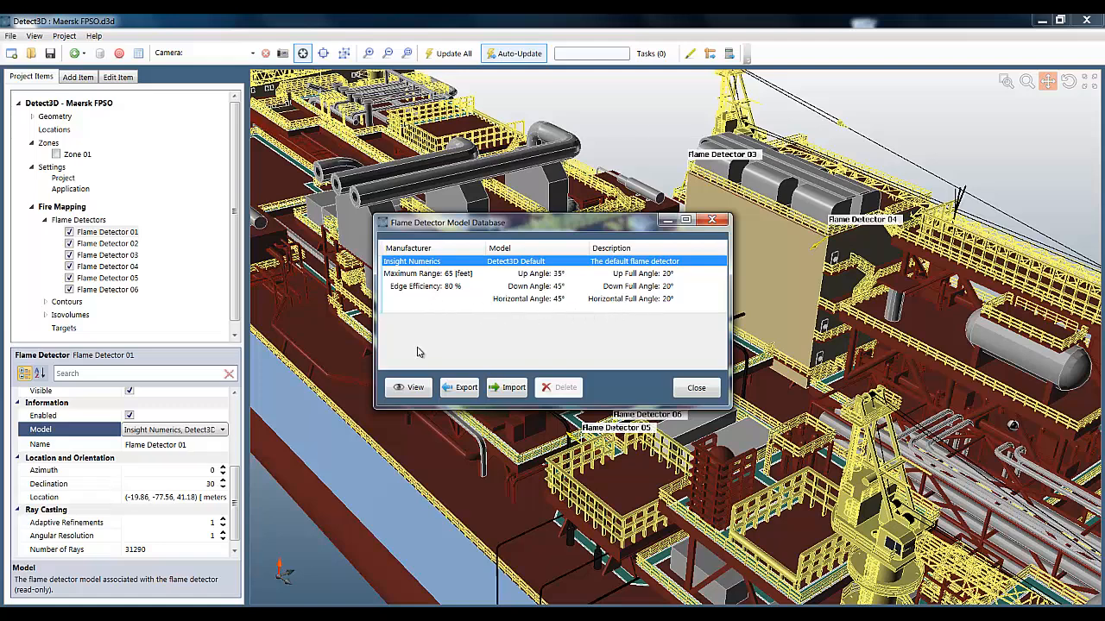
left_click(408, 388)
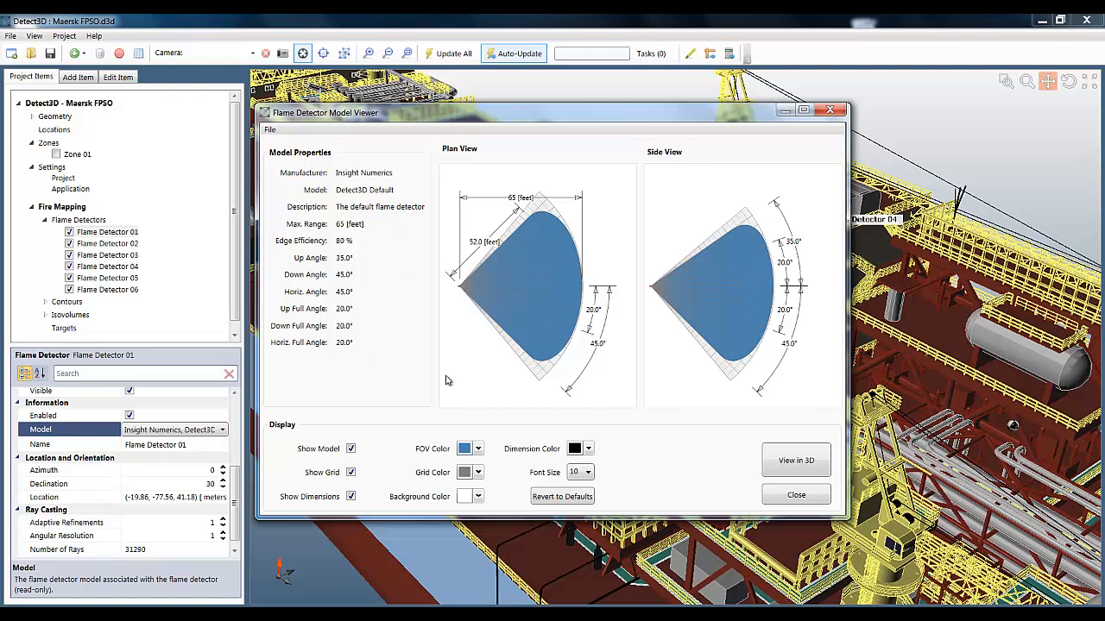
mouse_move(524, 362)
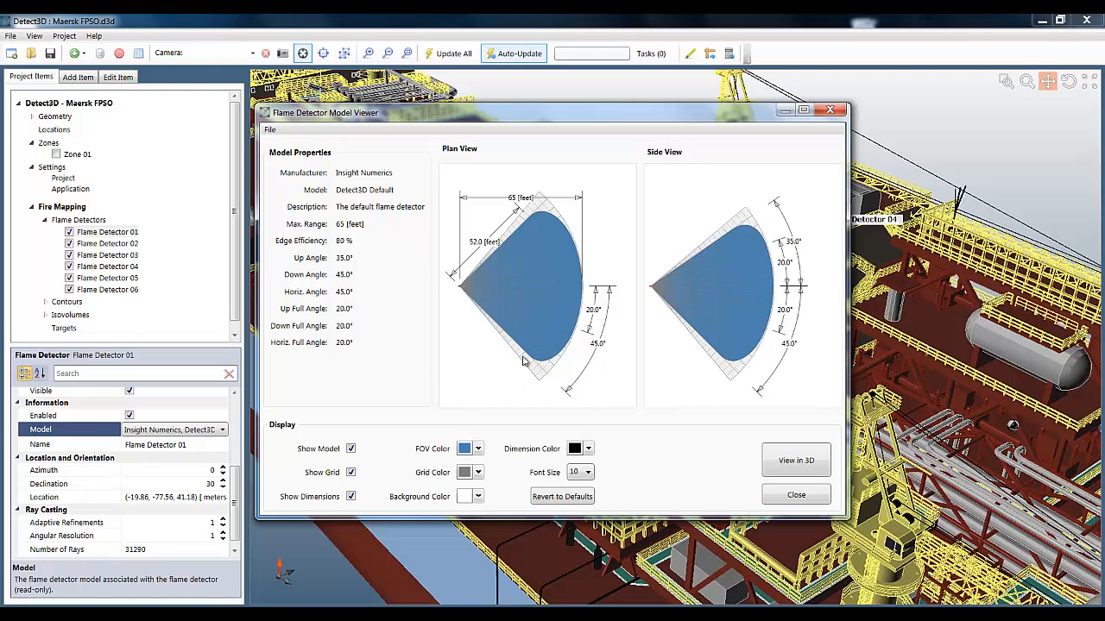
mouse_move(722, 373)
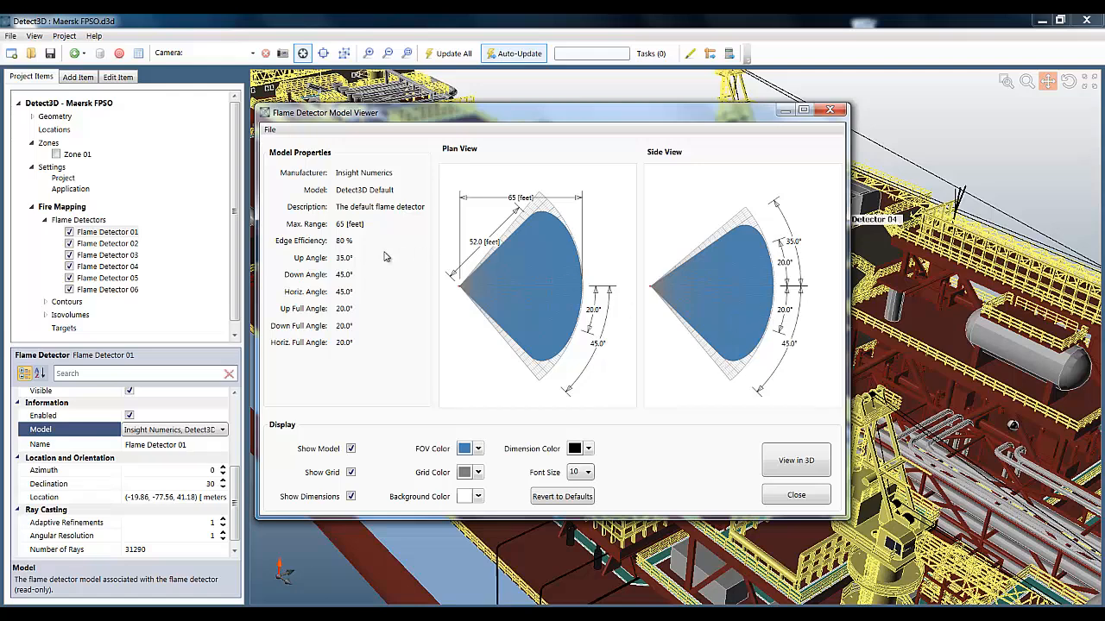
mouse_move(509, 211)
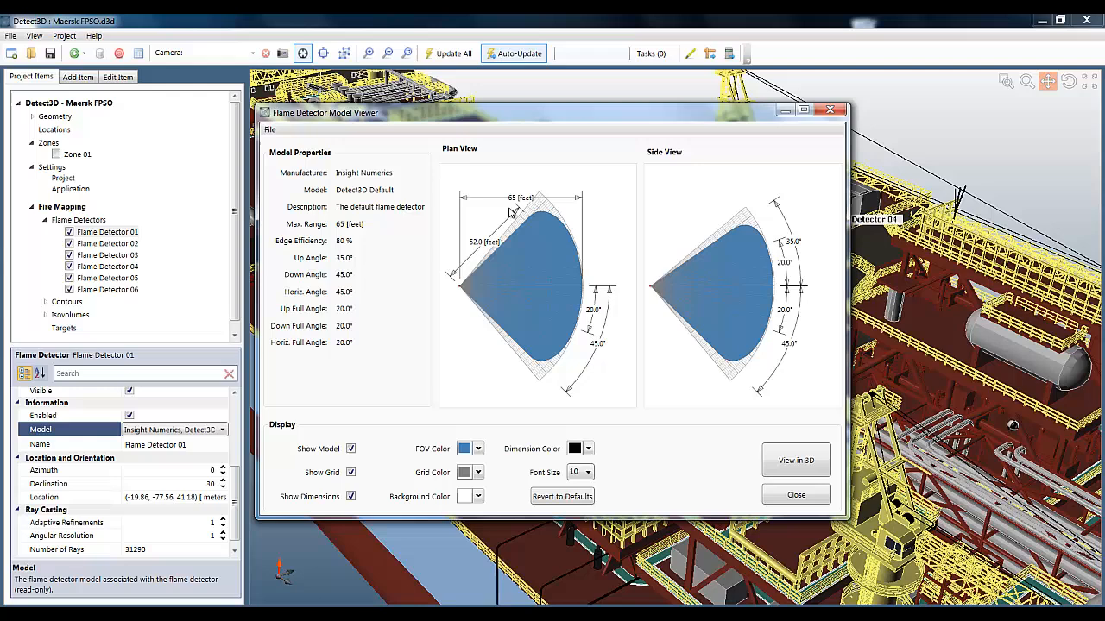
mouse_move(561, 209)
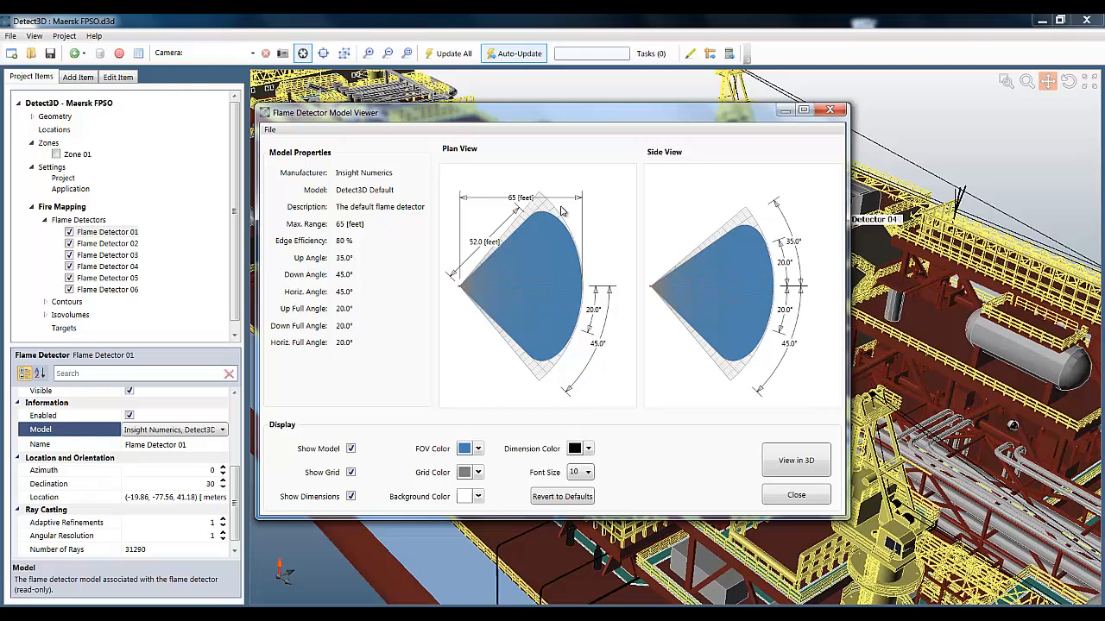
mouse_move(628, 322)
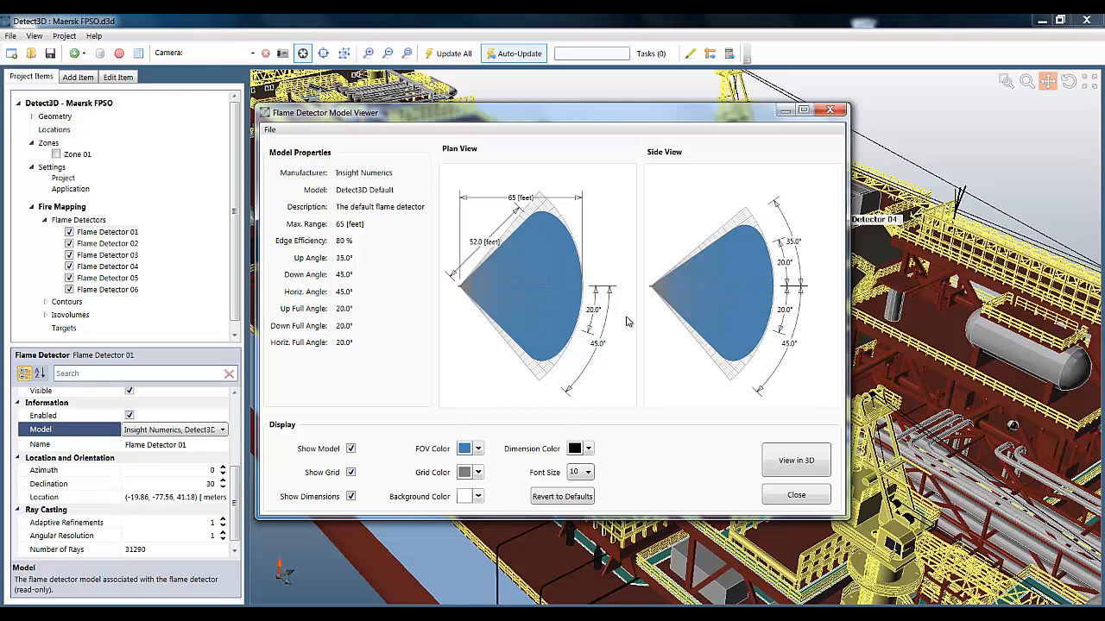
mouse_move(598, 380)
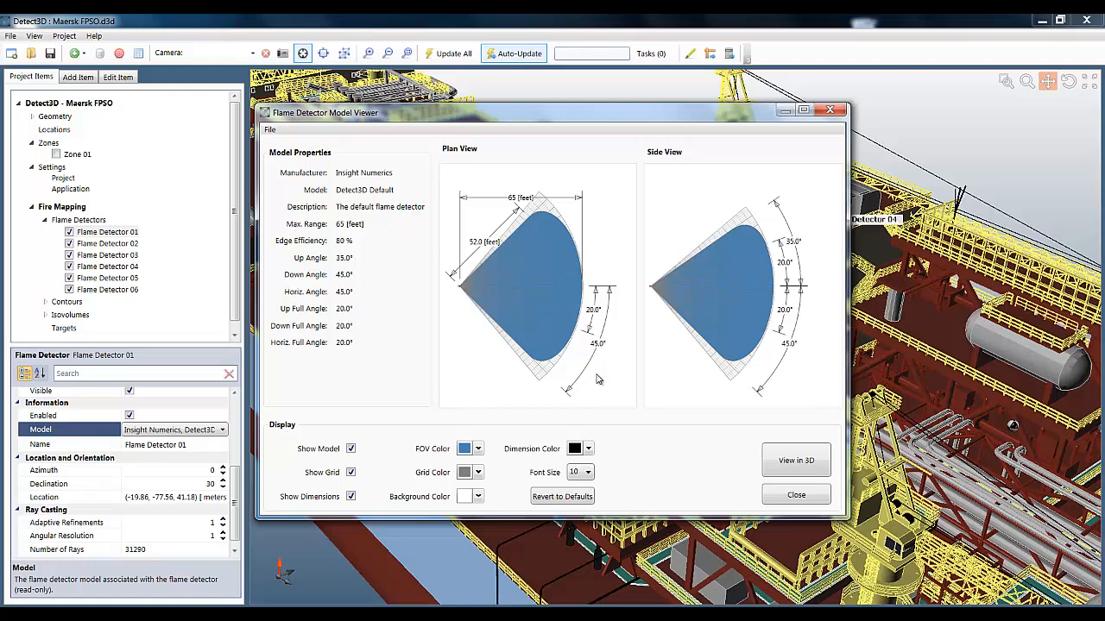
mouse_move(594, 317)
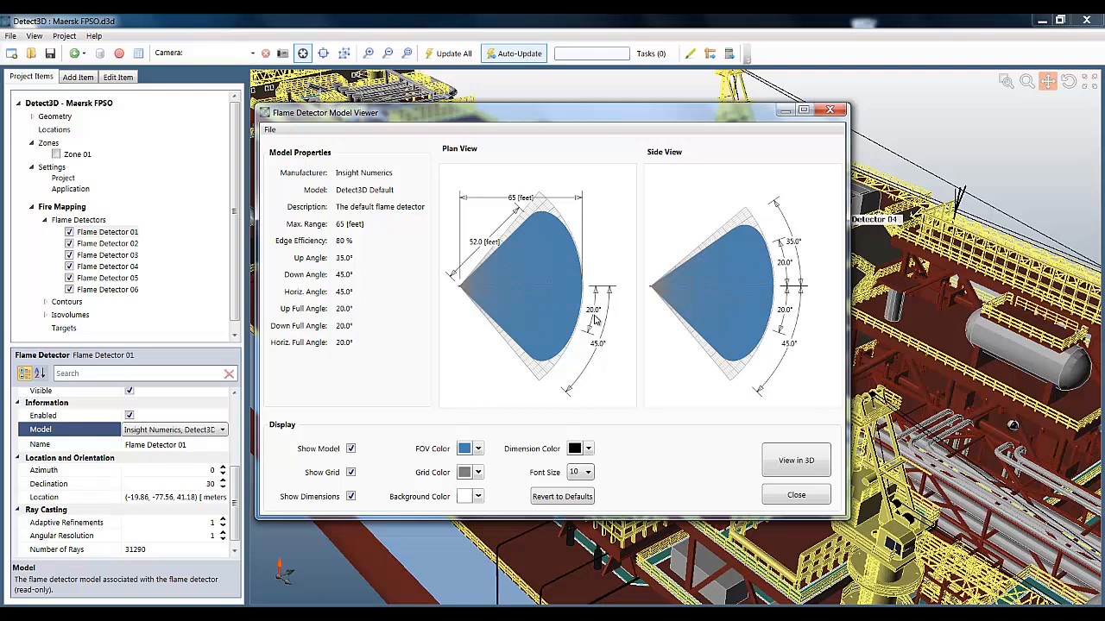
mouse_move(566, 351)
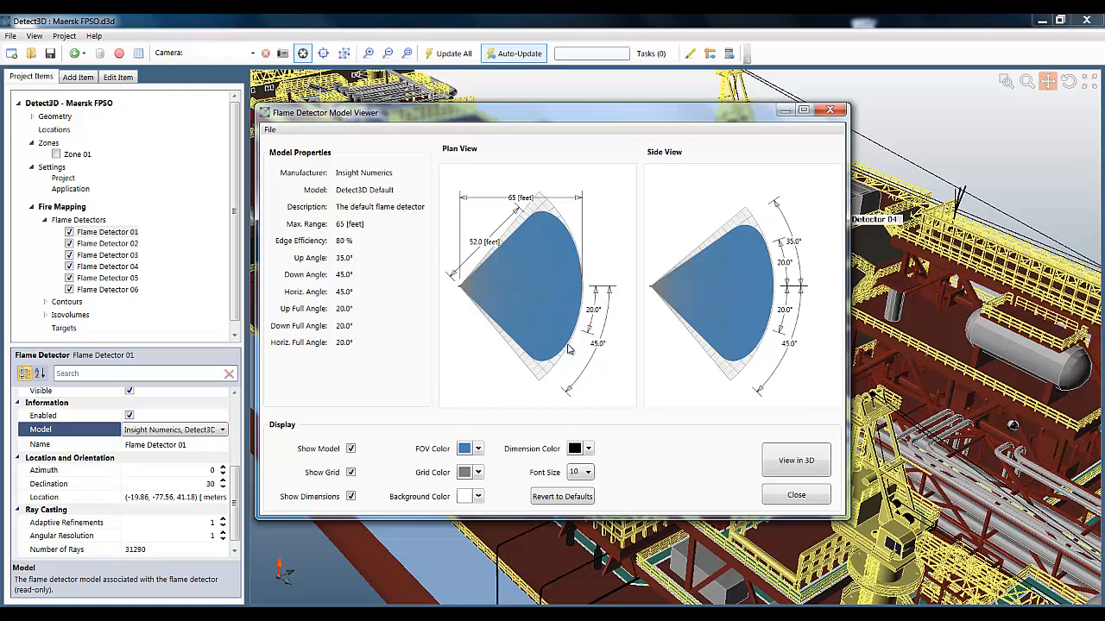
mouse_move(766, 353)
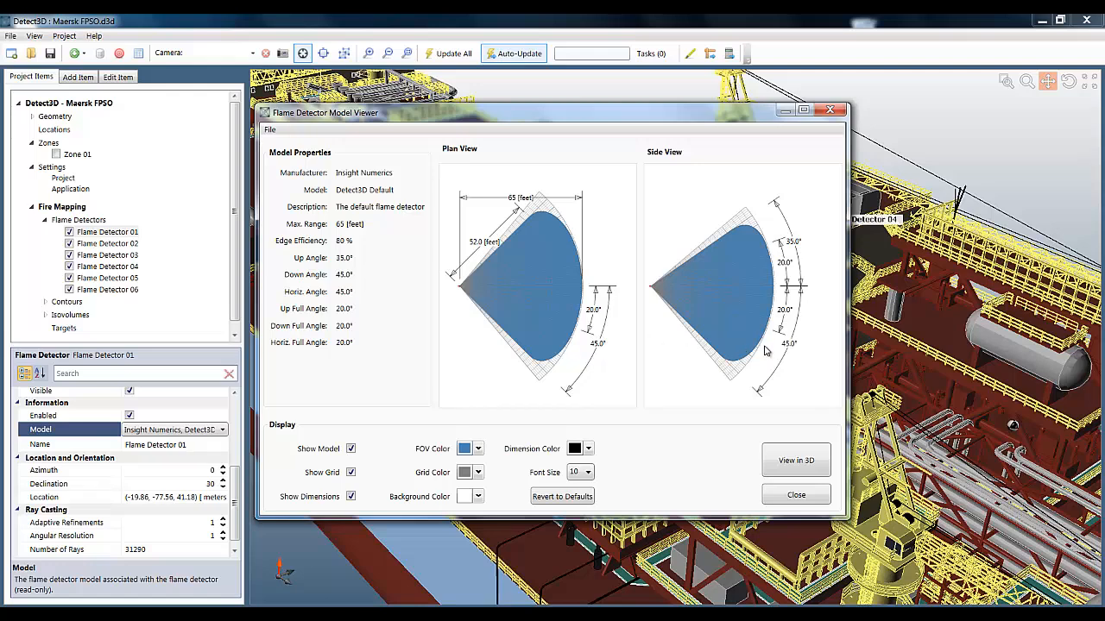
mouse_move(803, 269)
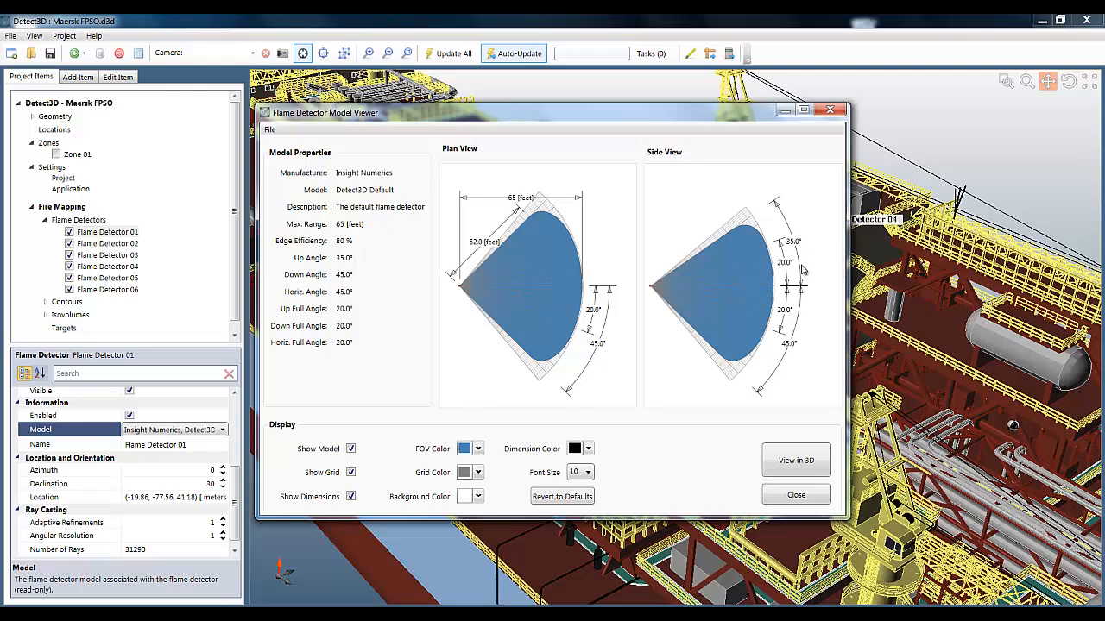
mouse_move(810, 344)
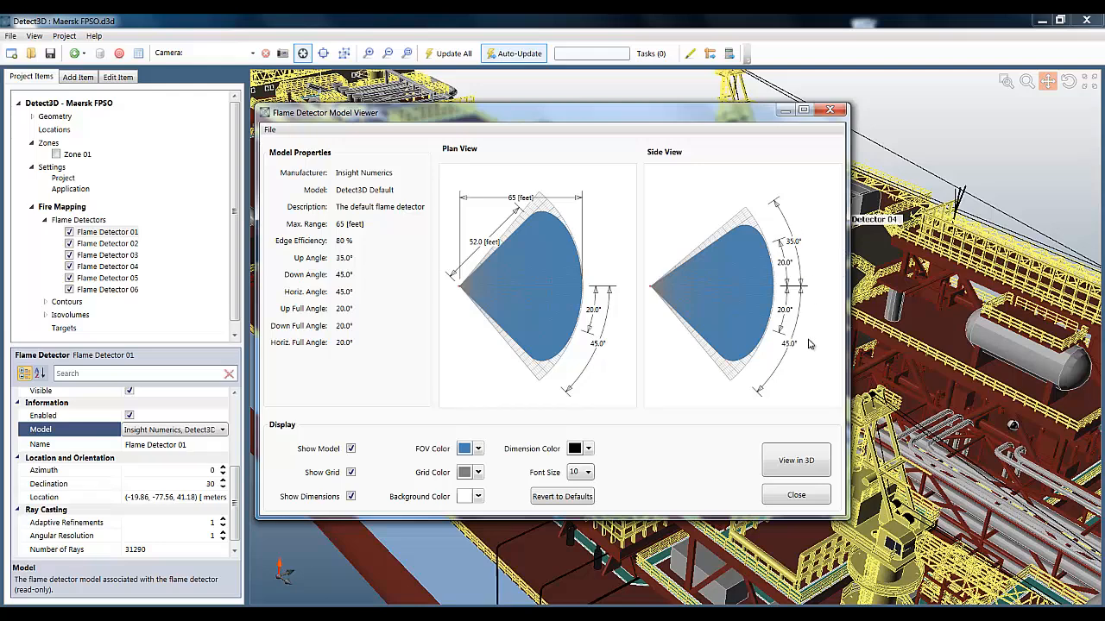
mouse_move(800, 386)
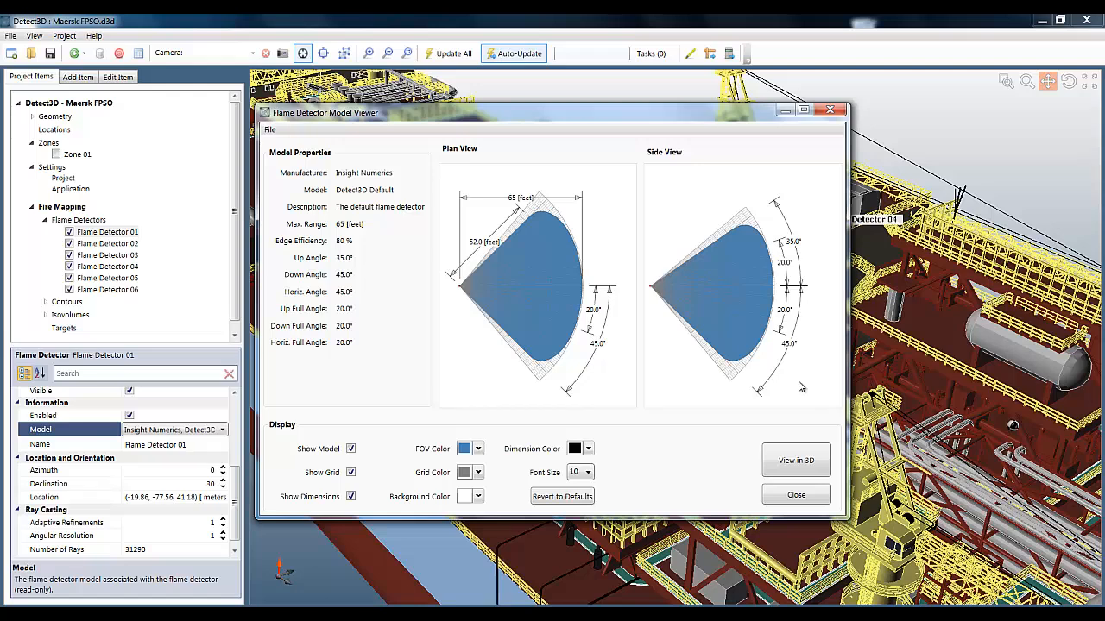
mouse_move(790, 389)
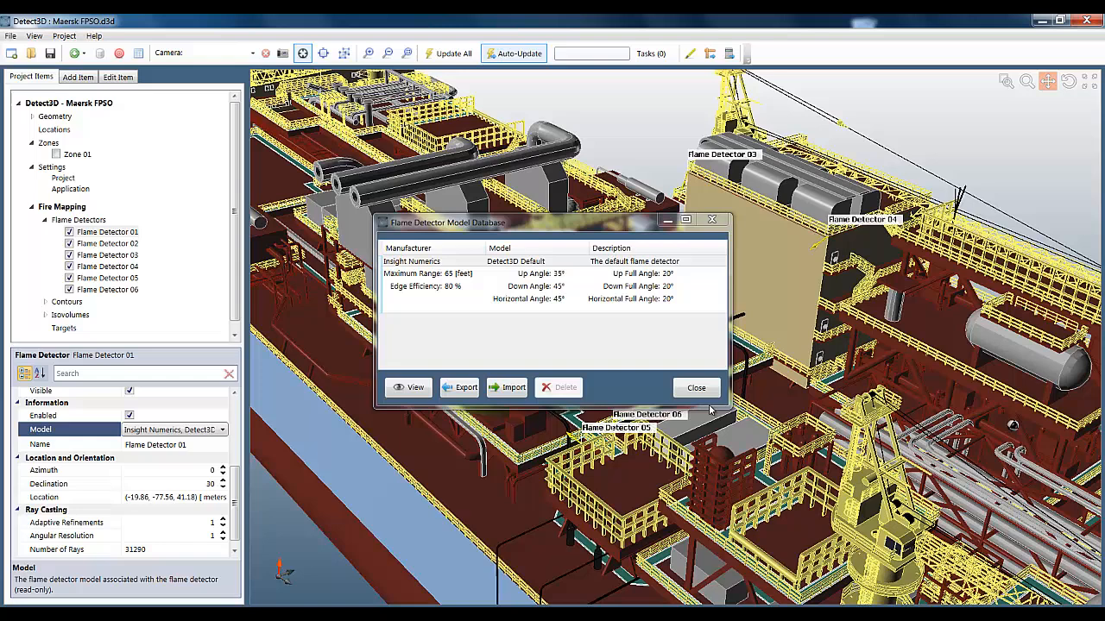
Close the model database and enter new model D3D Industries D3D-001 with 100 ft range.
left_click(697, 388)
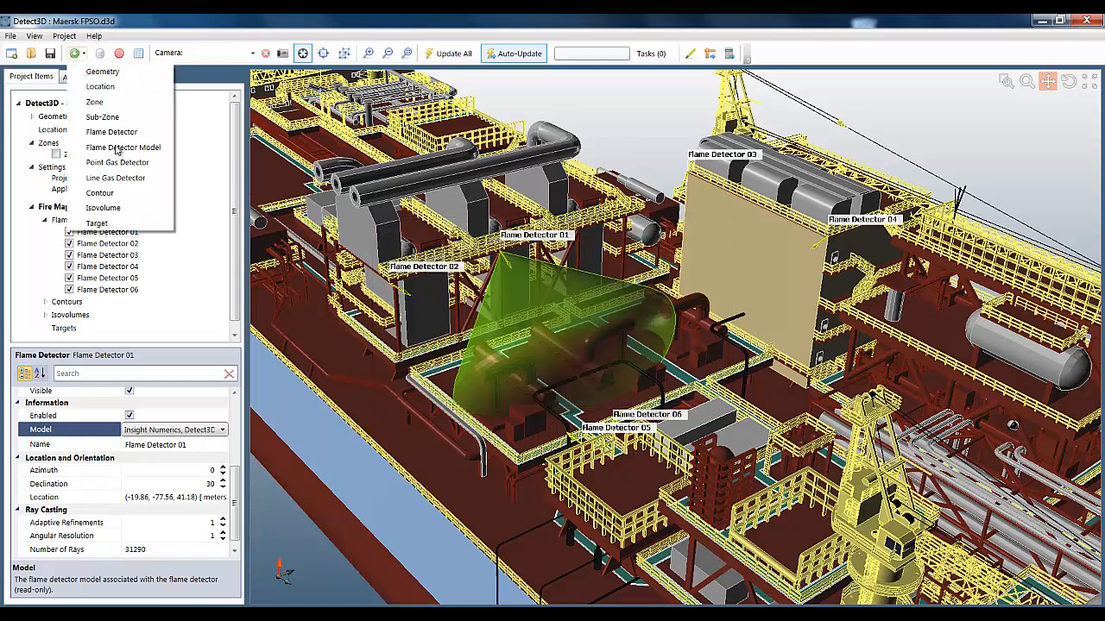
left_click(123, 147)
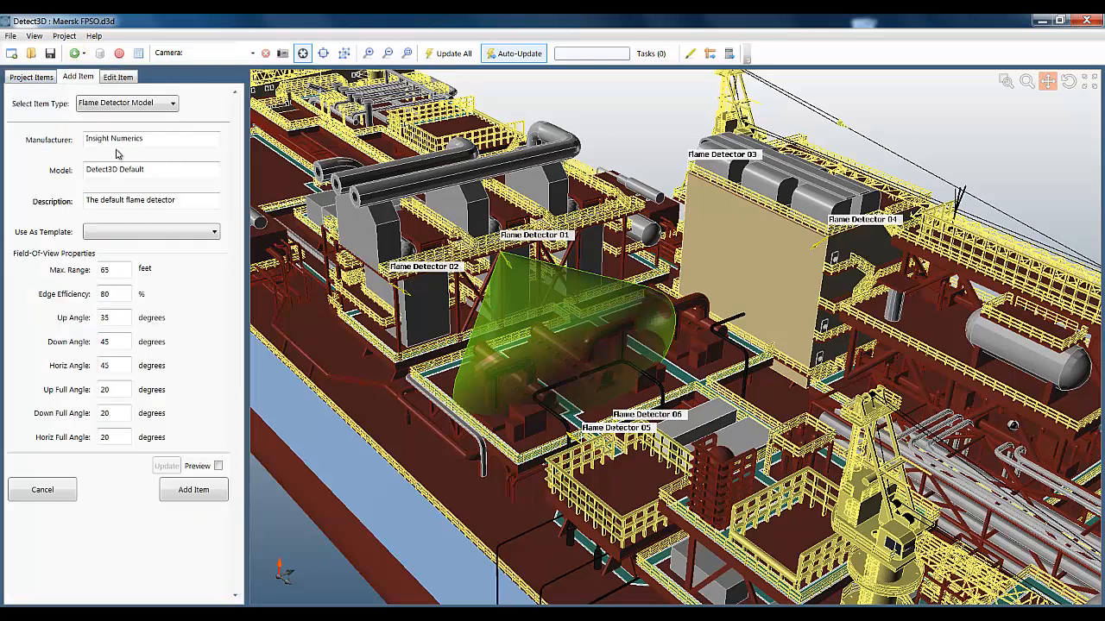
triple_click(113, 138)
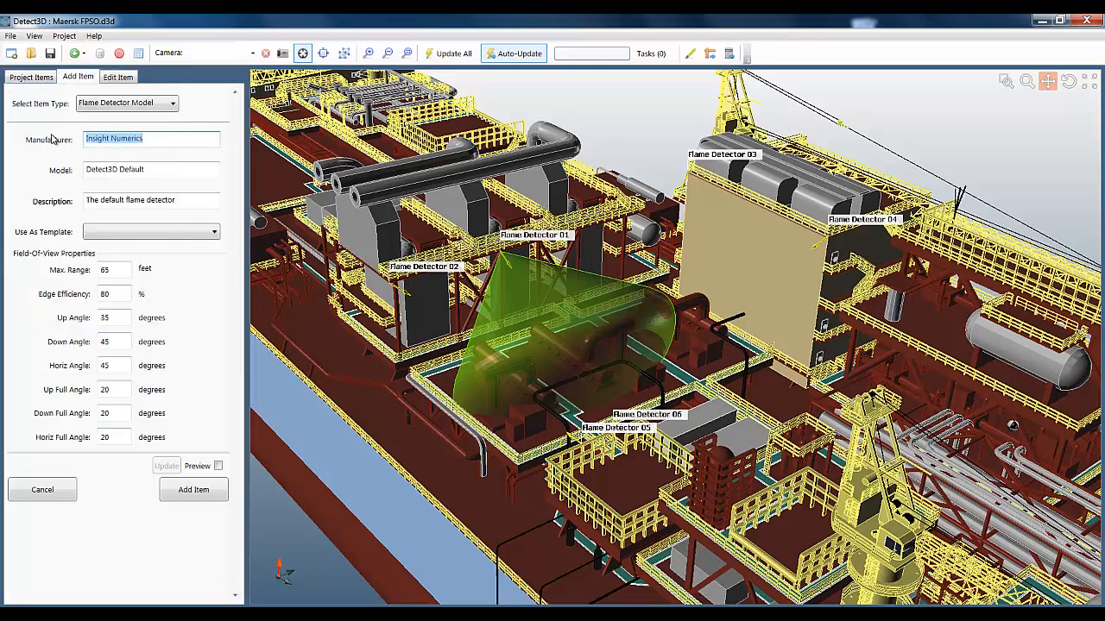
type("D3D Industries")
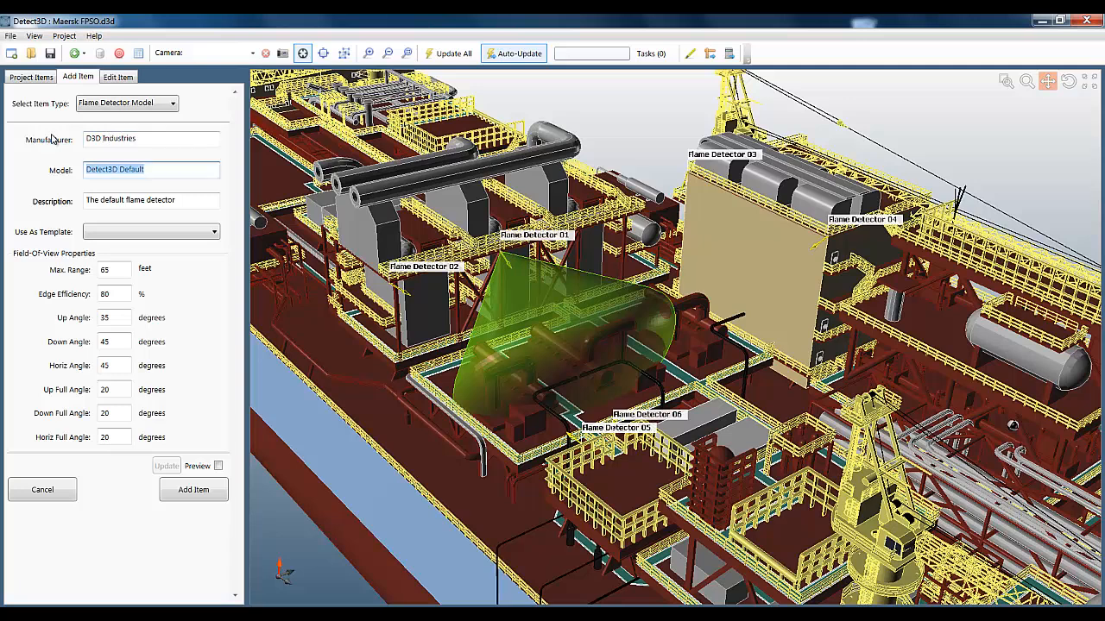
type("D3D-00")
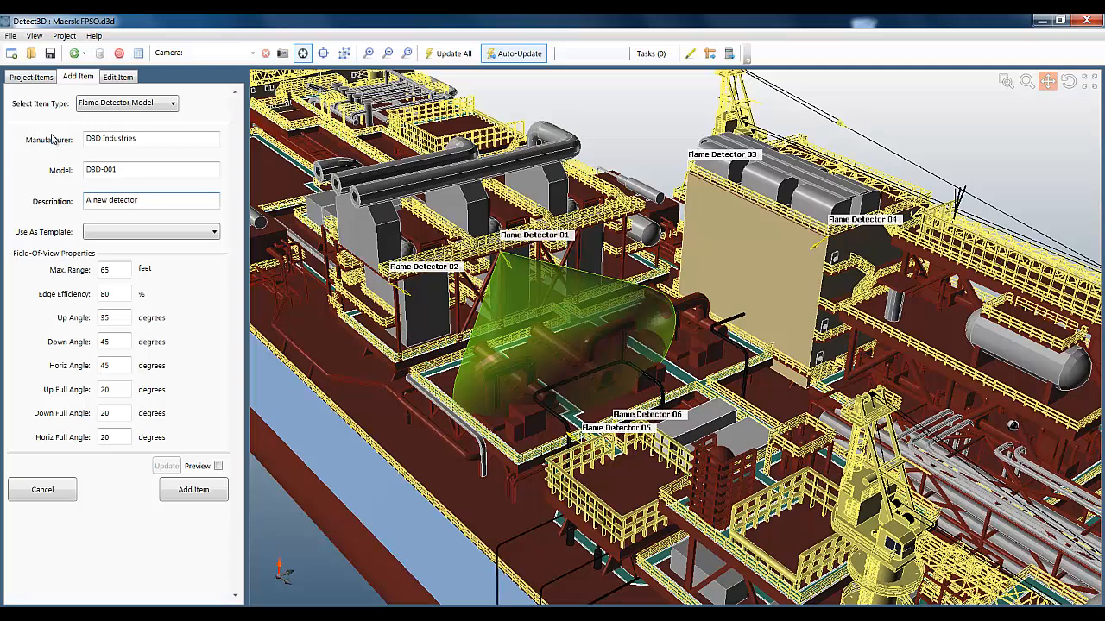
type("100")
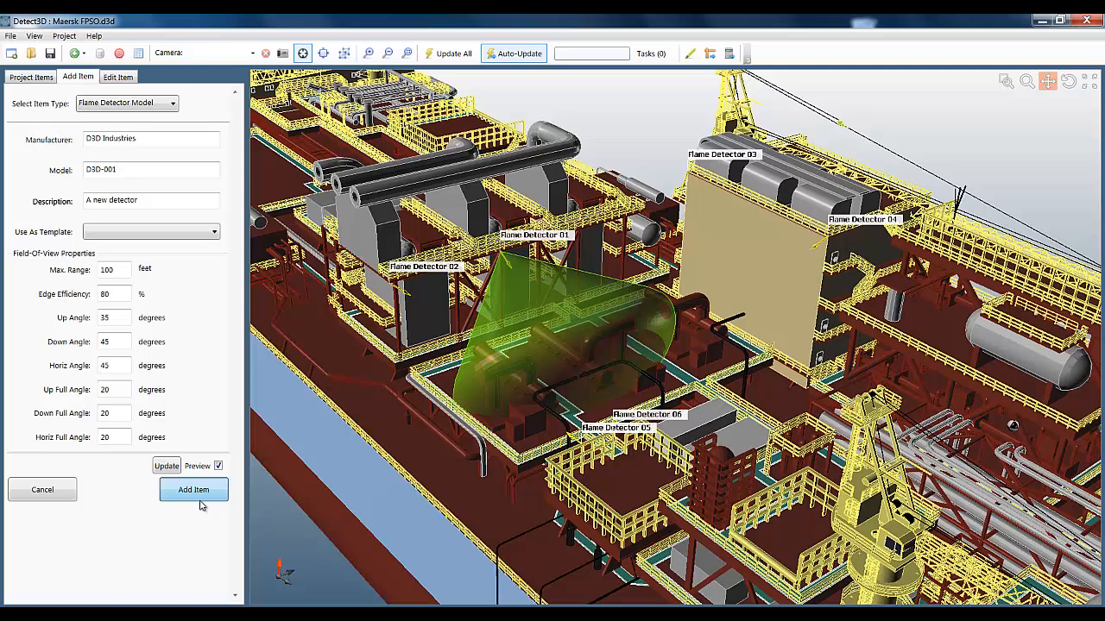
Add D3D-001 to the project and set Flame Detector 01's model to D3D-001.
left_click(193, 489)
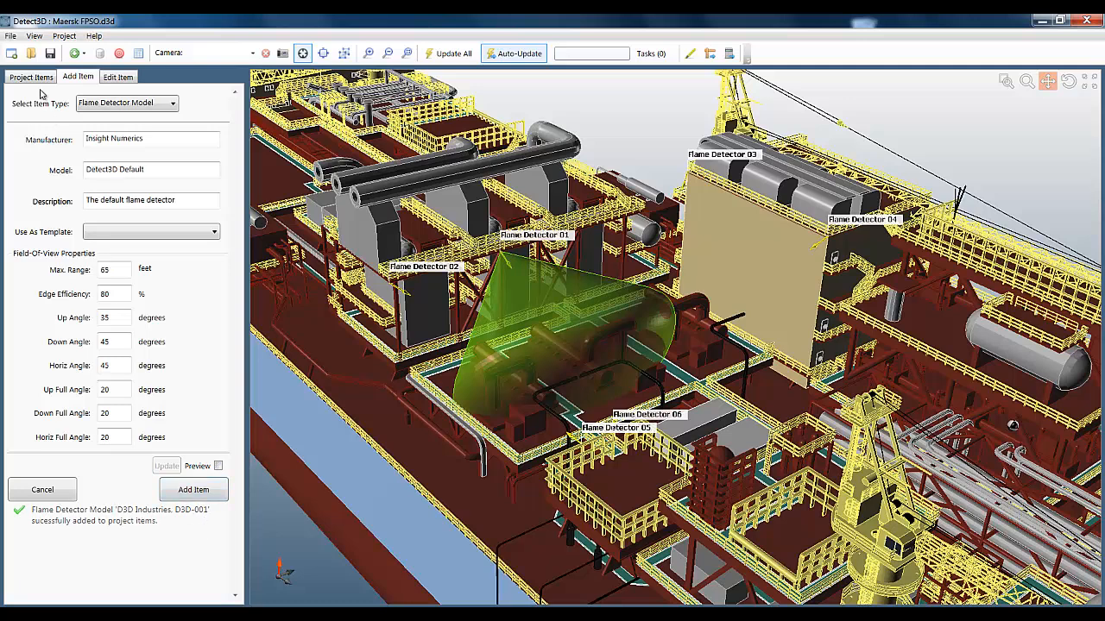
left_click(31, 76)
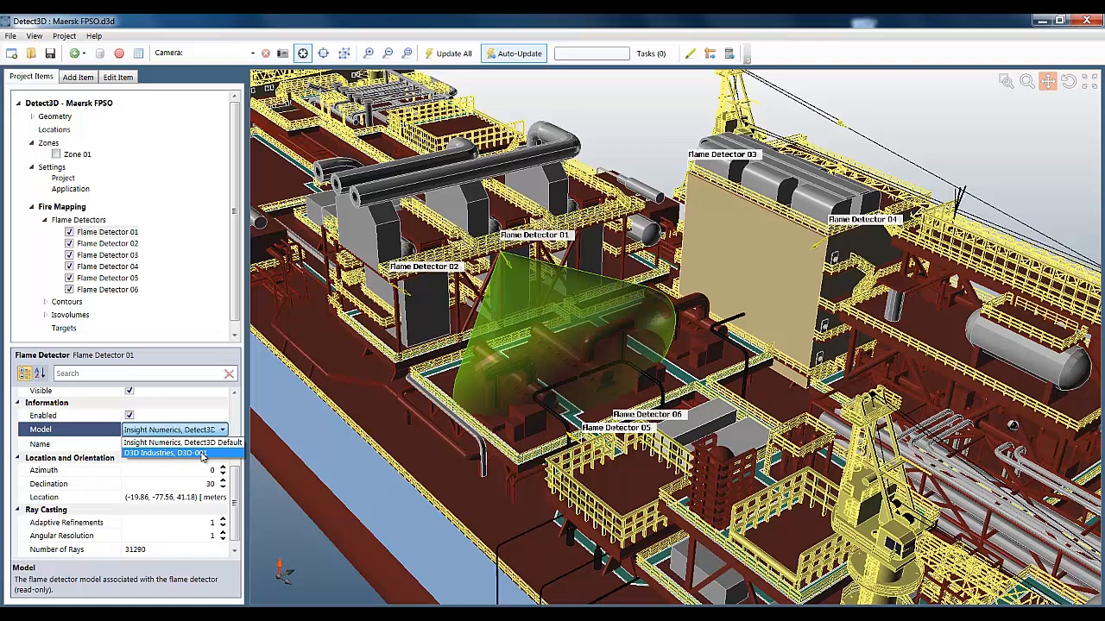
left_click(165, 453)
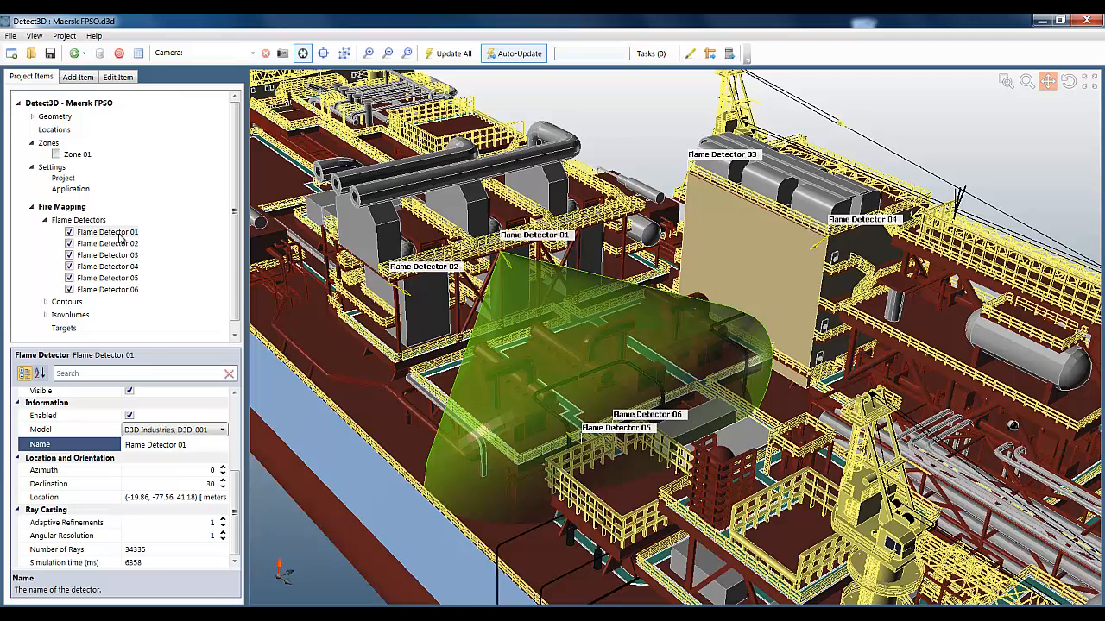
right_click(77, 219)
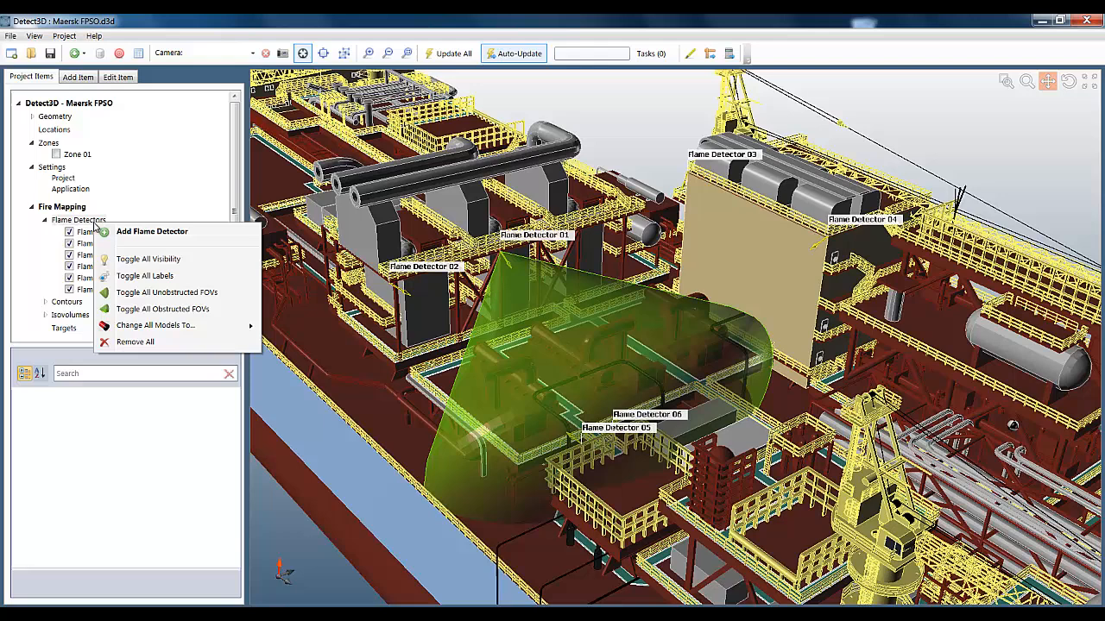
mouse_move(166, 293)
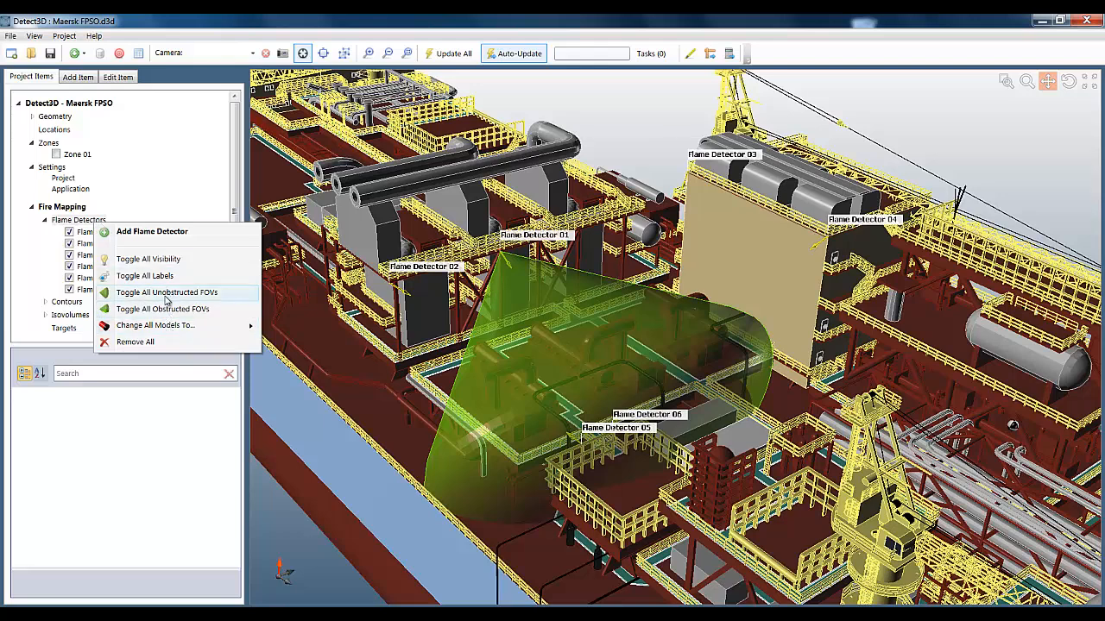
Show all flame detector FOVs and make Flame Detector 01's cone translucent SteelBlue.
left_click(165, 291)
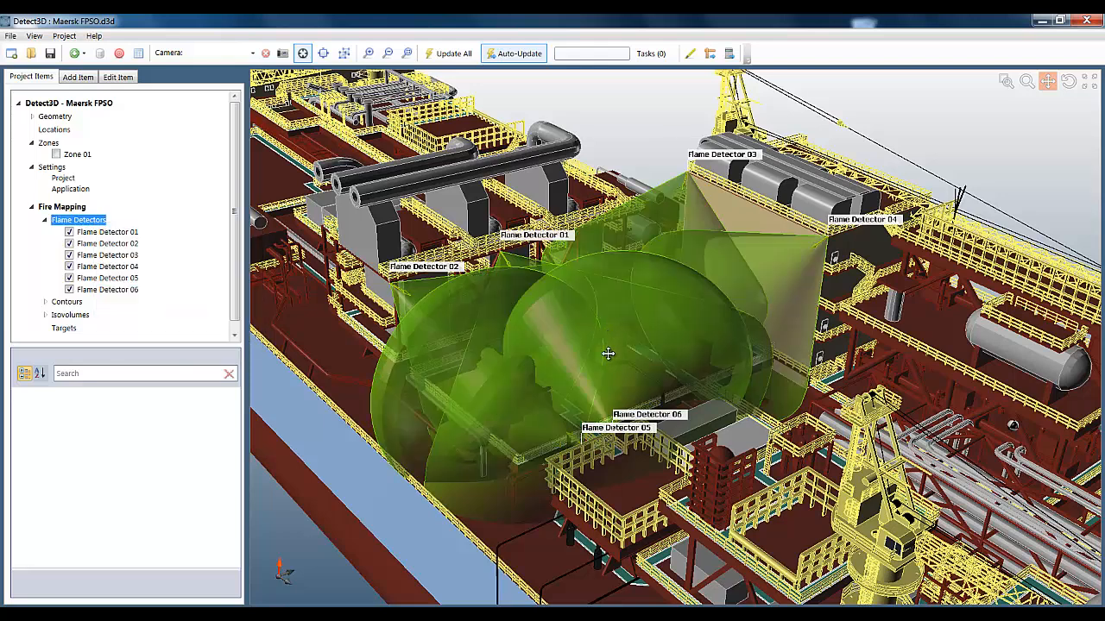
left_click_drag(608, 353, 471, 466)
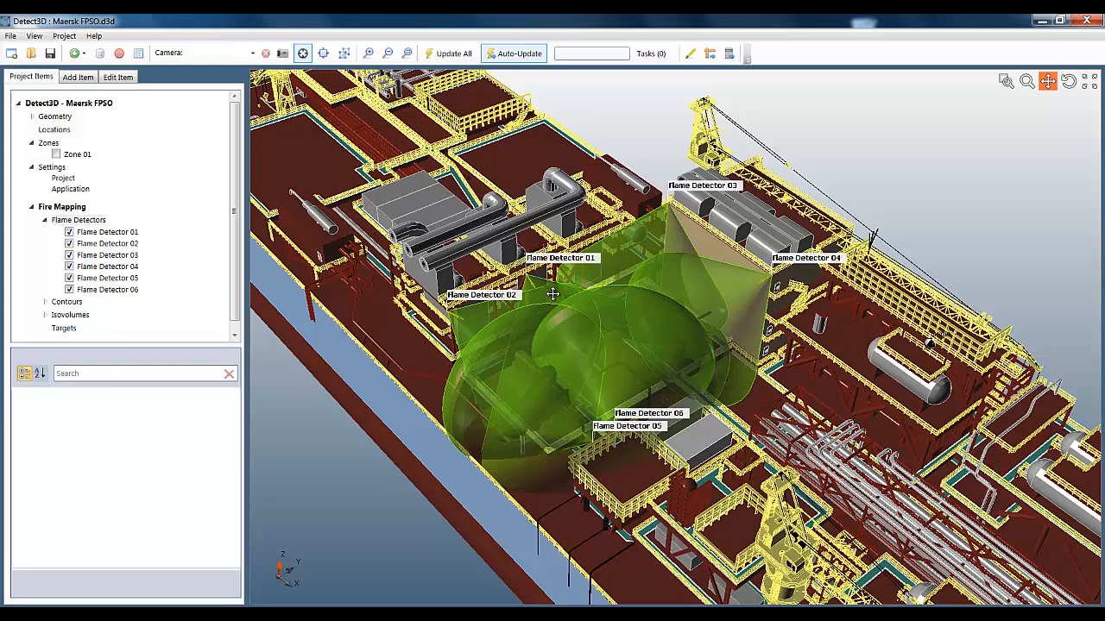
mouse_move(198, 326)
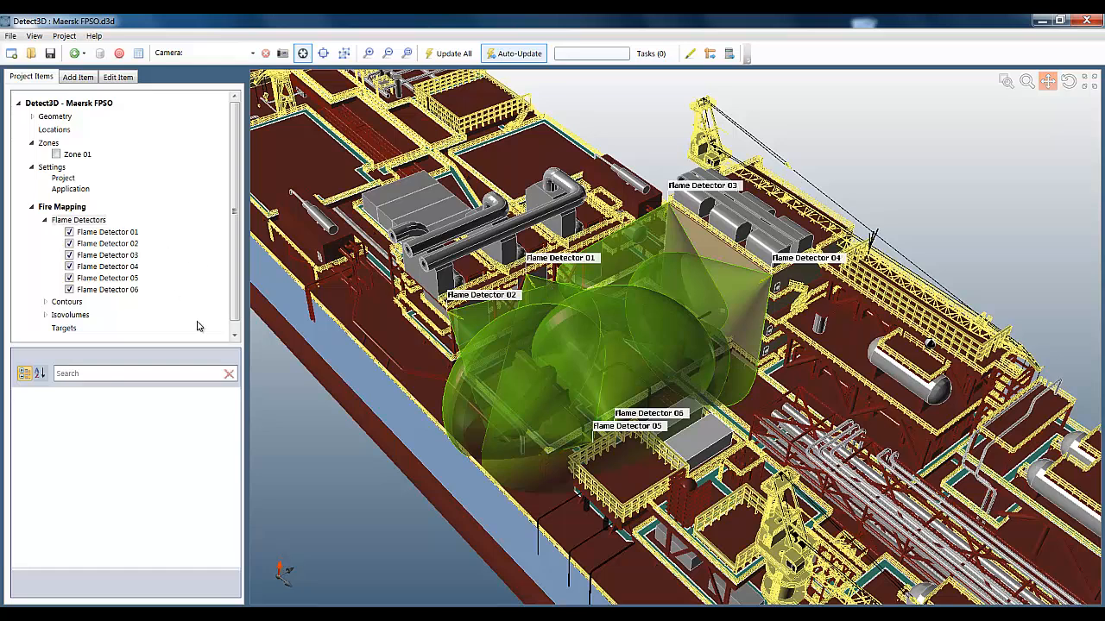
left_click(107, 231)
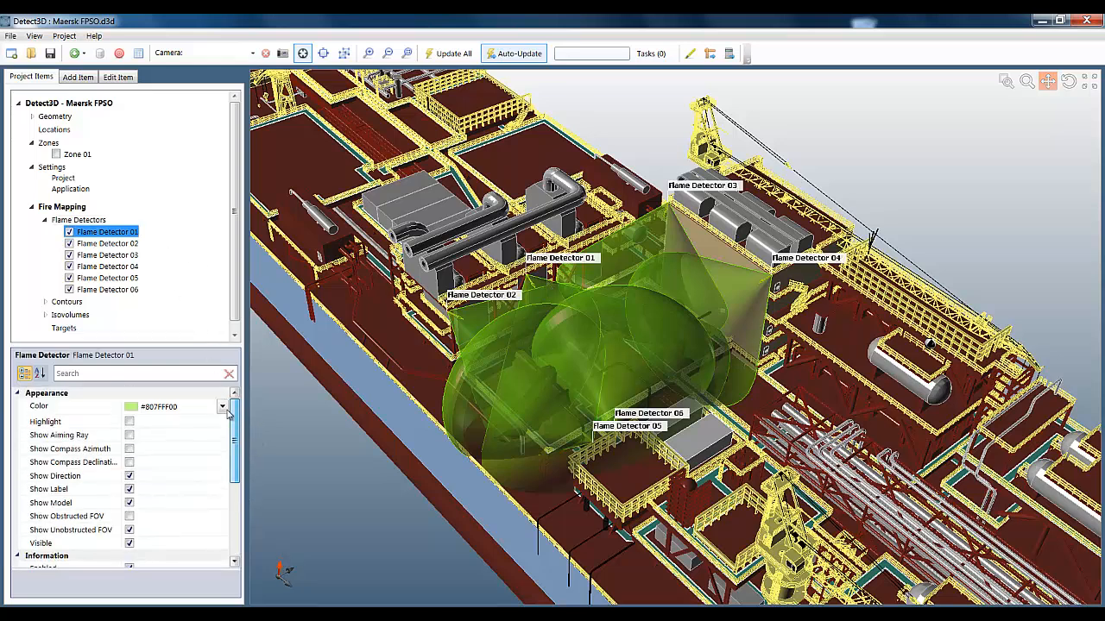
left_click(222, 406)
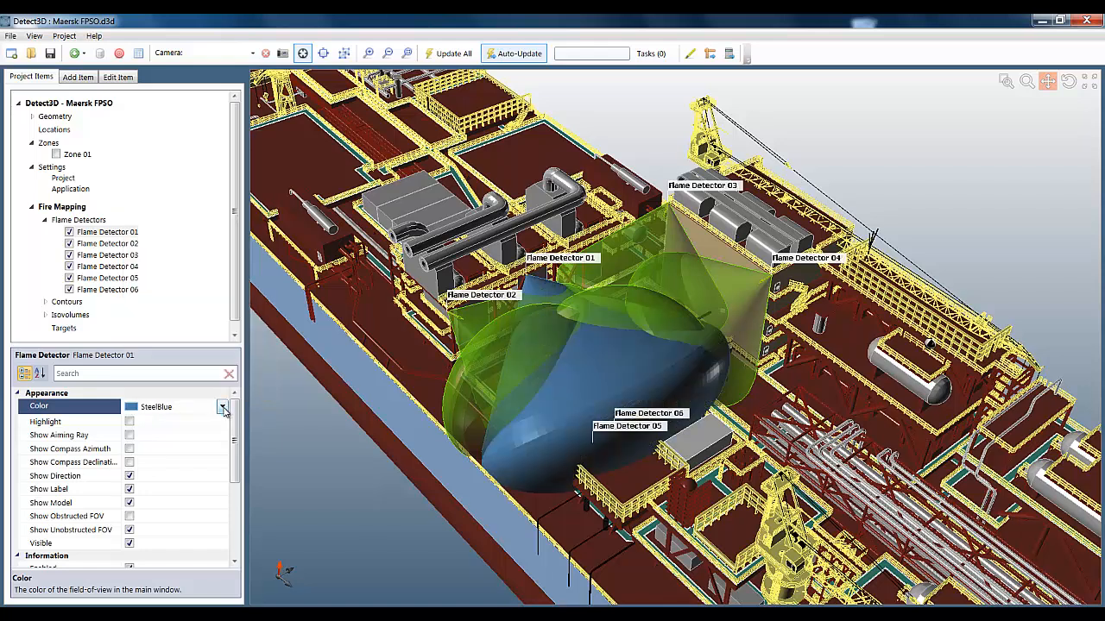
left_click(222, 407)
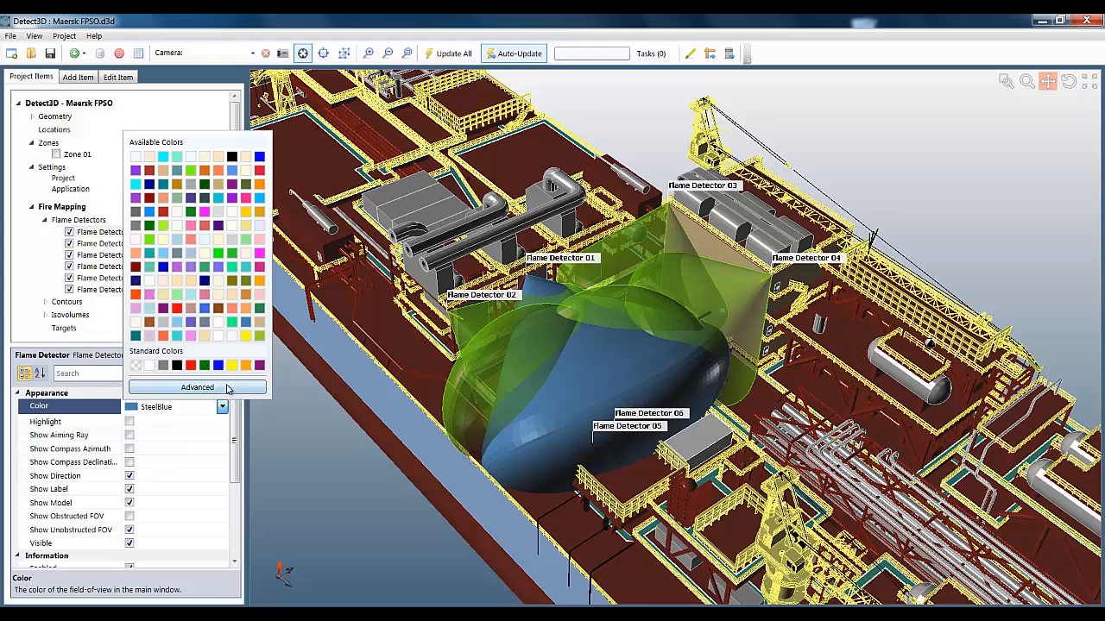
left_click(197, 388)
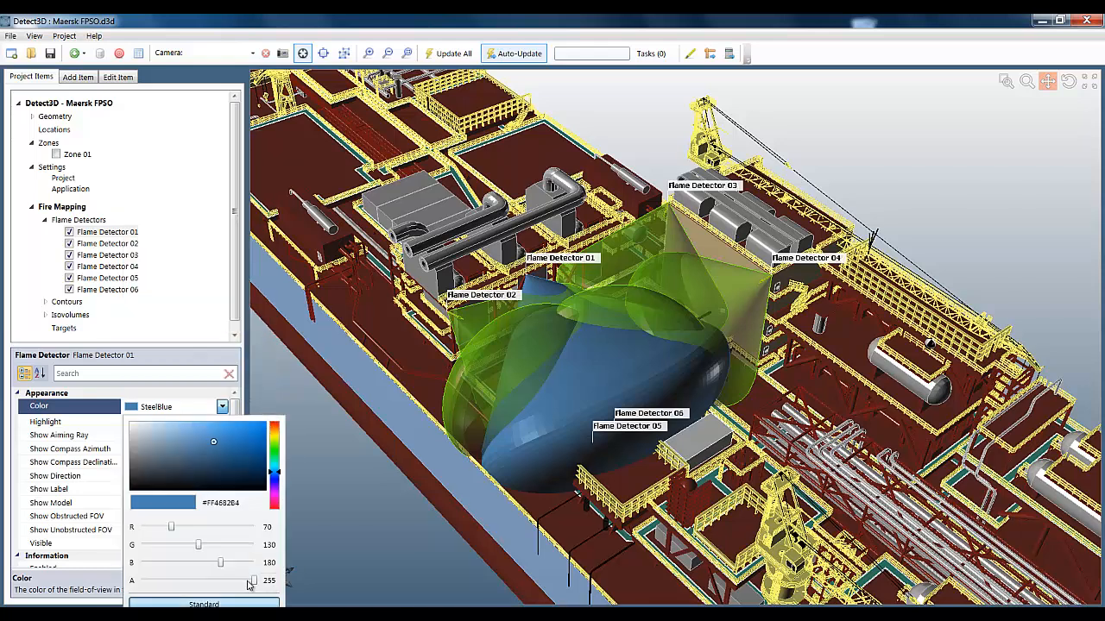
left_click_drag(255, 580, 220, 580)
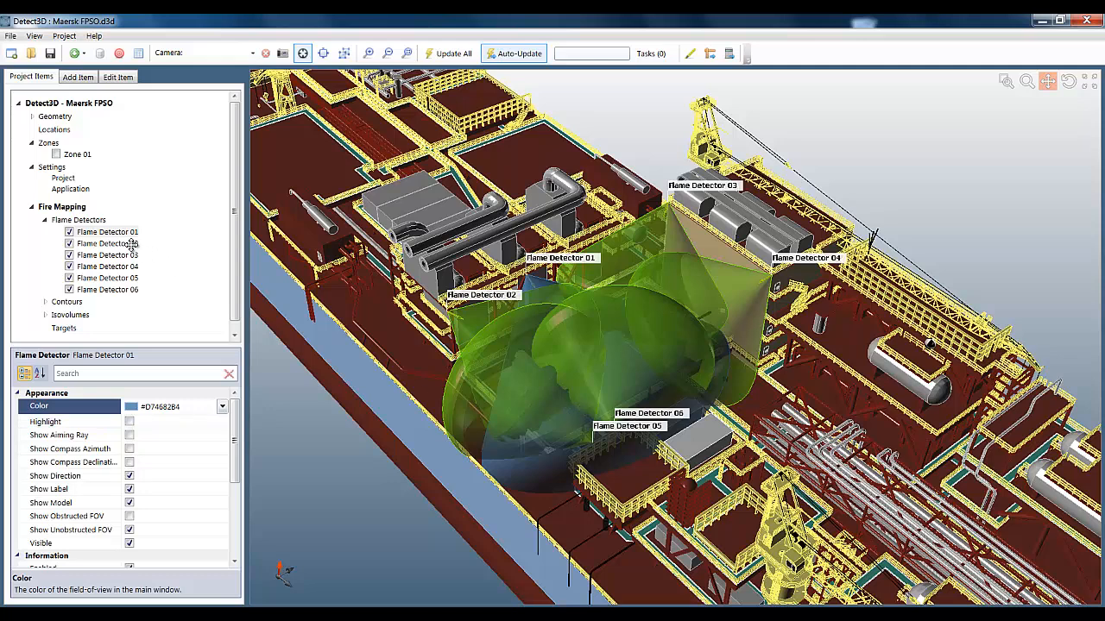
Hide all flame detectors' unobstructed FOVs and change every detector's model.
right_click(78, 219)
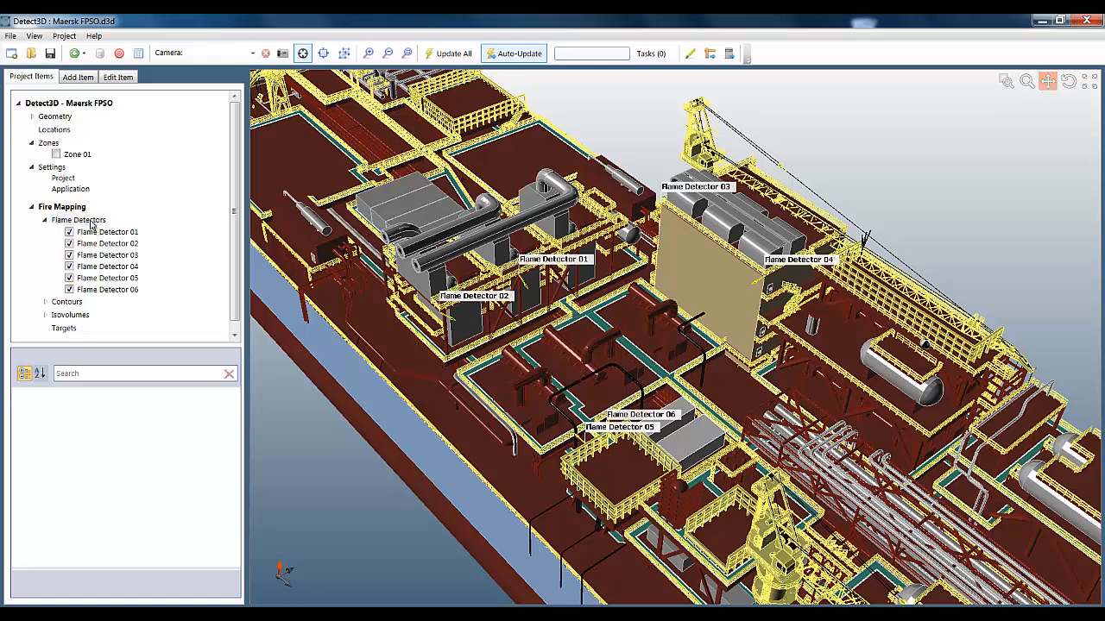
right_click(77, 220)
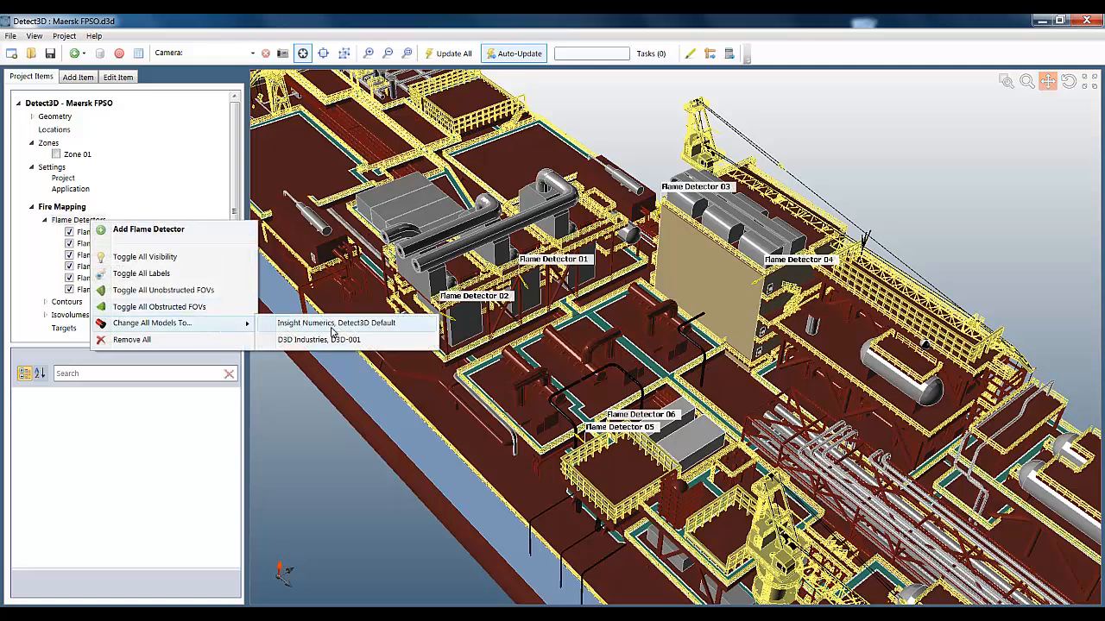
mouse_move(334, 339)
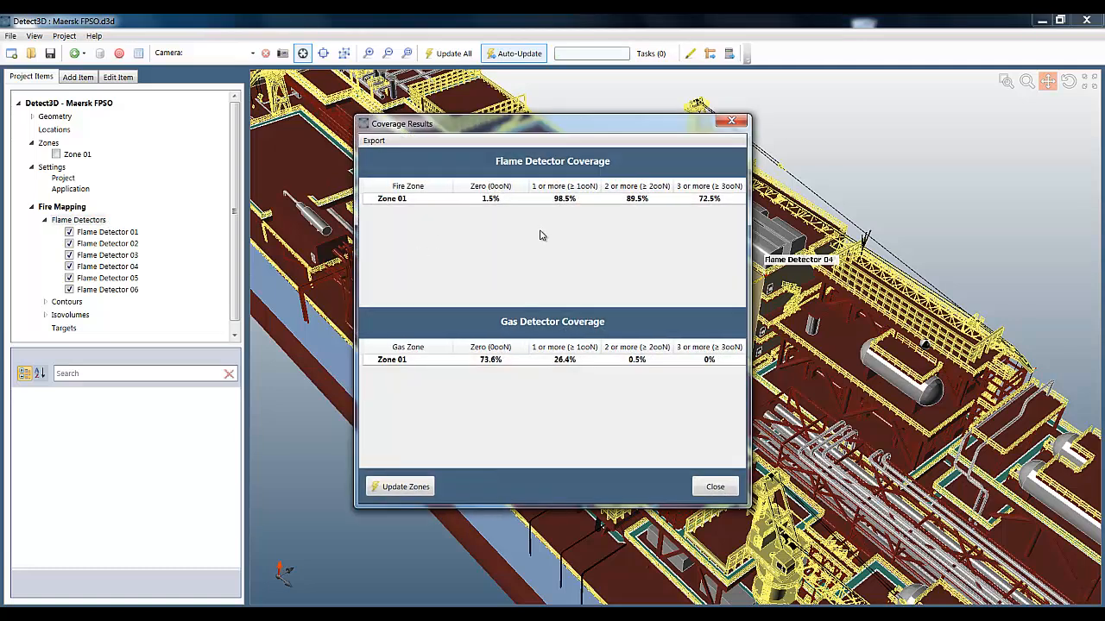
mouse_move(655, 205)
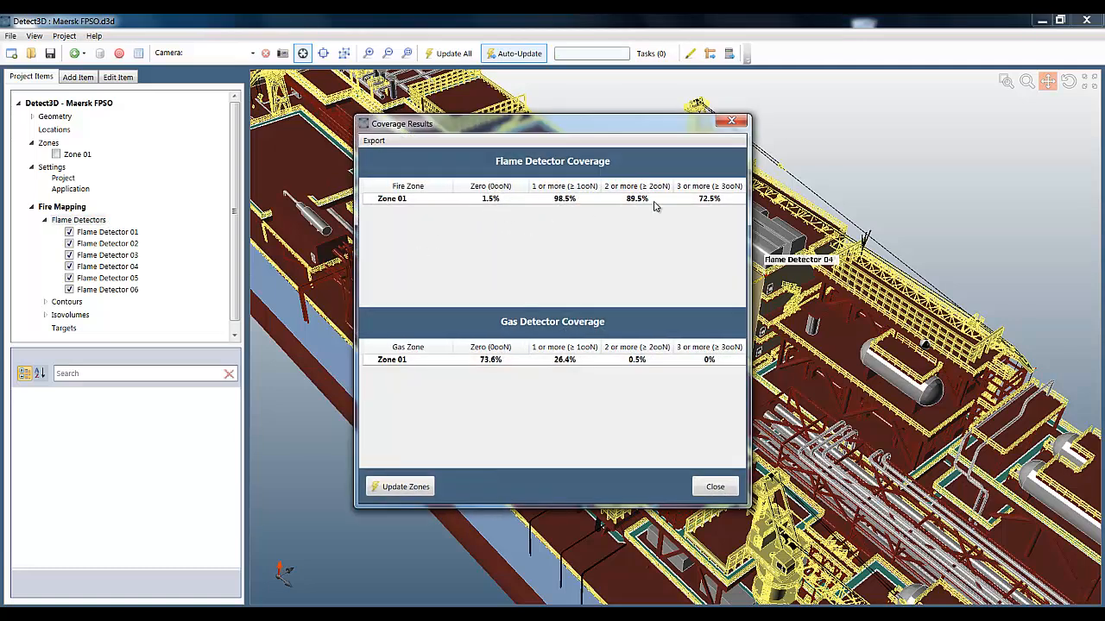
mouse_move(707, 216)
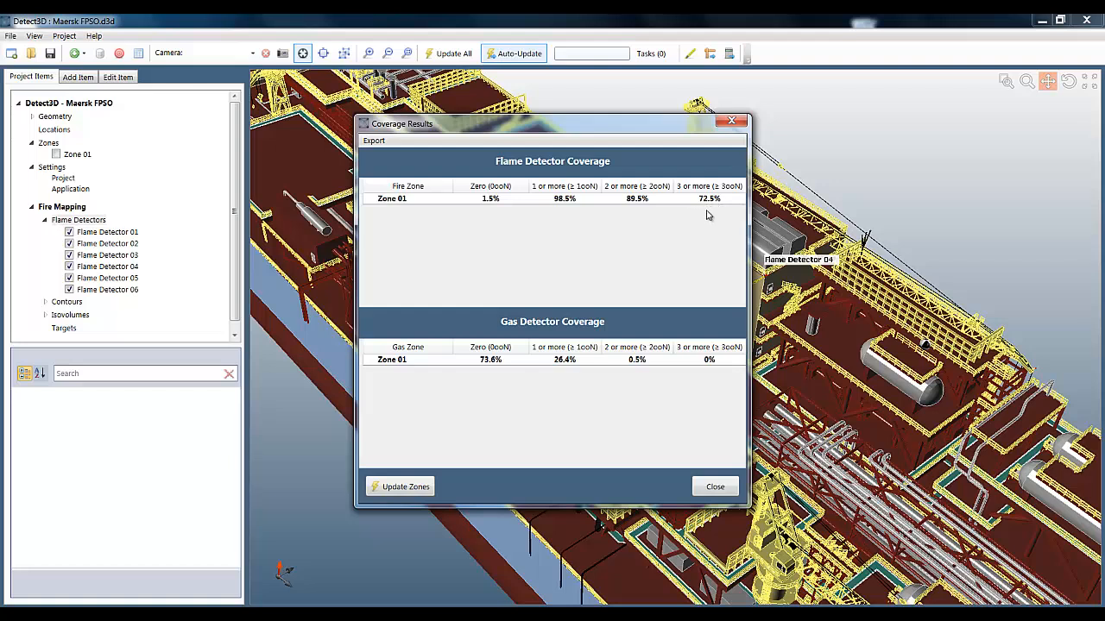
mouse_move(502, 239)
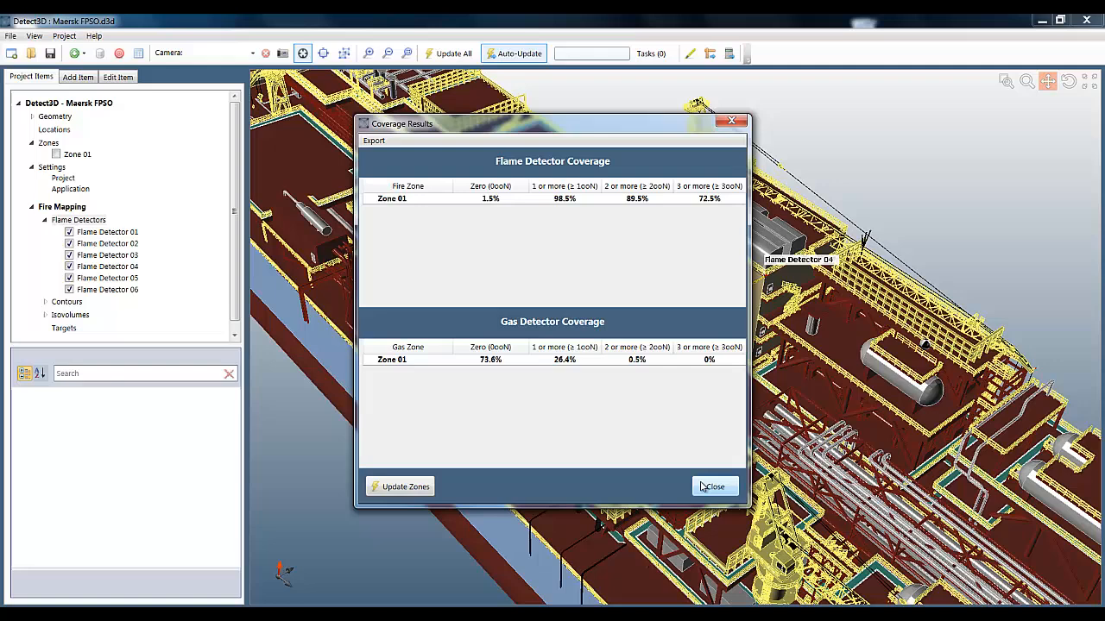
Close the 98.5% coverage results and show the Three or More isovolume.
left_click(715, 486)
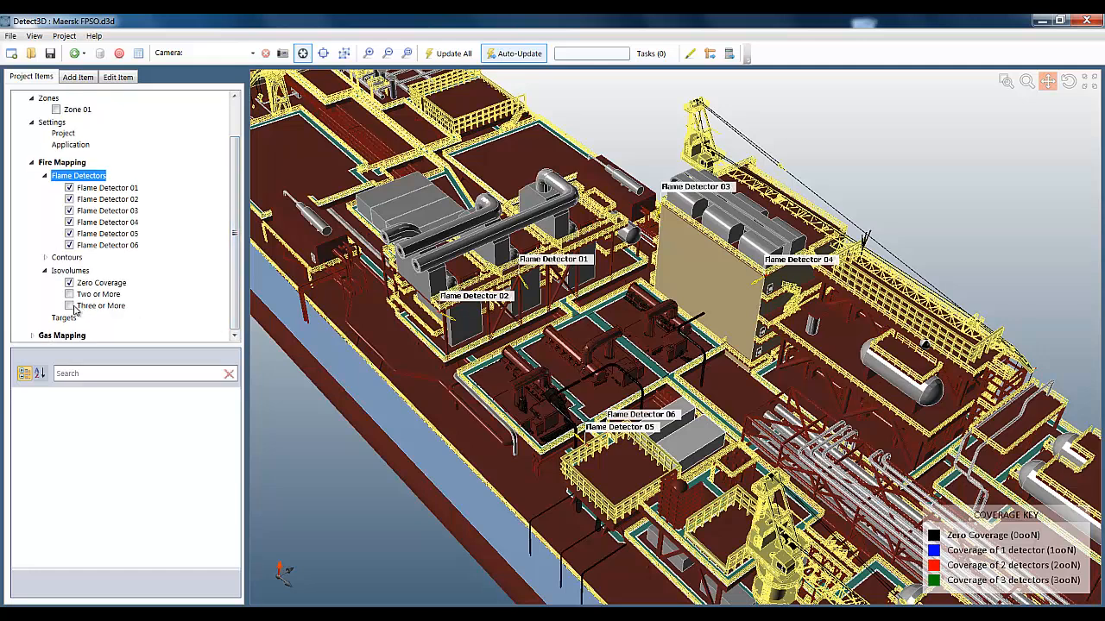
left_click(69, 305)
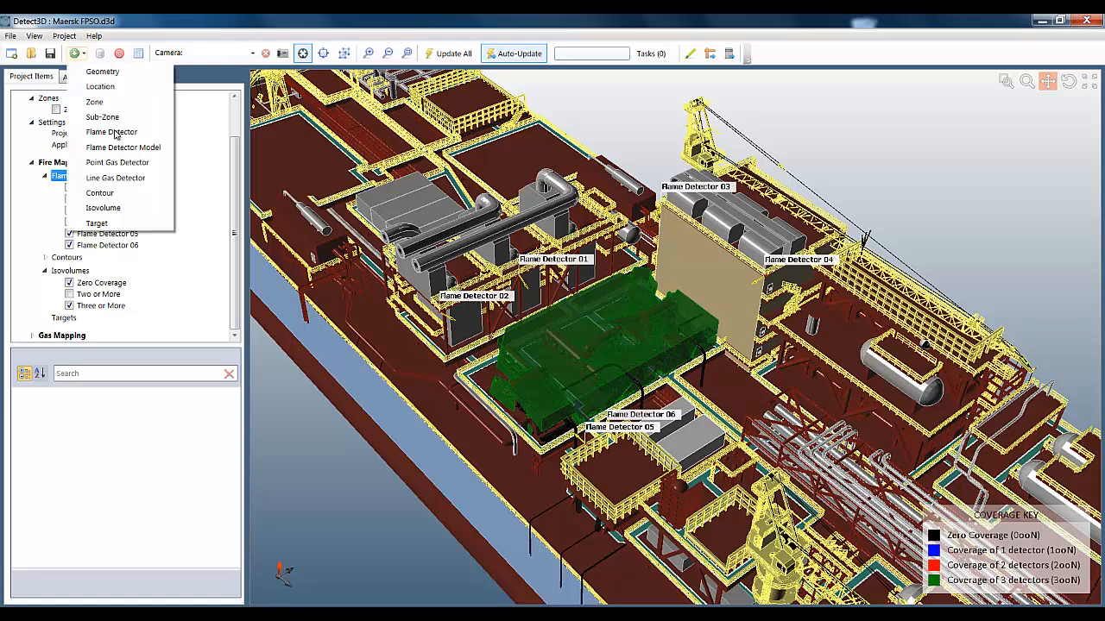
Define D3D Industries D3D-001 (50%) with a 50 ft maximum range and add it.
left_click(122, 146)
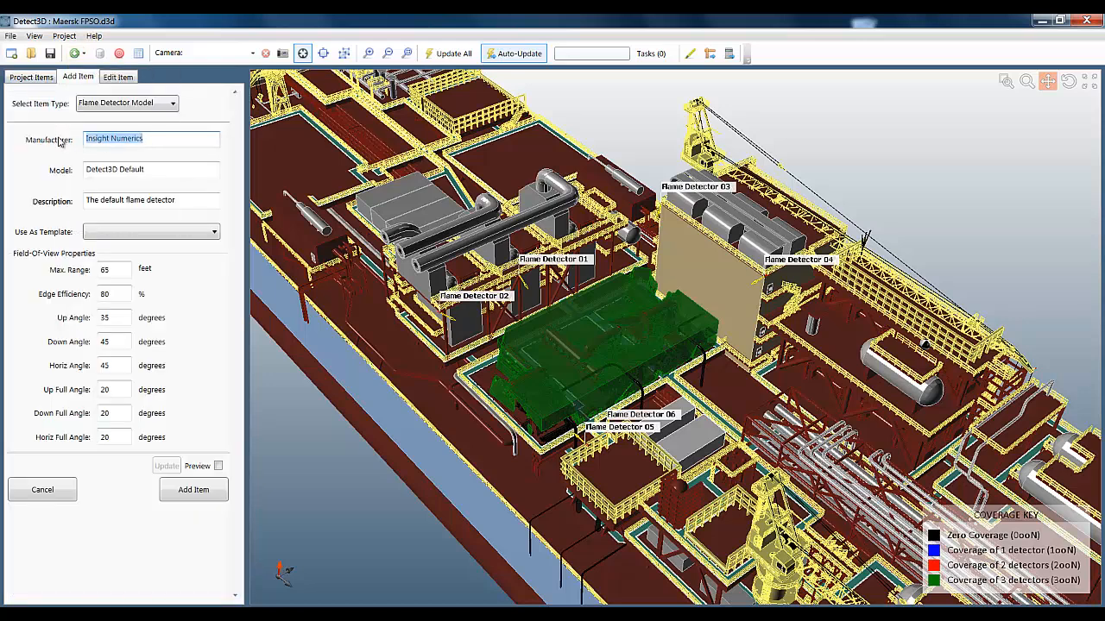
type("D3D-001")
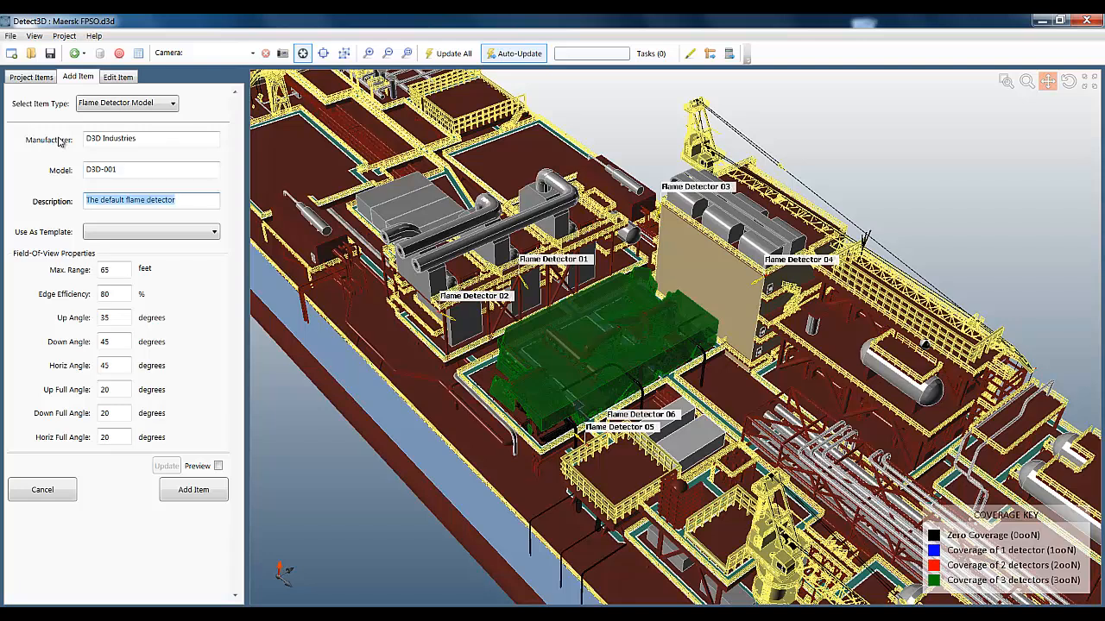
type("A sensitivity test")
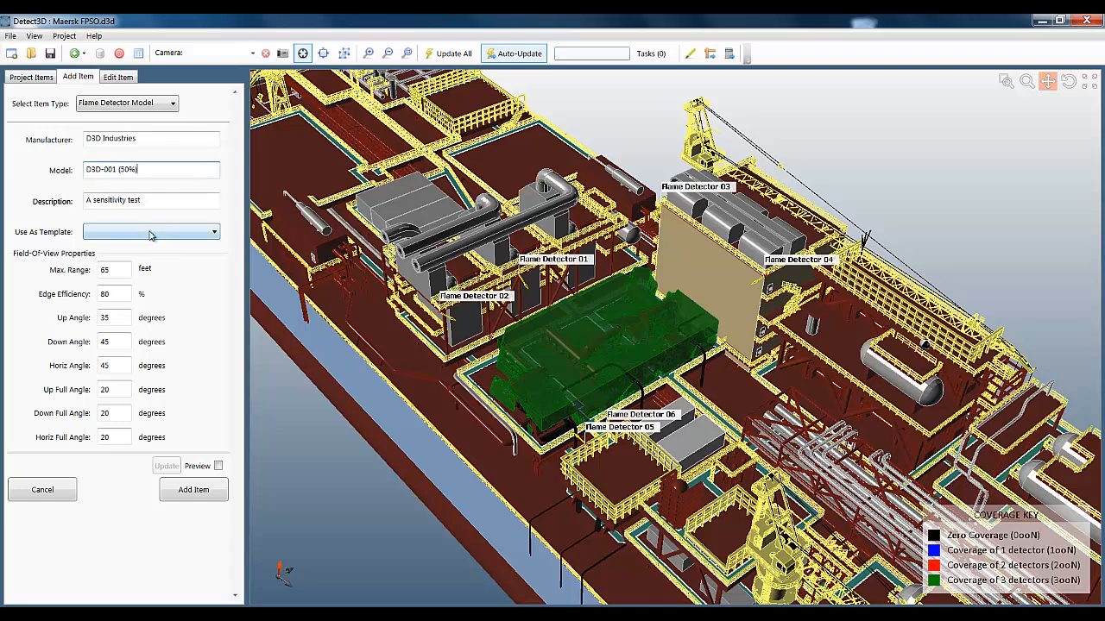
left_click(151, 231)
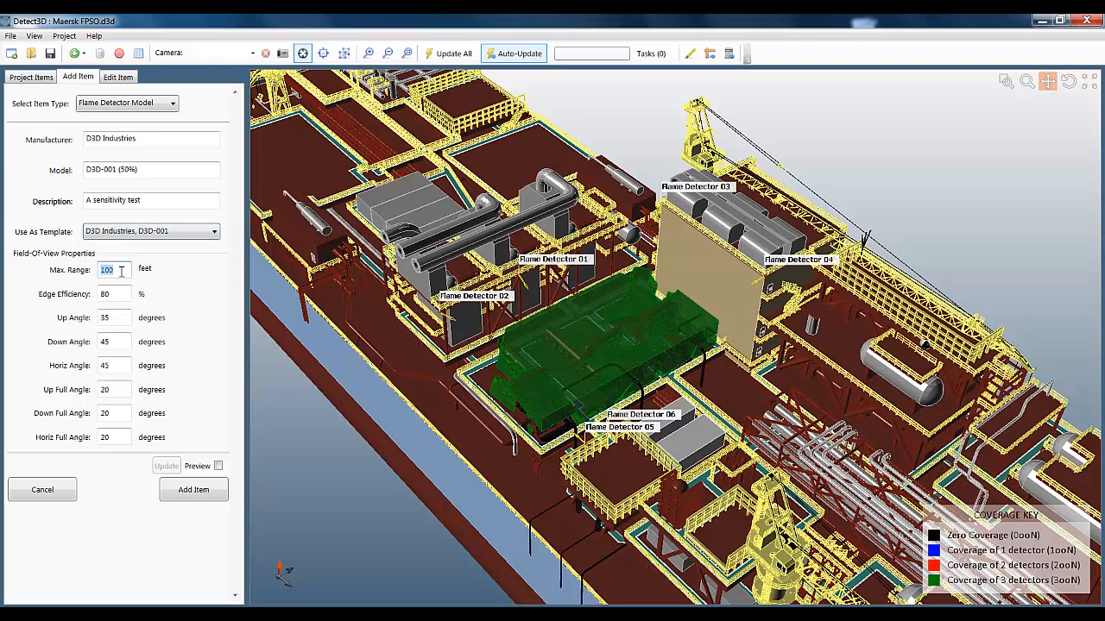
type("50")
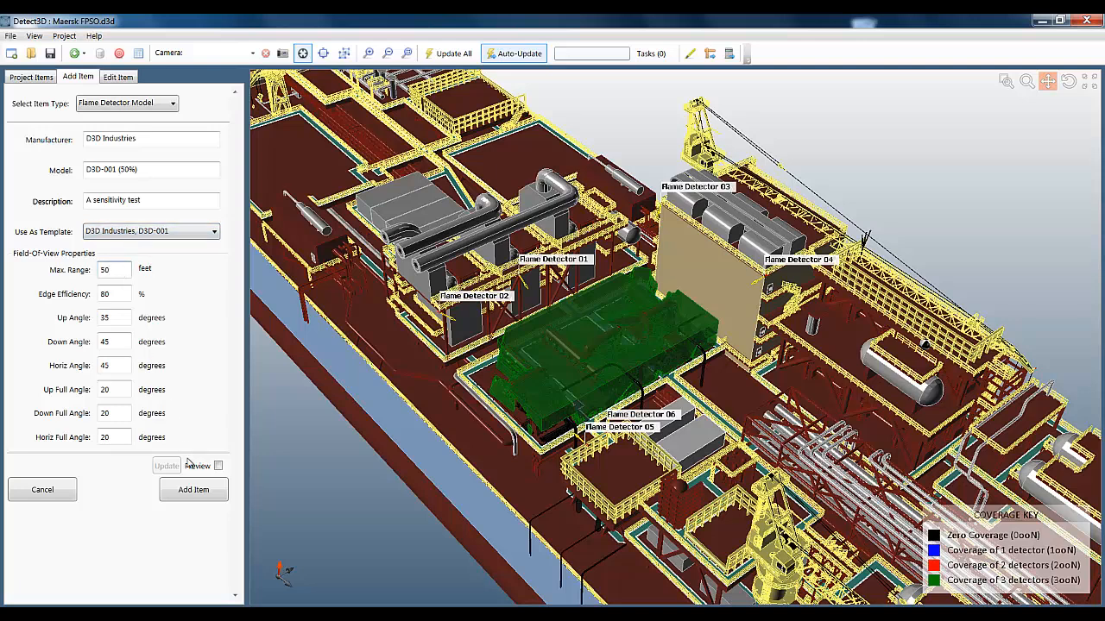
left_click(194, 489)
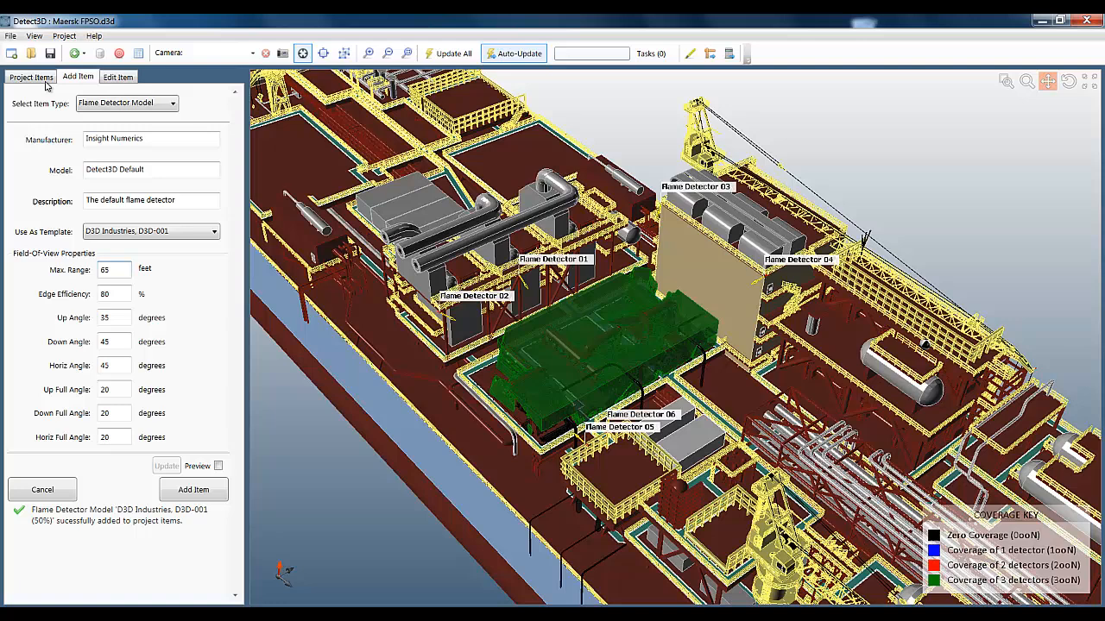
left_click(30, 77)
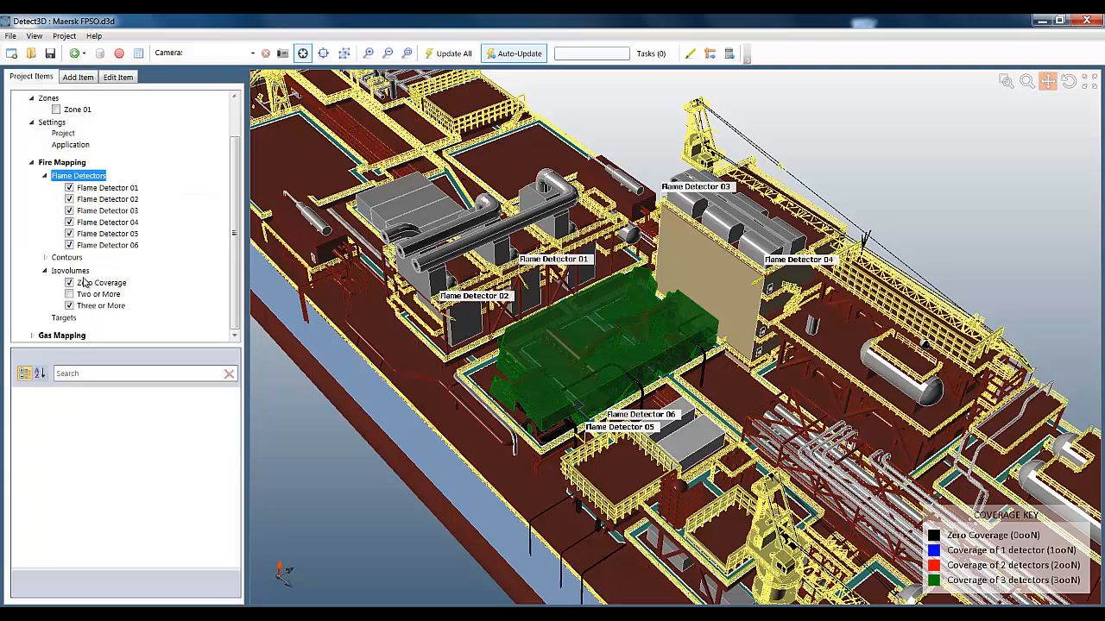
Review Zone 01's updated results (71.6% covered, 2.1% three-or-more) and close them.
right_click(79, 175)
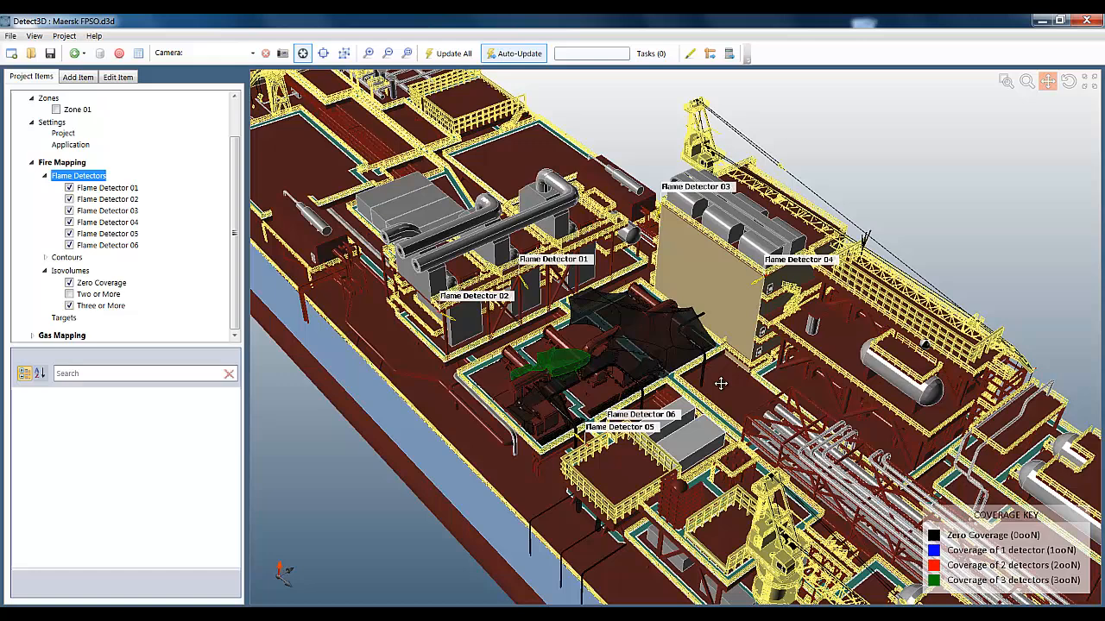
mouse_move(653, 358)
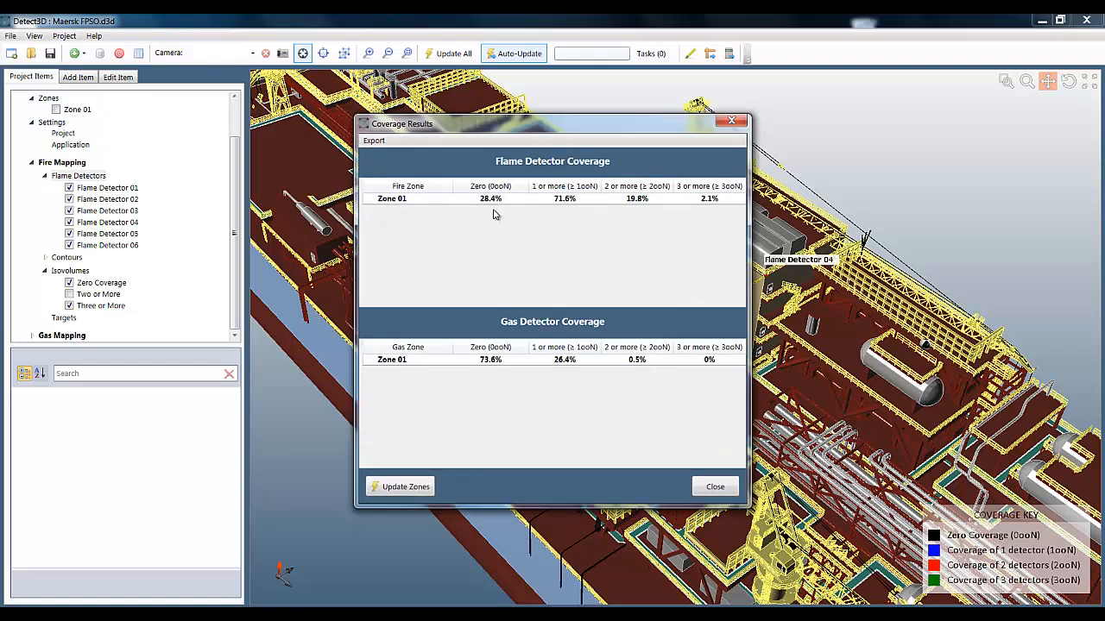
mouse_move(714, 205)
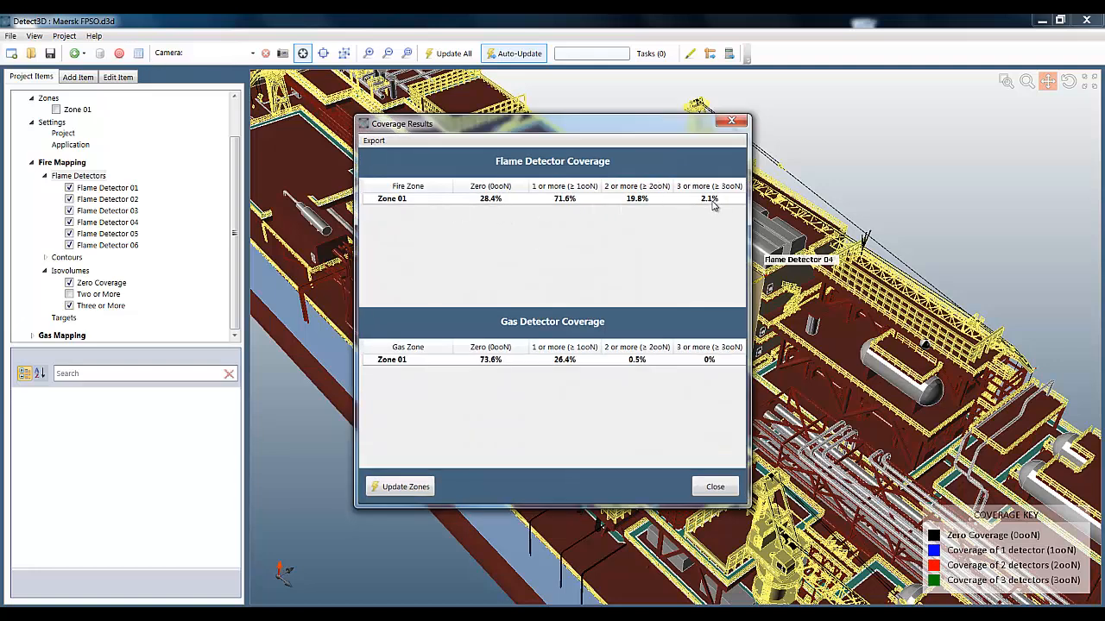
left_click(714, 486)
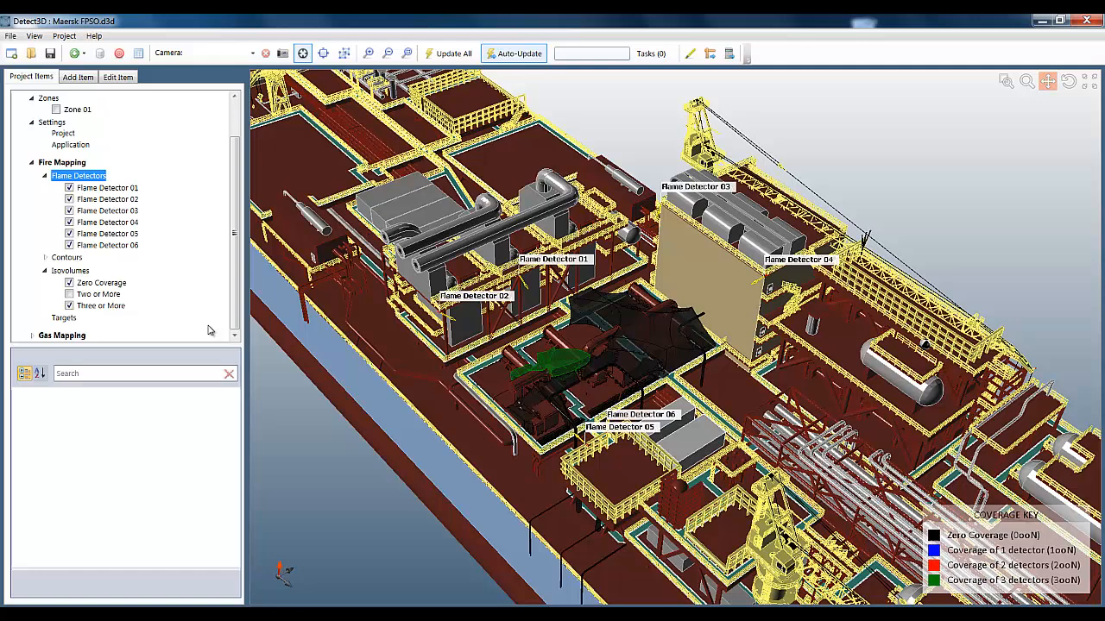
Turn on field-of-view cones for Flame Detector 02 and Flame Detector 01.
right_click(107, 198)
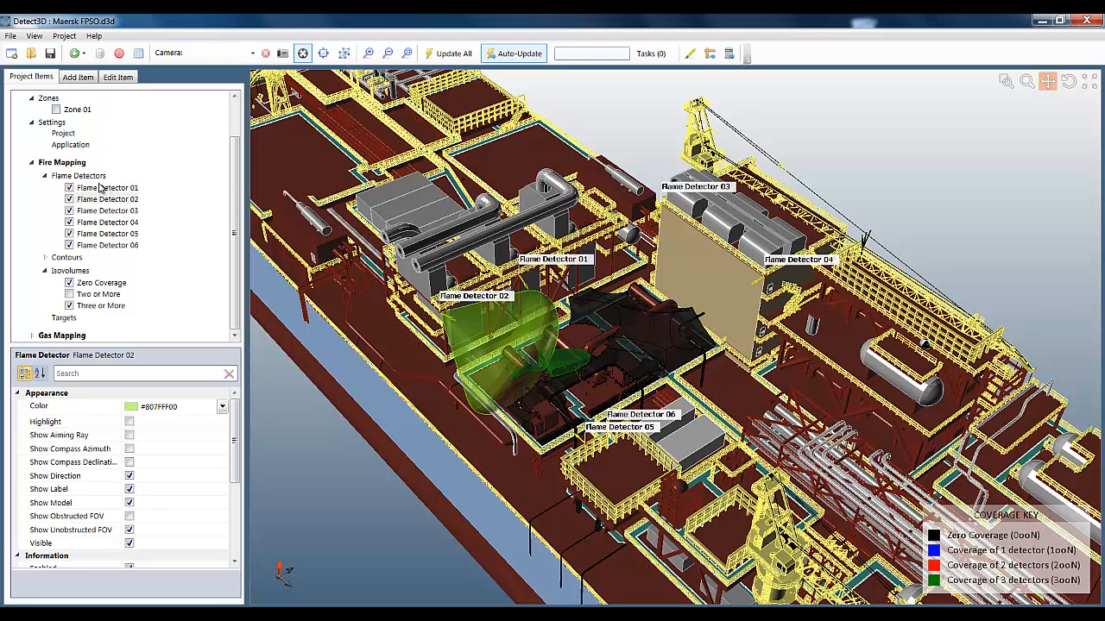
right_click(107, 187)
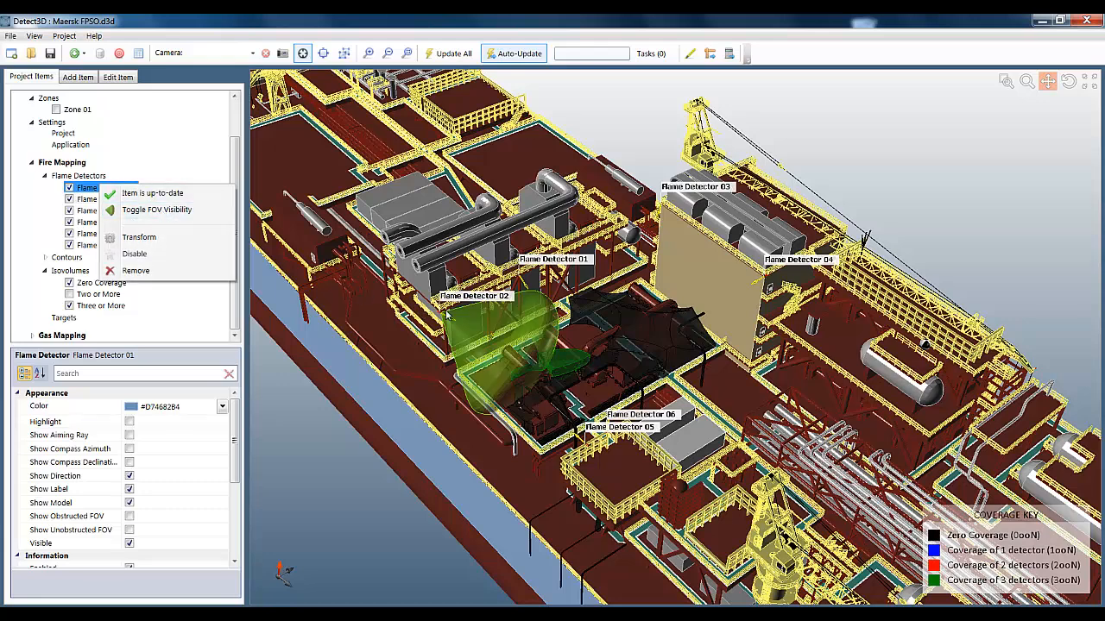
left_click(156, 210)
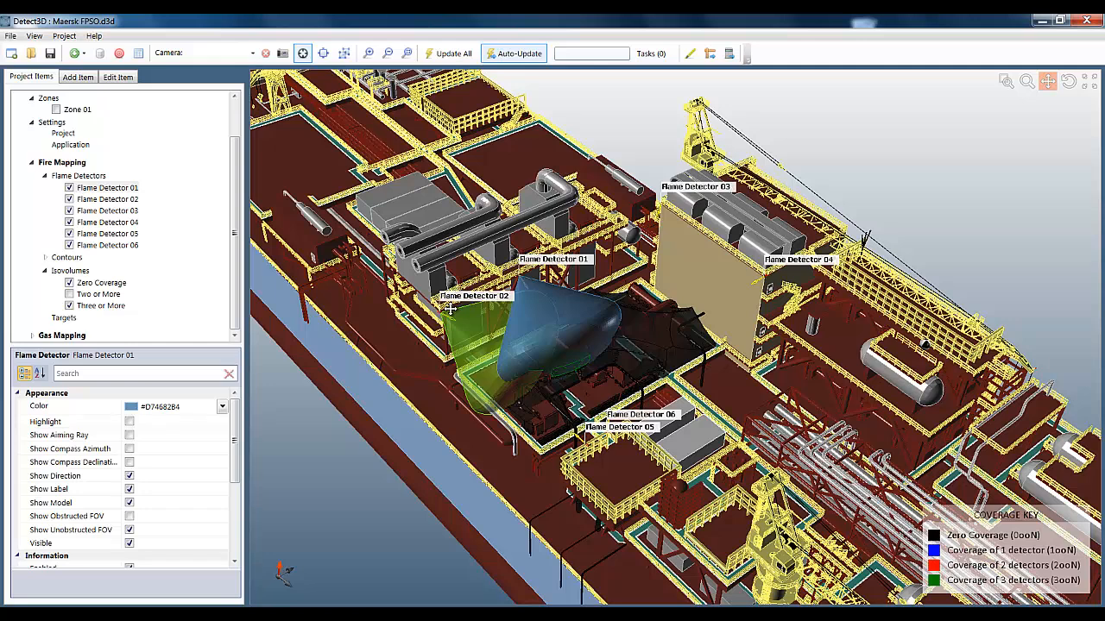
right_click(78, 175)
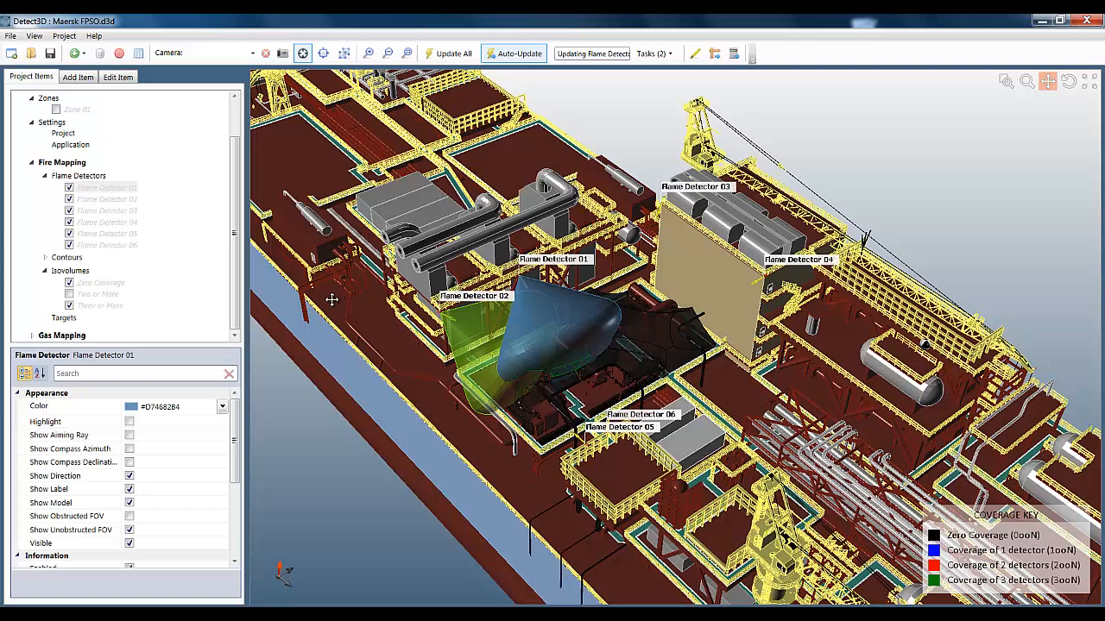
Hide the coverage isovolumes and Flame Detector 02's unobstructed field-of-view cone.
left_click(69, 282)
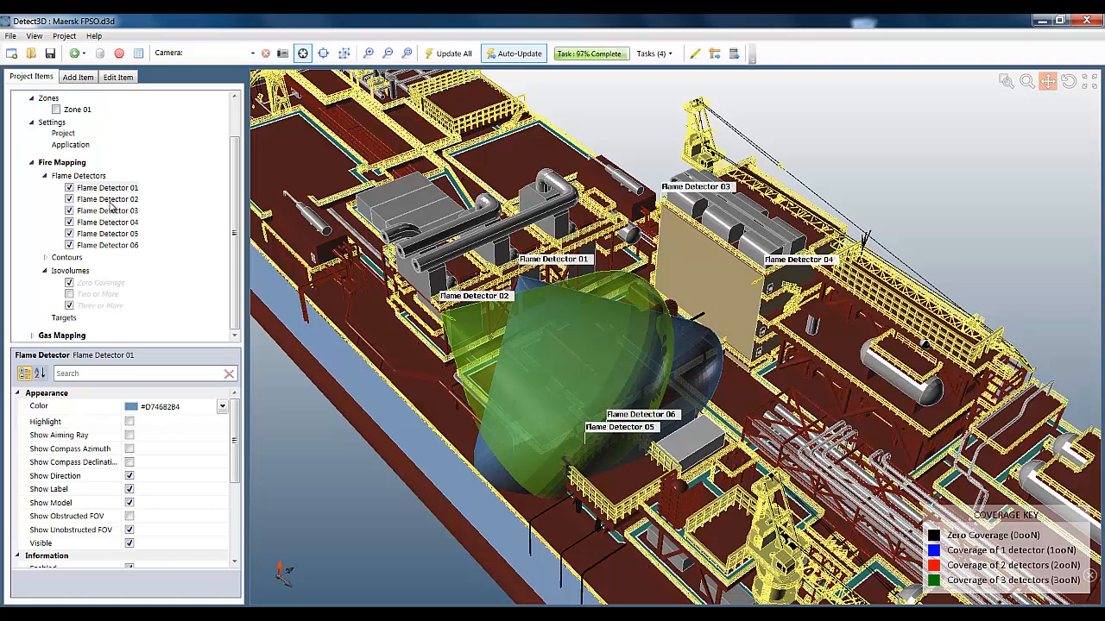
left_click(108, 199)
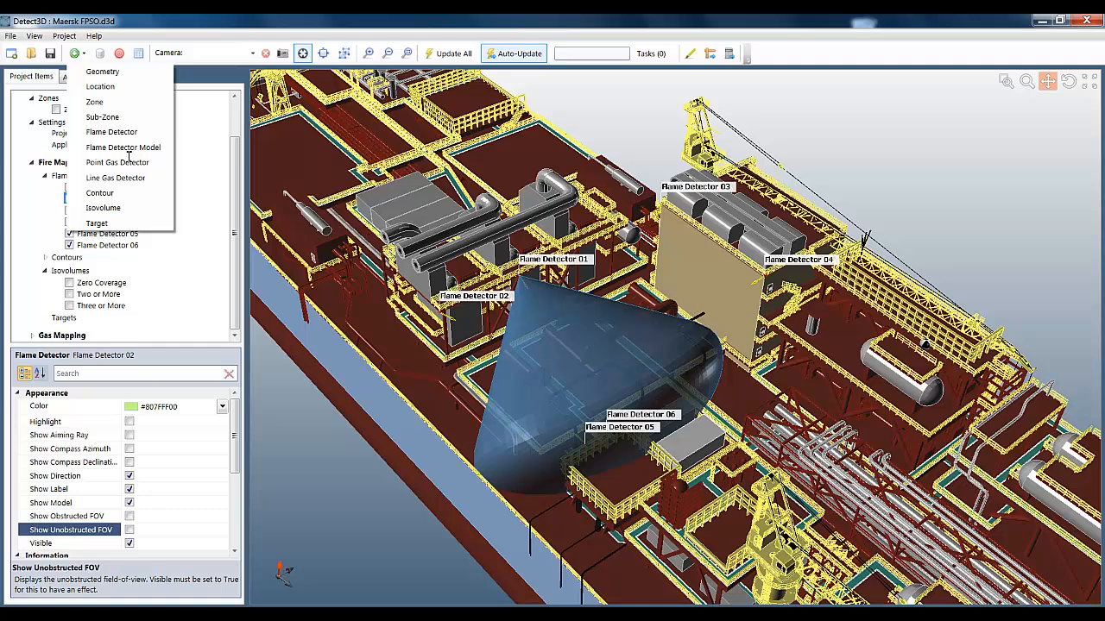
Start a new D3D-002 flame detector model and preview its field of view.
left_click(122, 147)
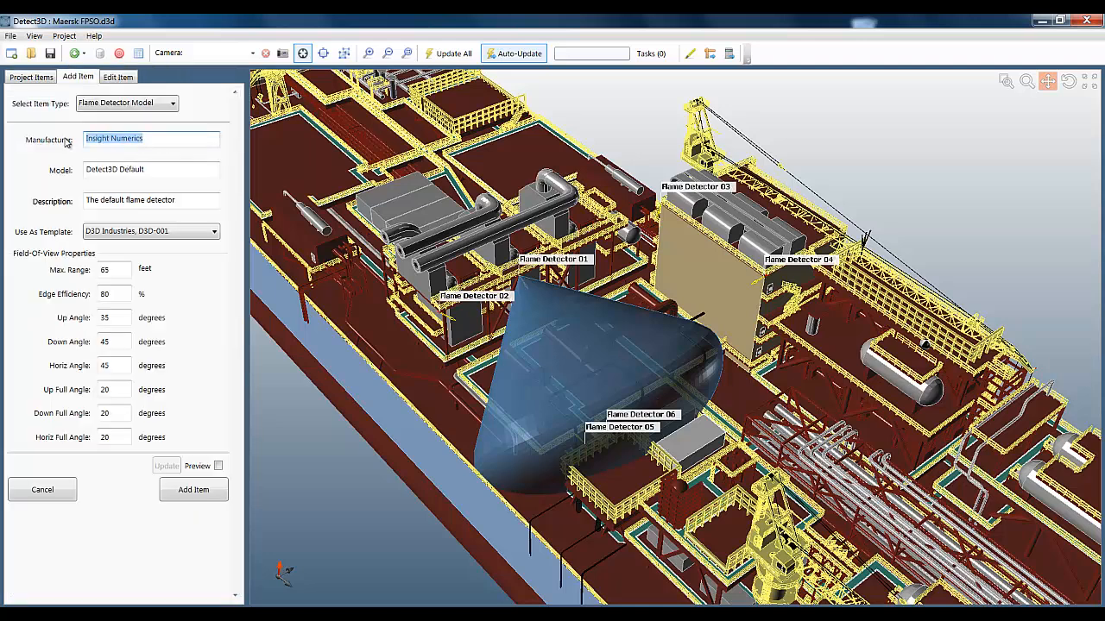
type("D3D Industries")
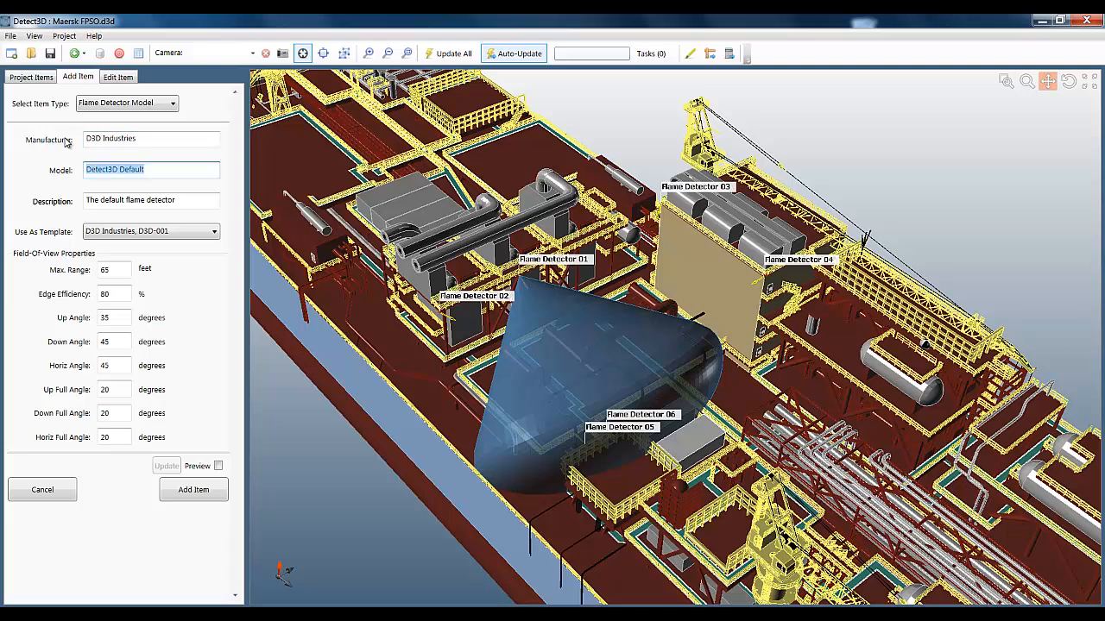
type("D3D-002")
left_click(151, 200)
type("A new")
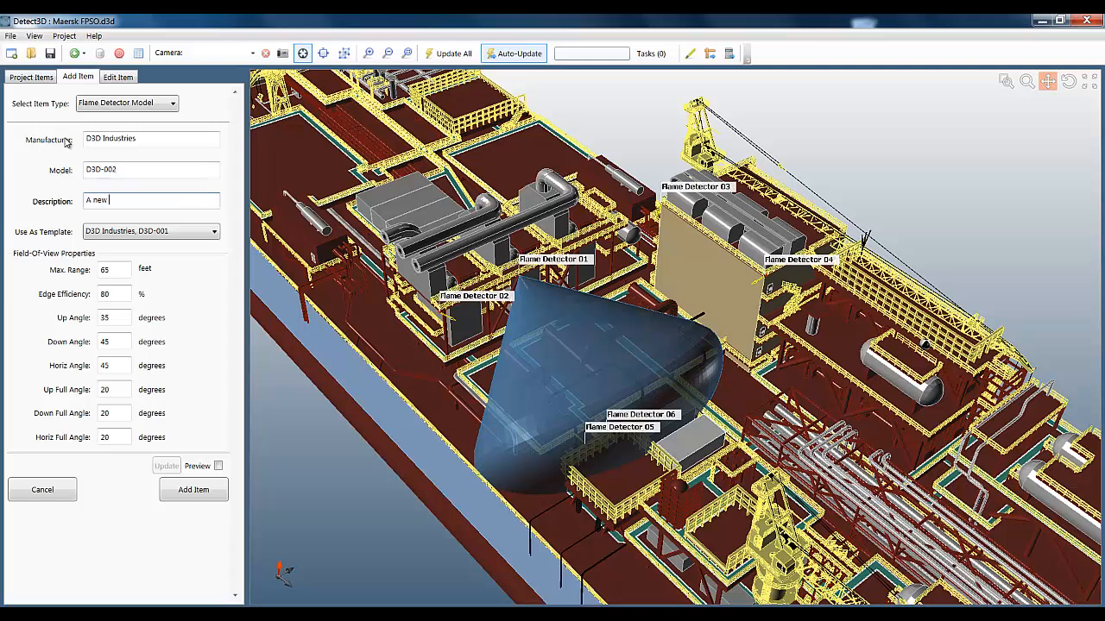
type("model")
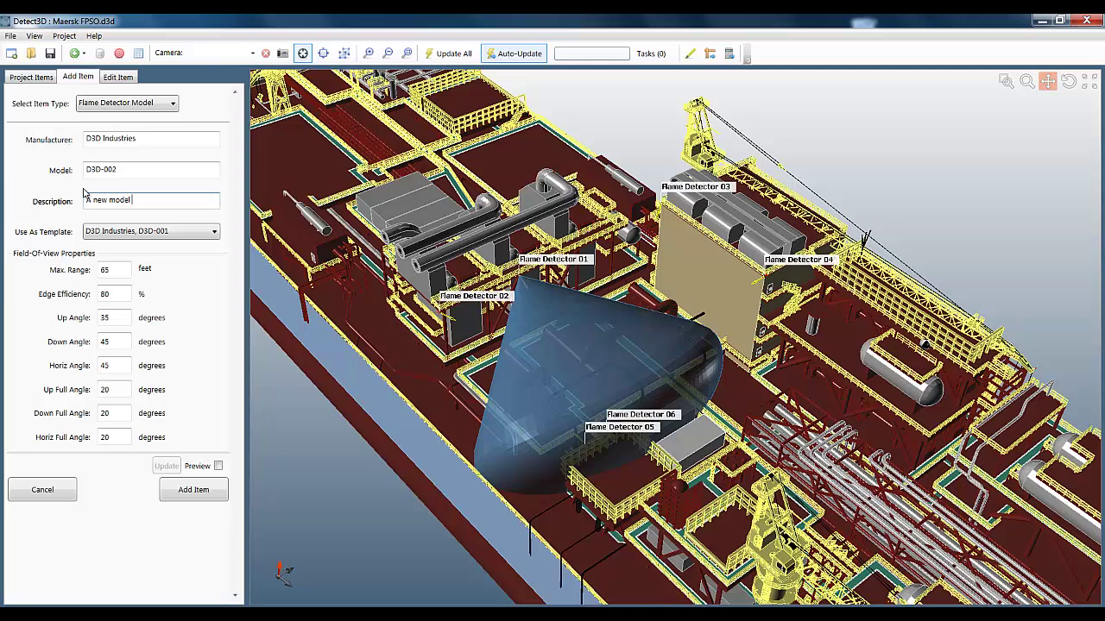
left_click(218, 465)
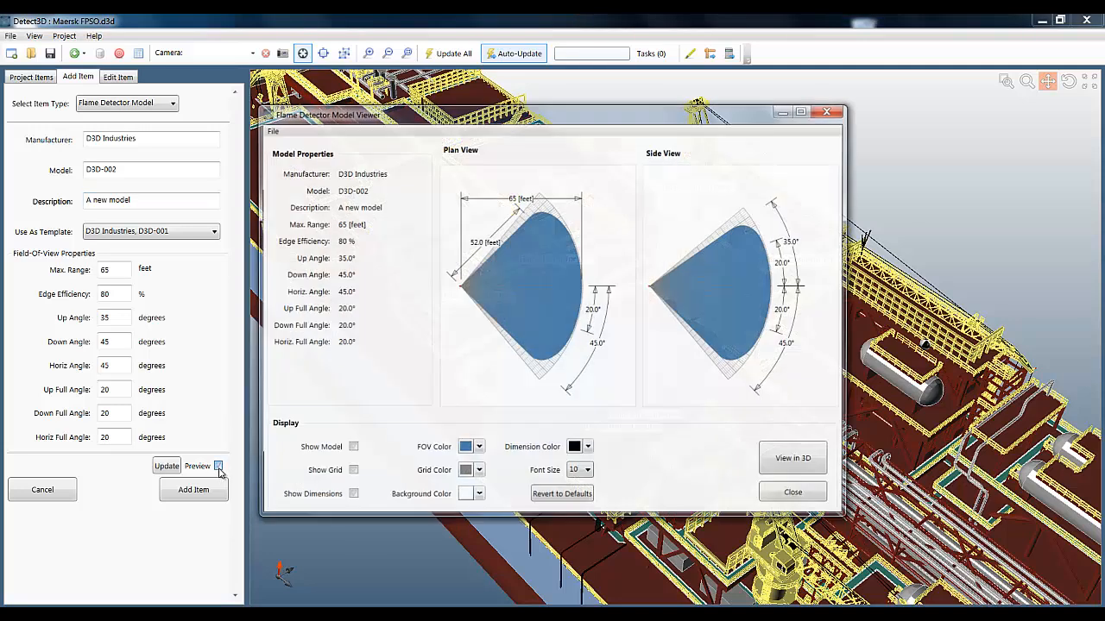
Set the model's maximum range to 120 and edge efficiency to 20.
left_click(218, 466)
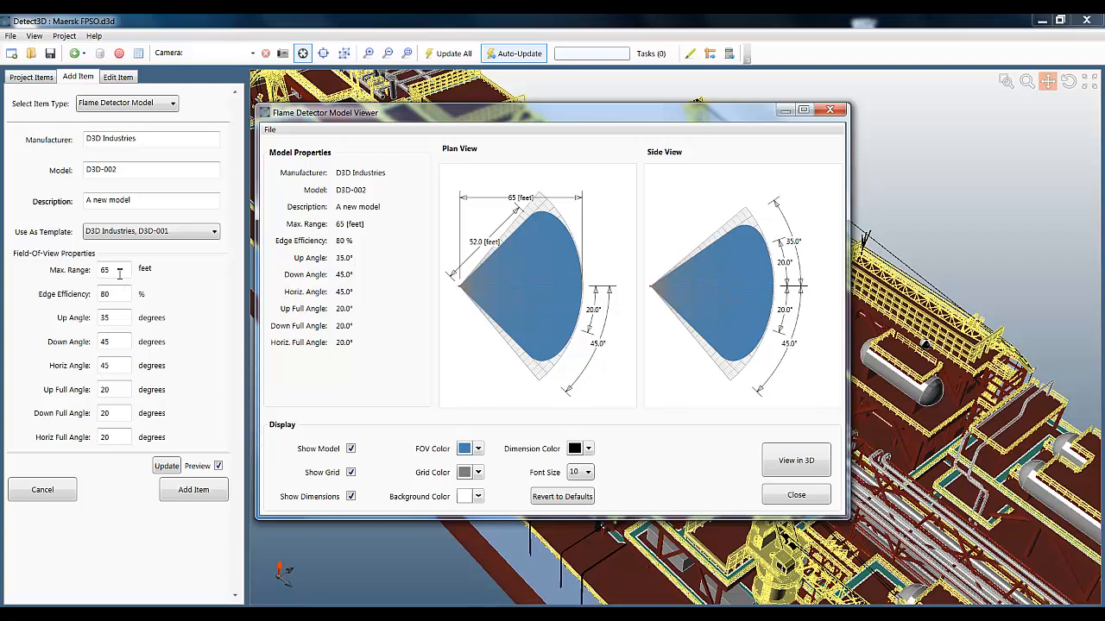
type("120")
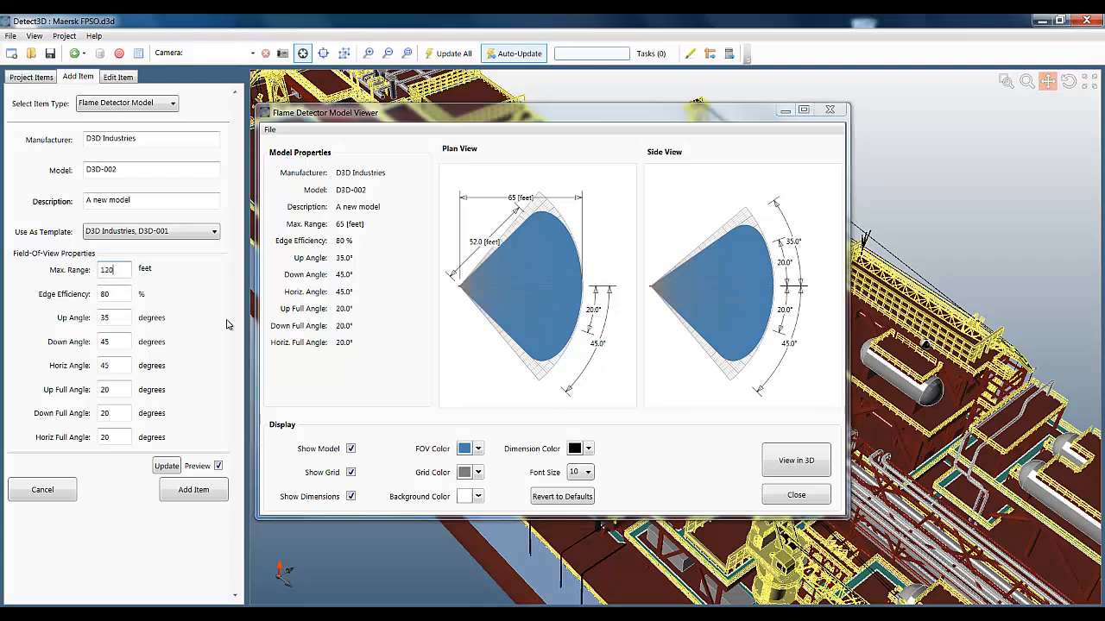
left_click(166, 465)
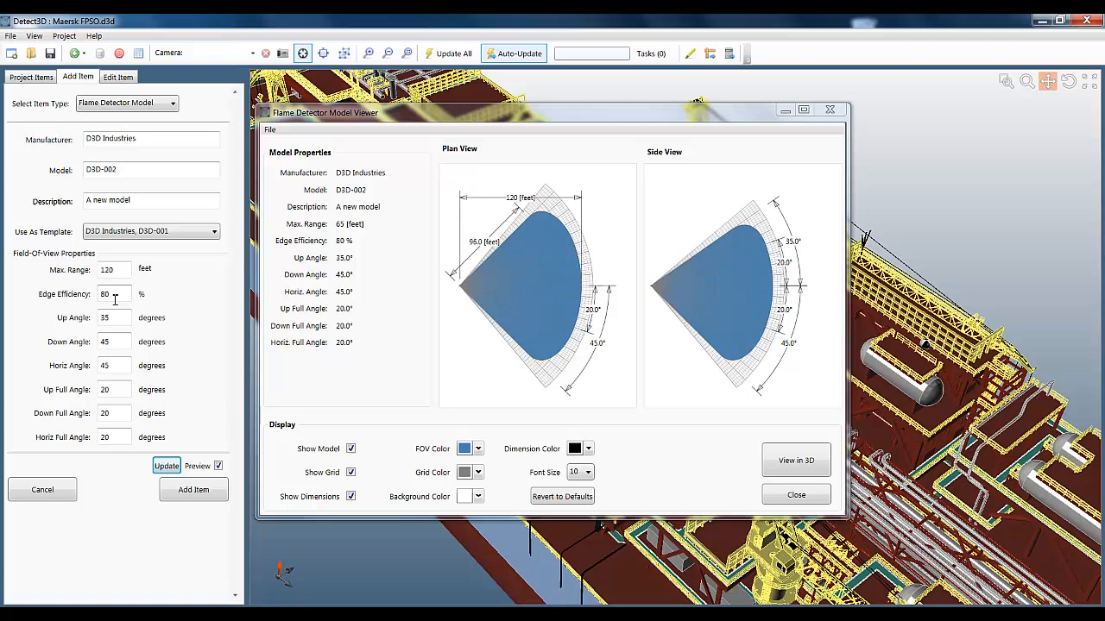
type("20")
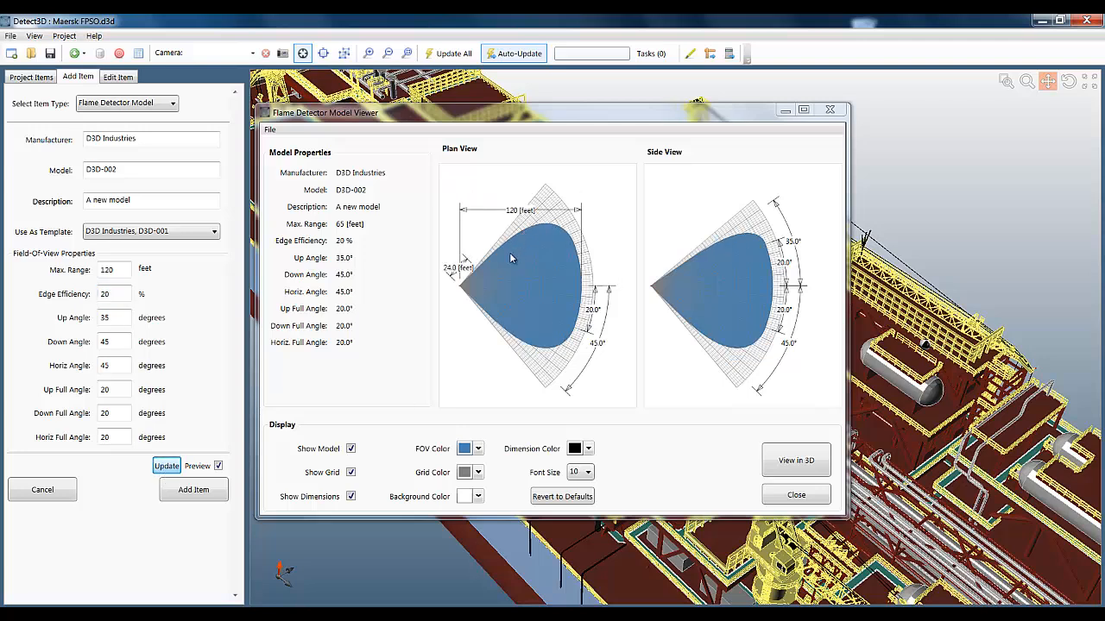
mouse_move(478, 271)
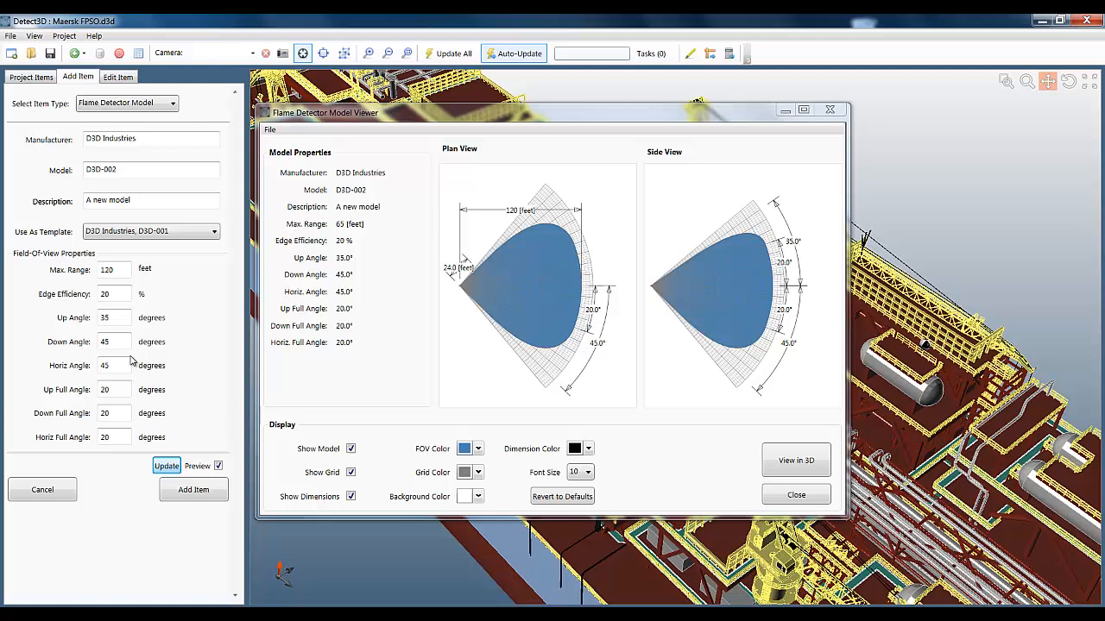
mouse_move(156, 383)
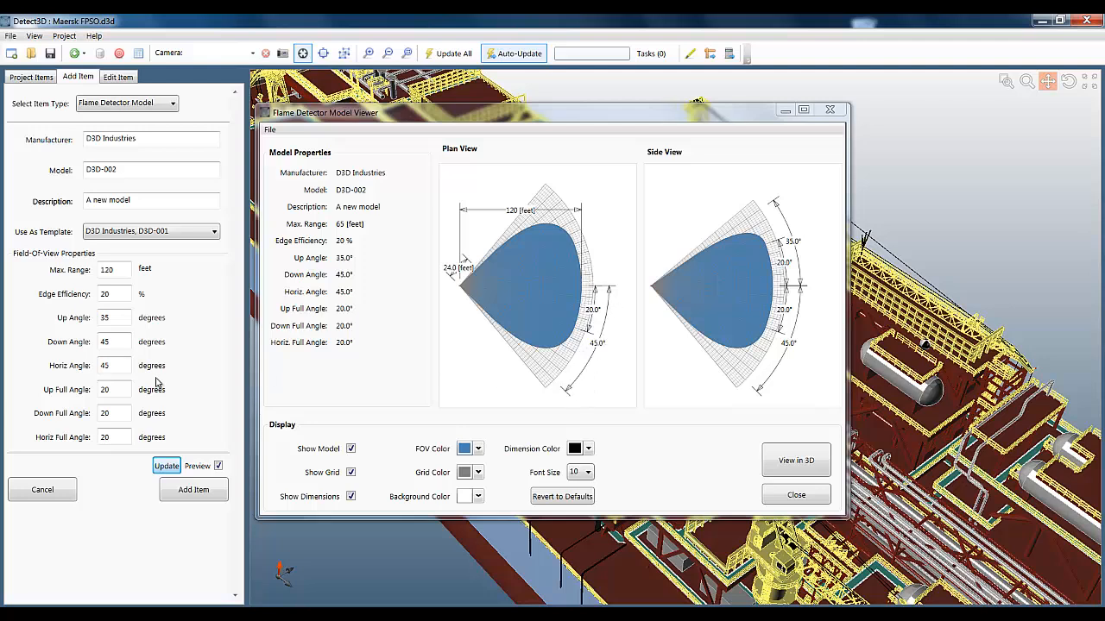
Set horizontal angle to 60° and up angle to 25°, updating the preview.
type("60")
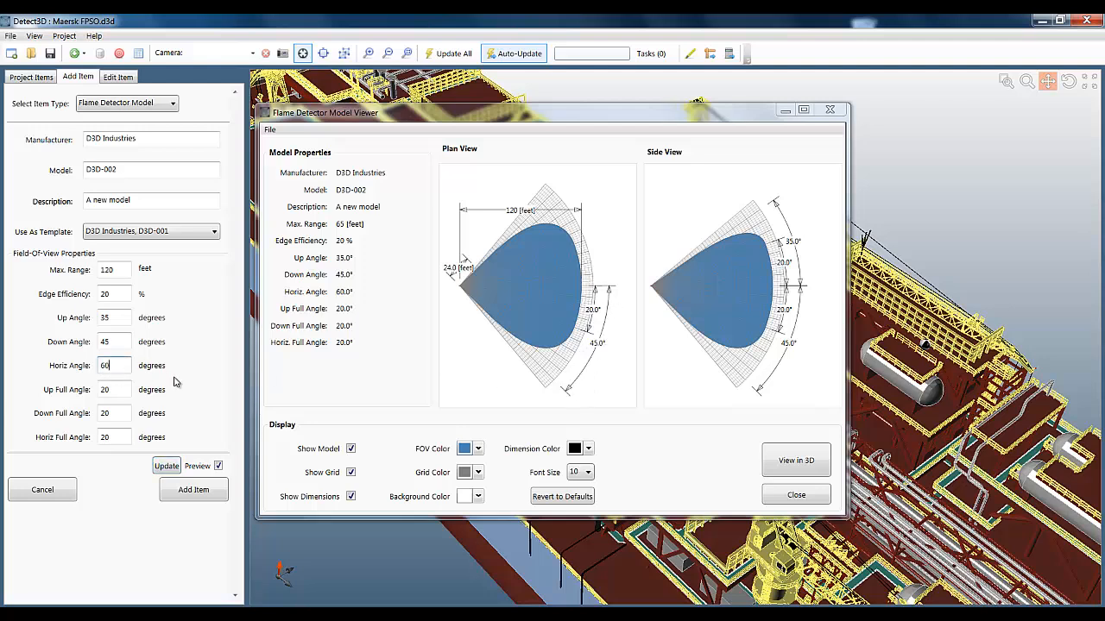
left_click(165, 465)
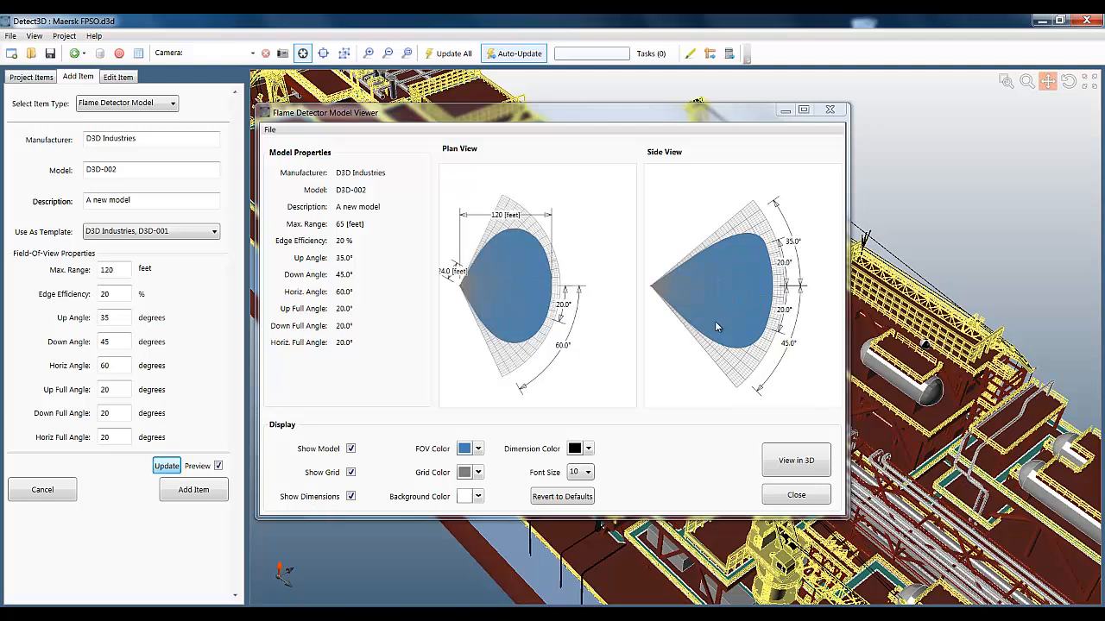
mouse_move(579, 305)
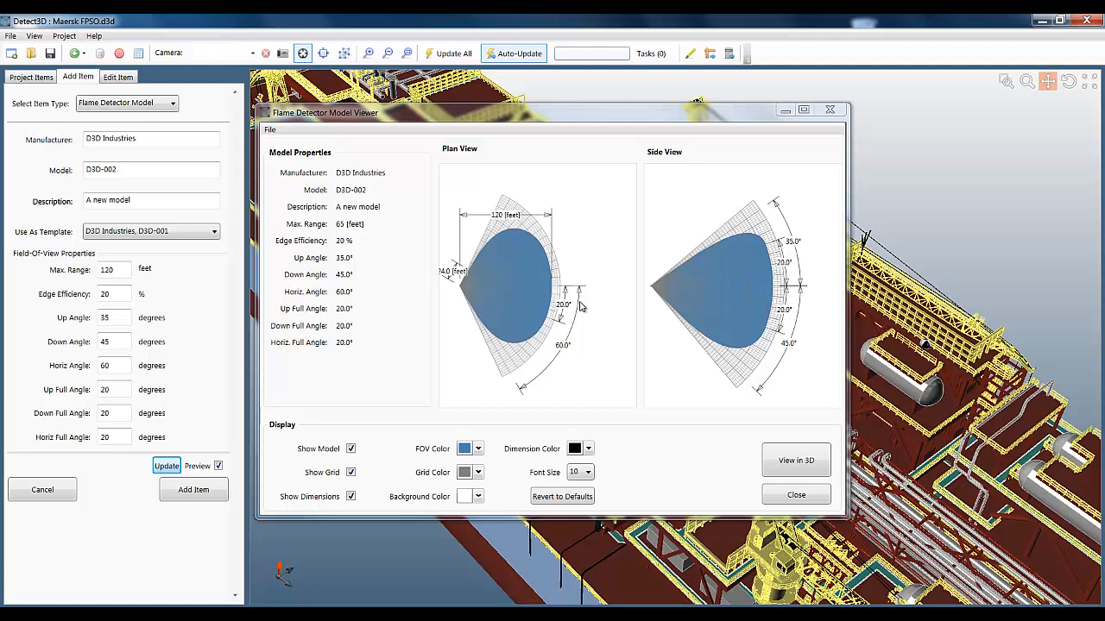
mouse_move(803, 229)
type("60")
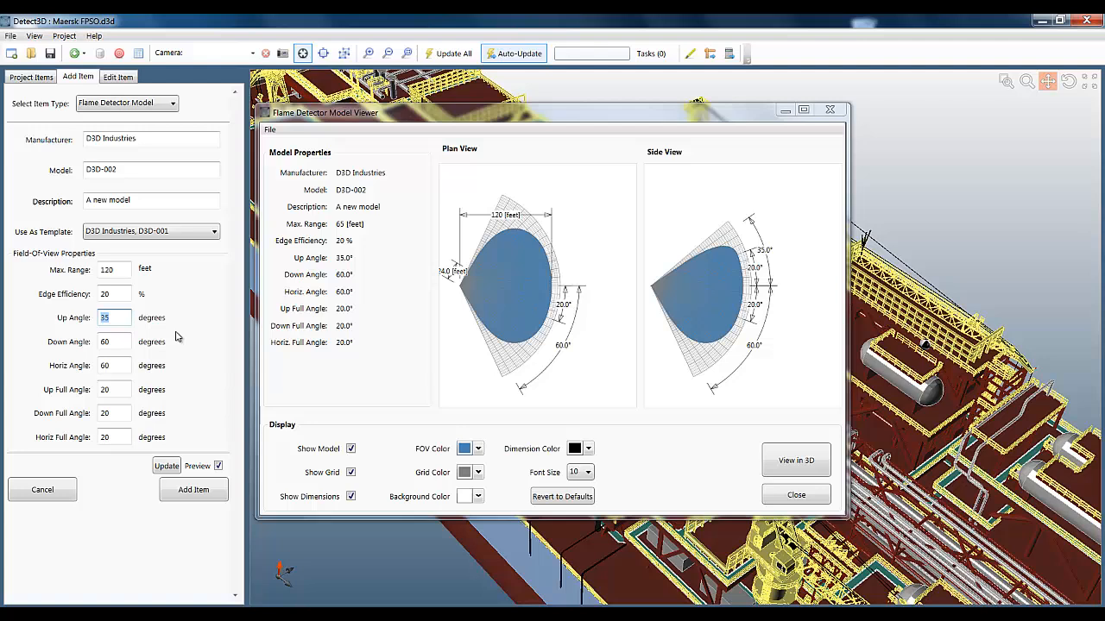
left_click(165, 466)
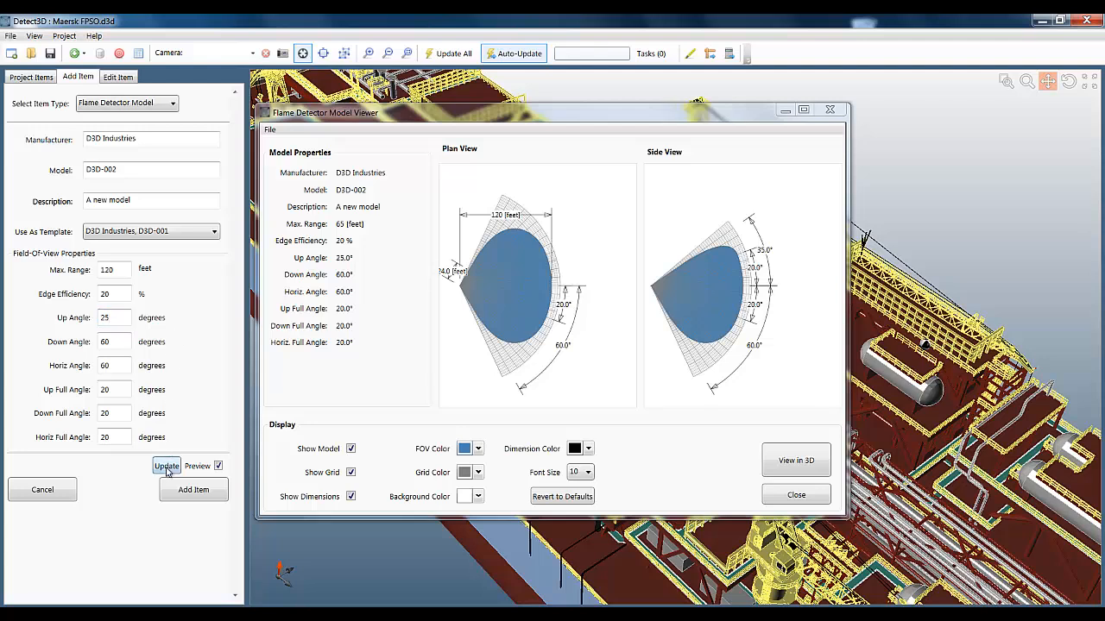
left_click(165, 466)
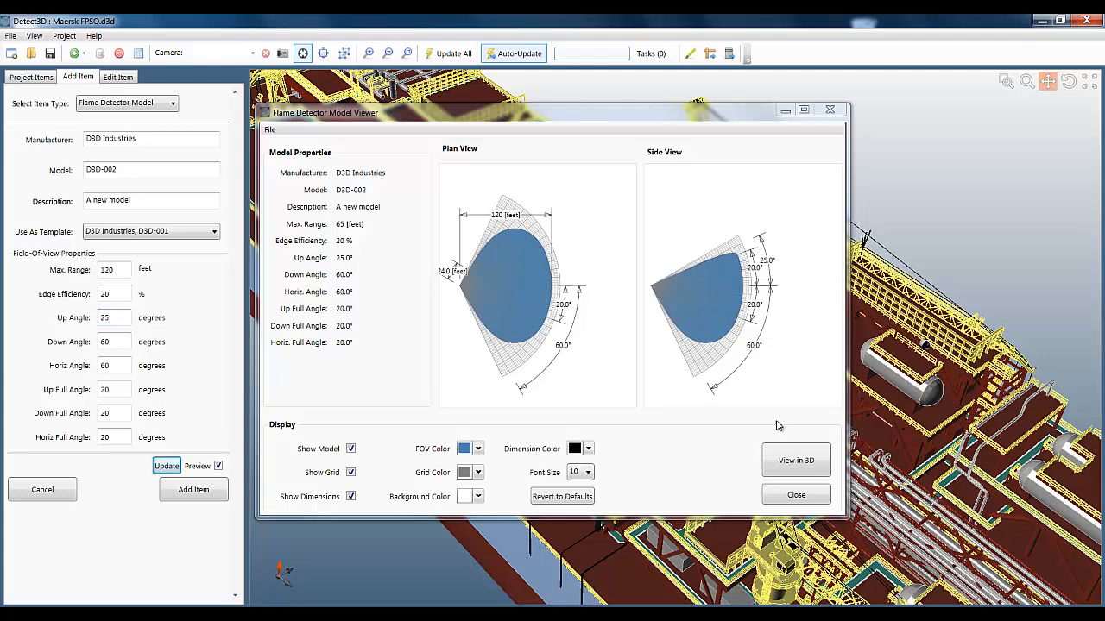
left_click(795, 460)
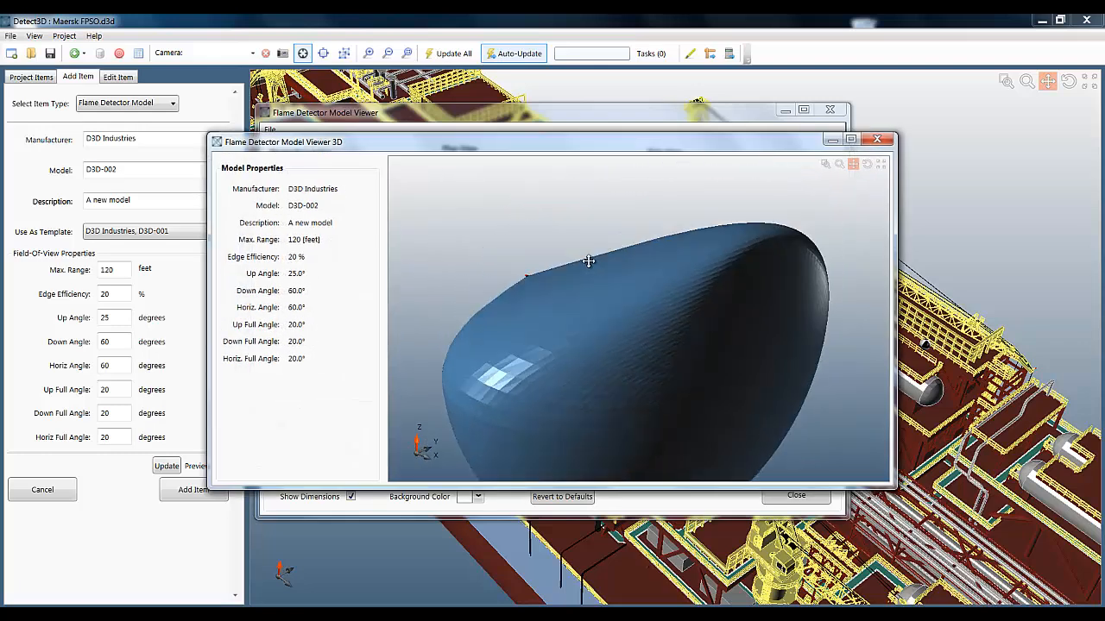
left_click_drag(587, 261, 693, 316)
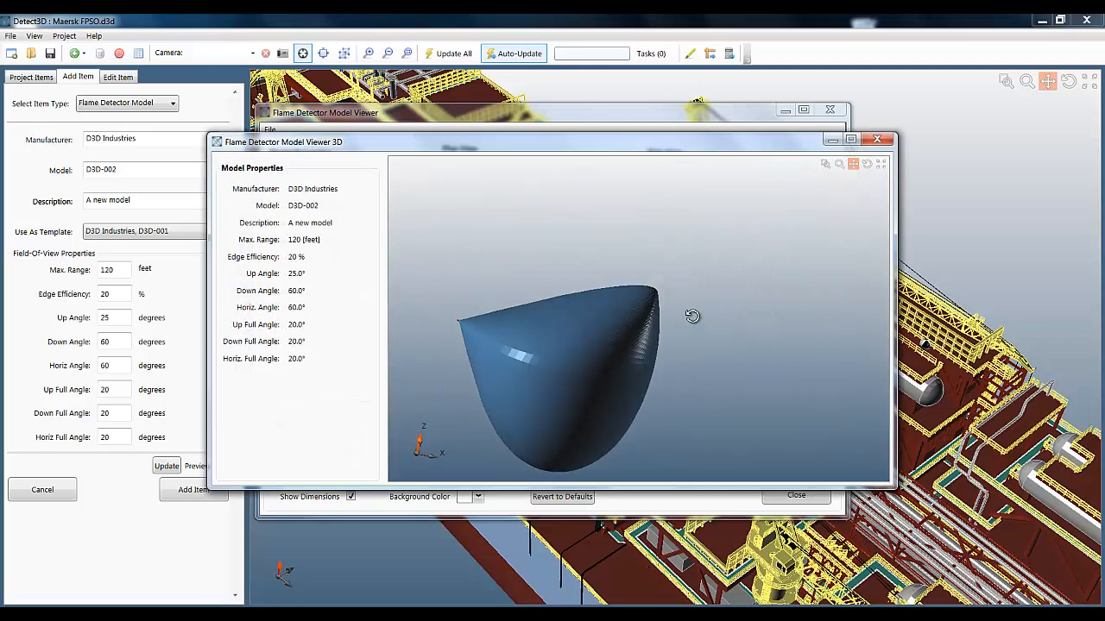
left_click_drag(692, 315, 842, 177)
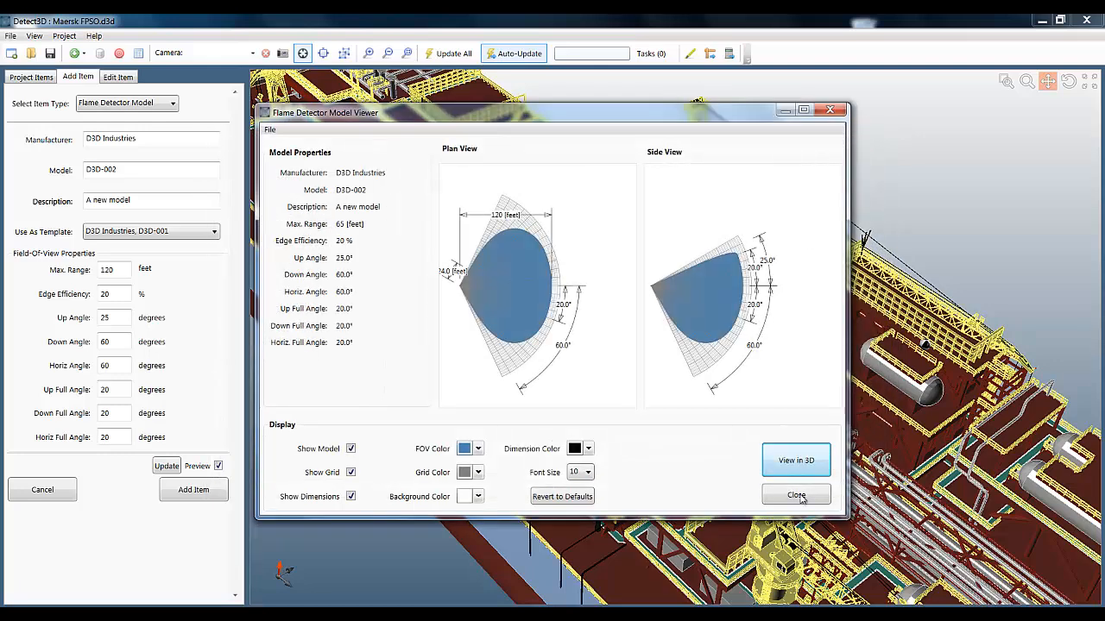
Add D3D-002 to the project and open Flame Detector 01's properties to set its model.
left_click(796, 494)
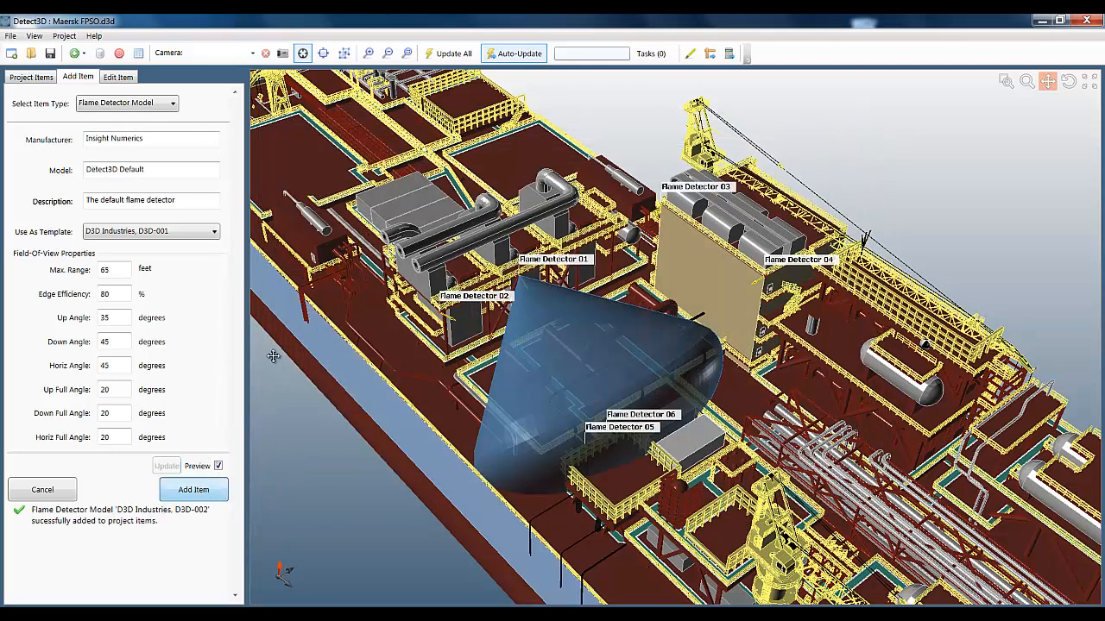
left_click(31, 78)
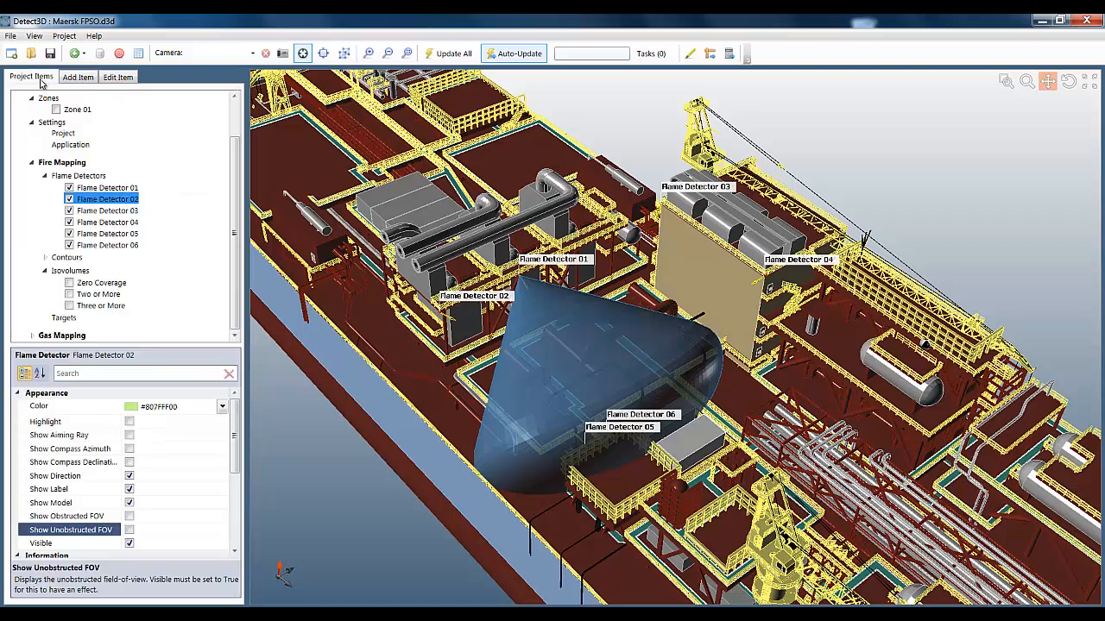
left_click(108, 187)
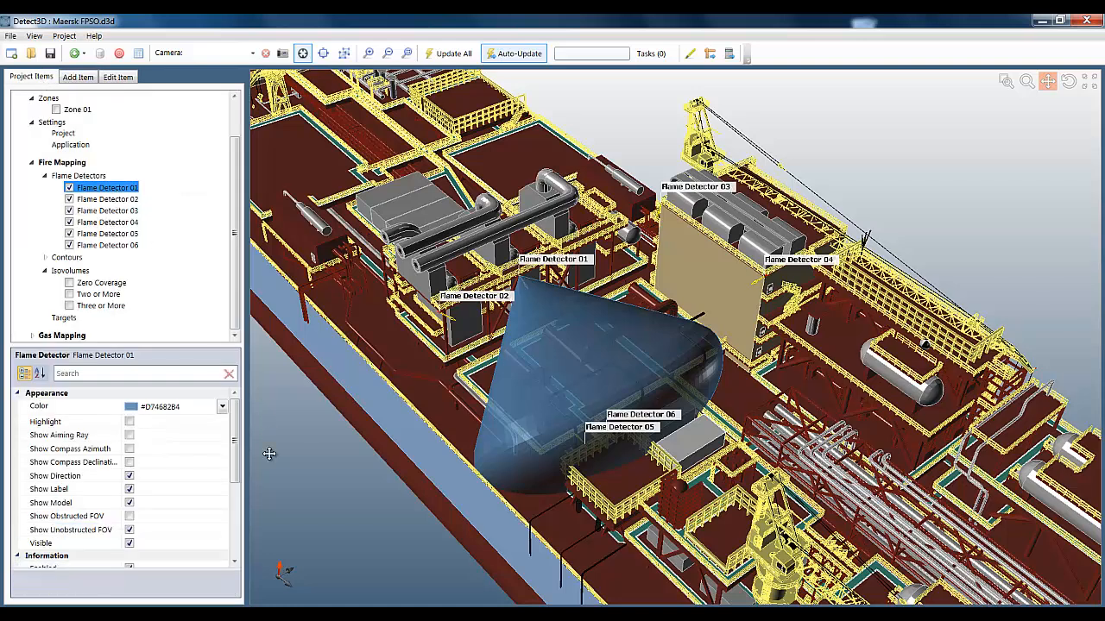
scroll("down", 3)
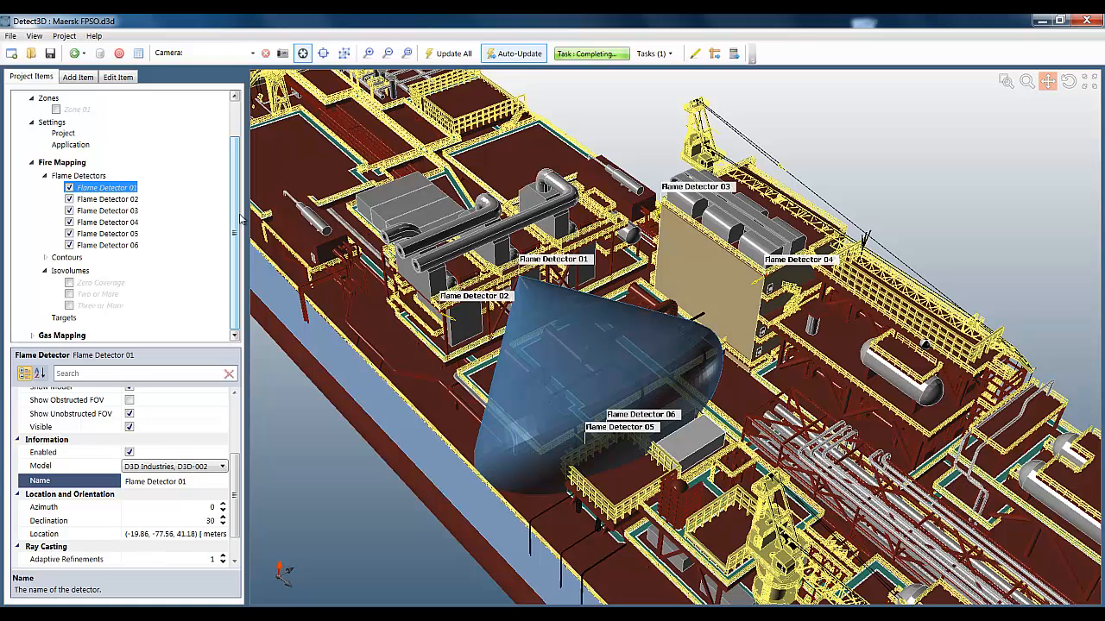
mouse_move(568, 354)
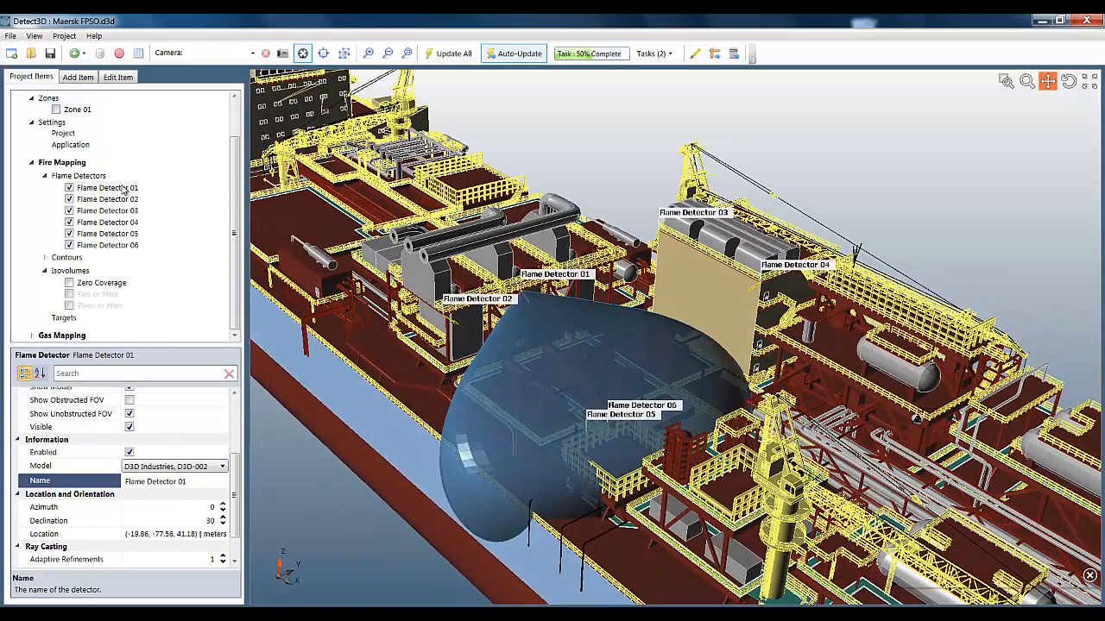
Toggle Flame Detector 01's FOV visibility to show its obstructed field of view.
right_click(107, 188)
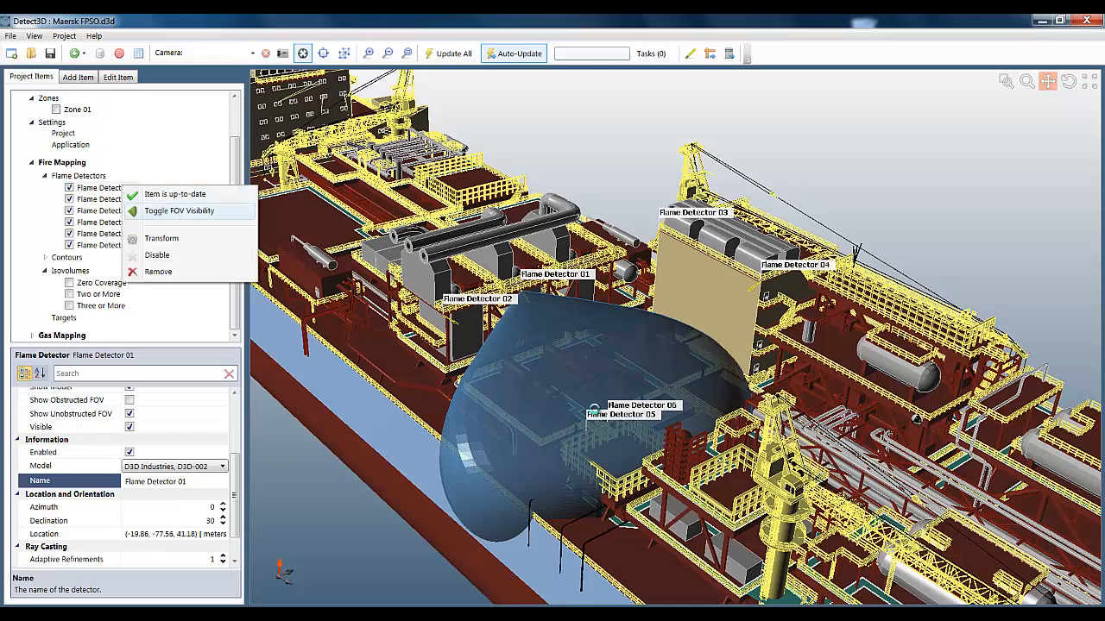
left_click(179, 210)
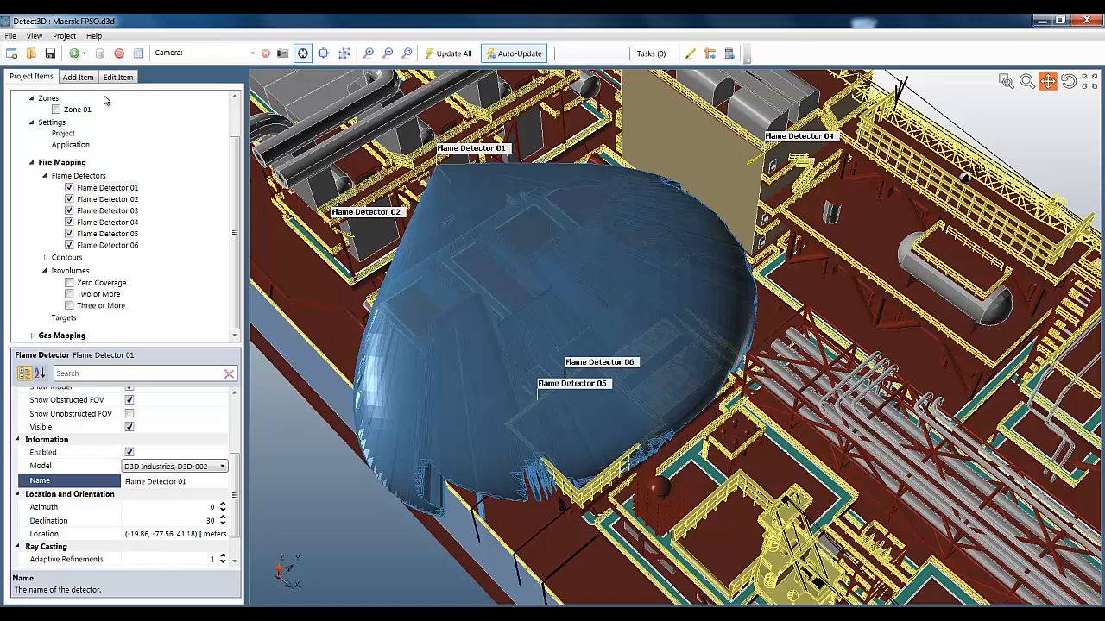
mouse_move(107, 54)
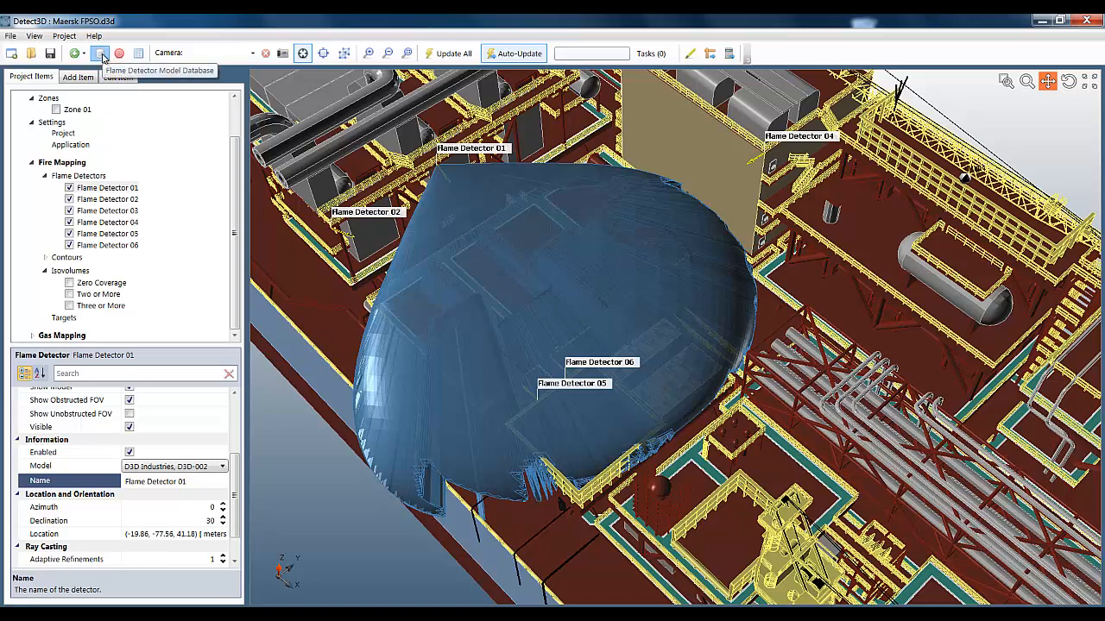
left_click(103, 51)
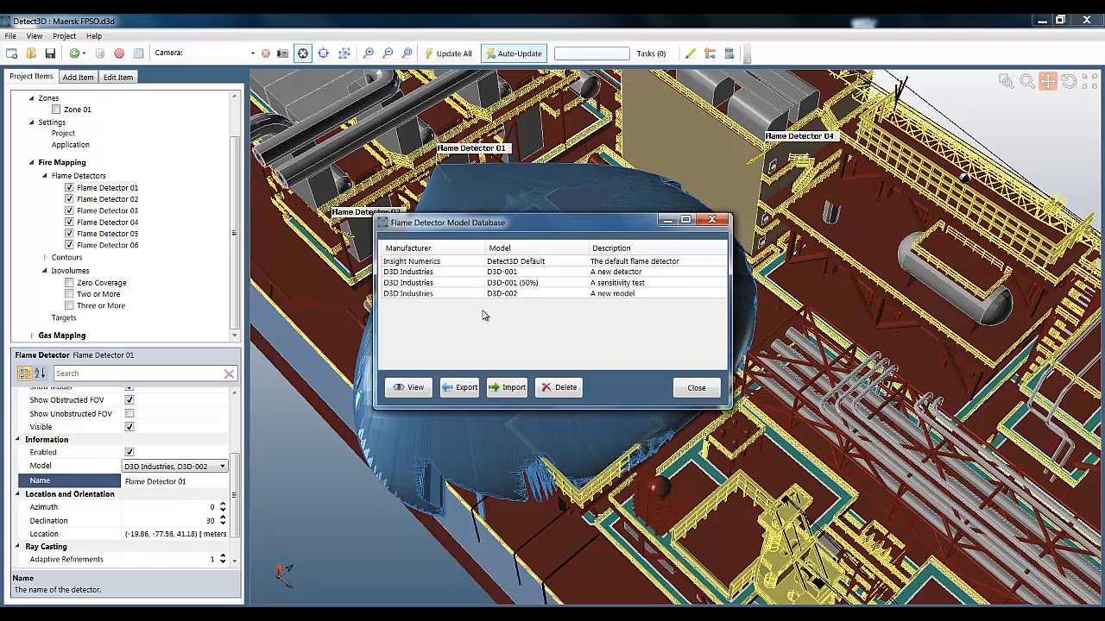
left_click(501, 294)
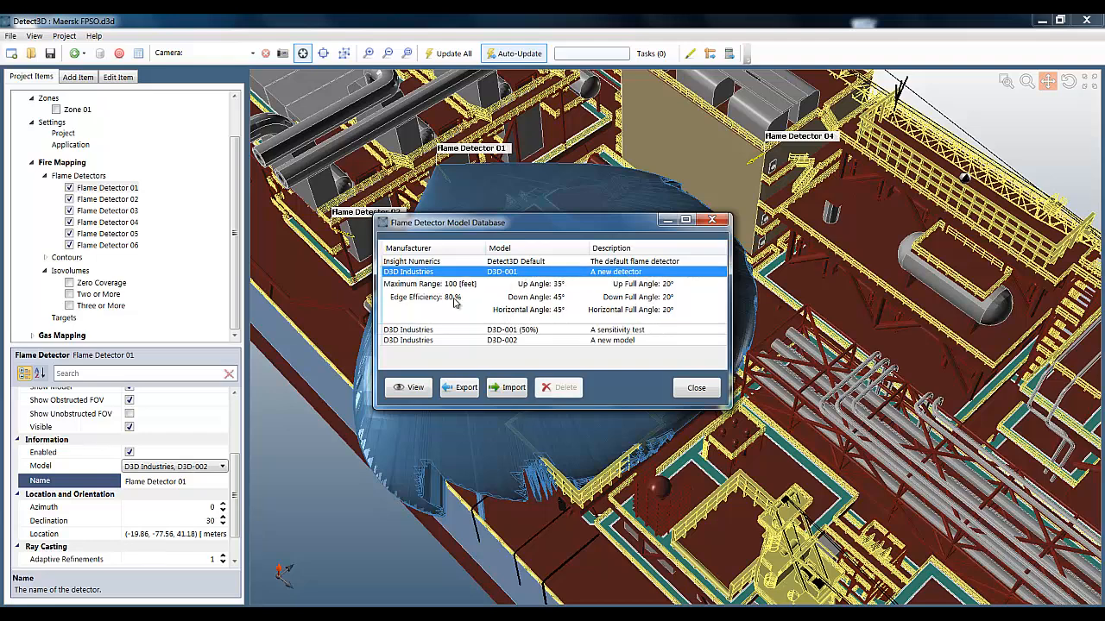
mouse_move(564, 268)
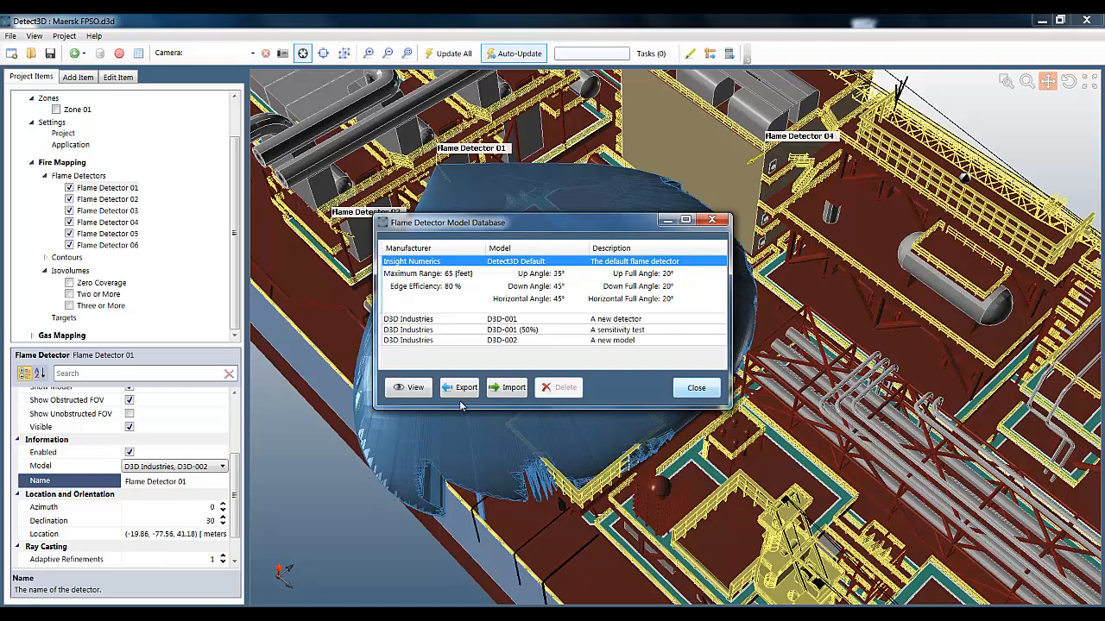
left_click(465, 388)
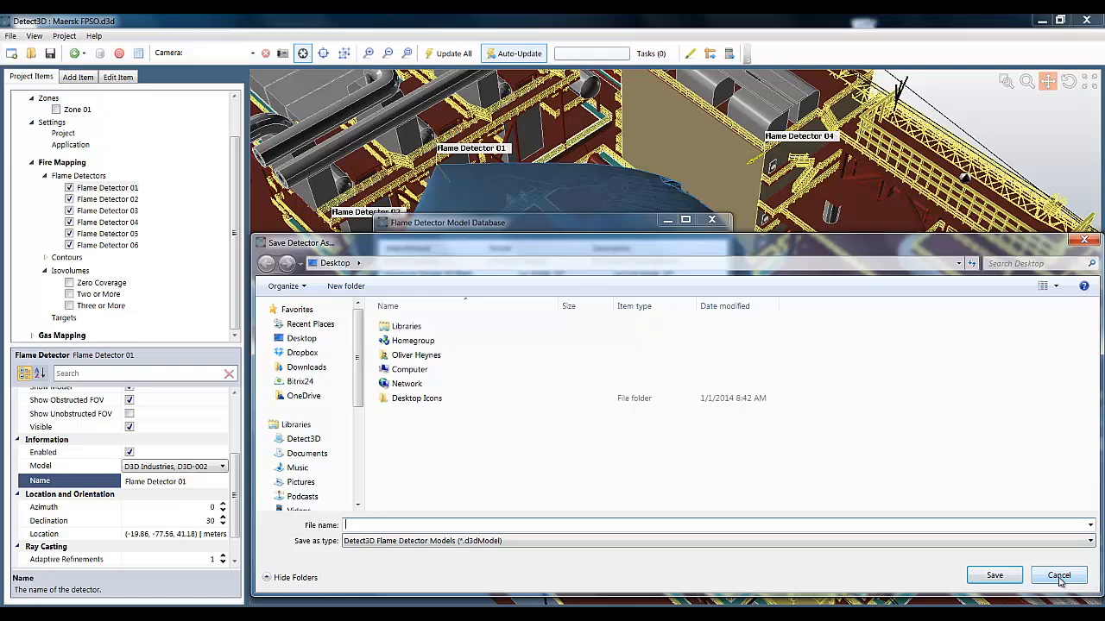
left_click(1058, 576)
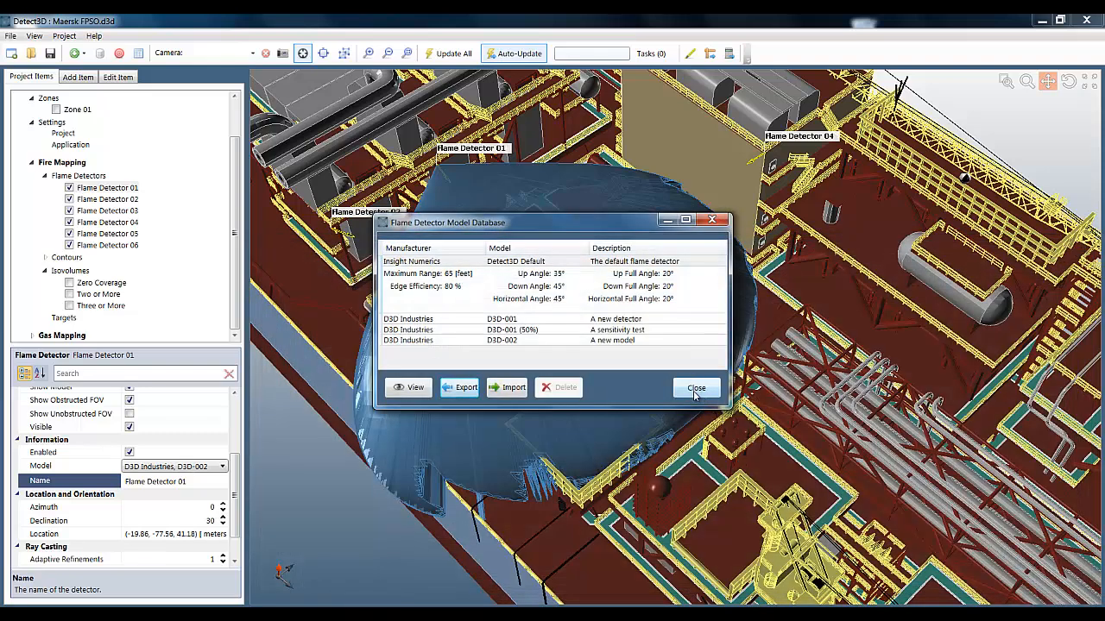
left_click(696, 387)
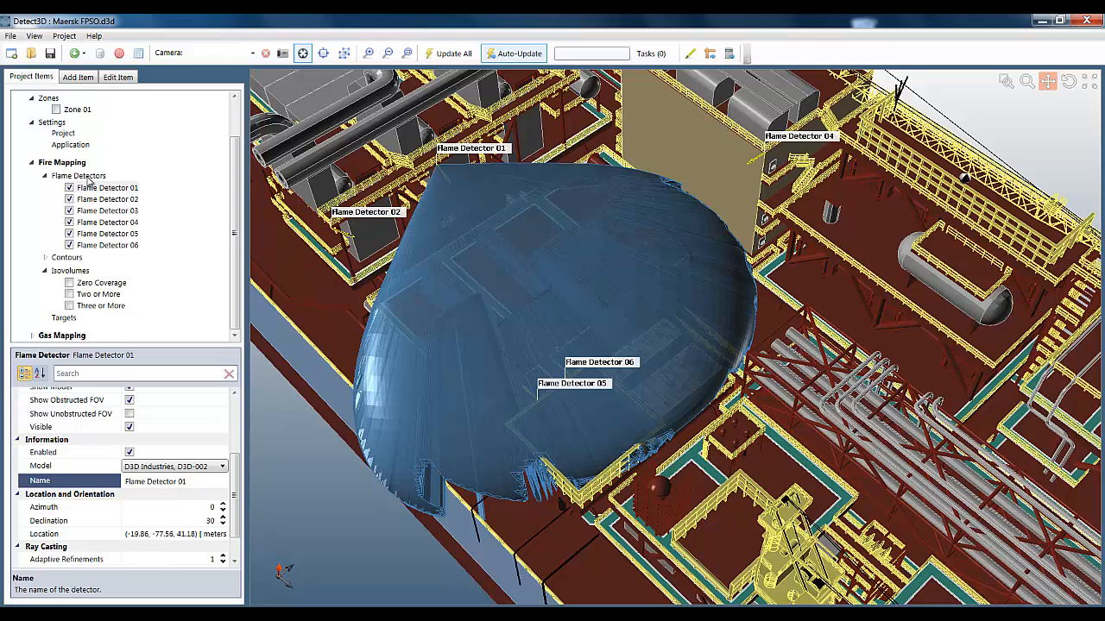
Show Line Gas Detector 01, label all point gas detectors, and open project settings.
right_click(78, 175)
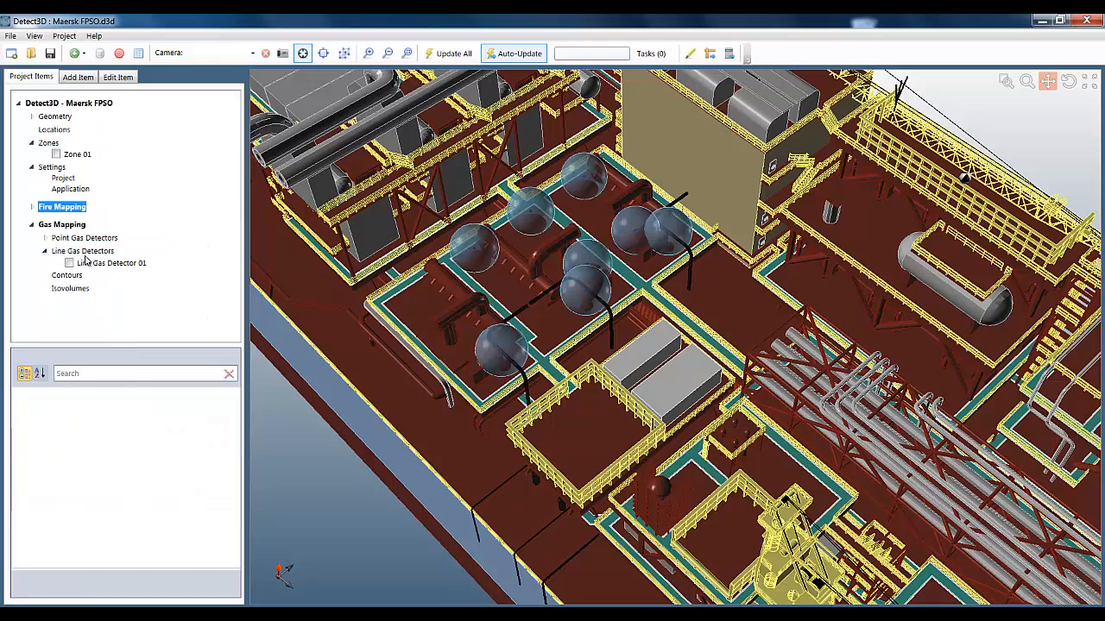
left_click(69, 262)
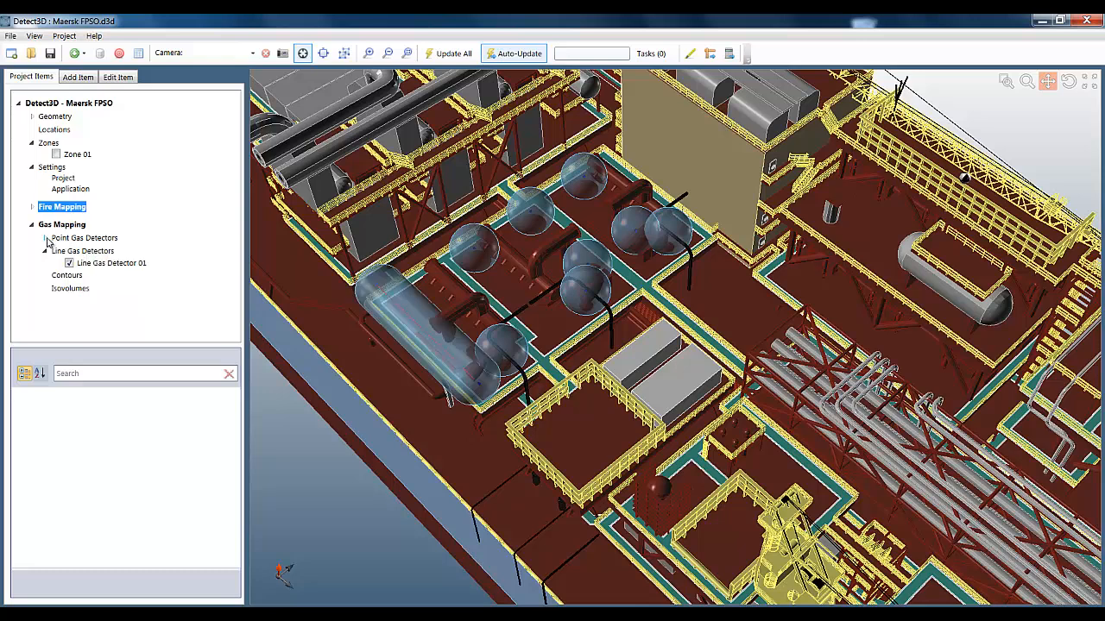
right_click(84, 237)
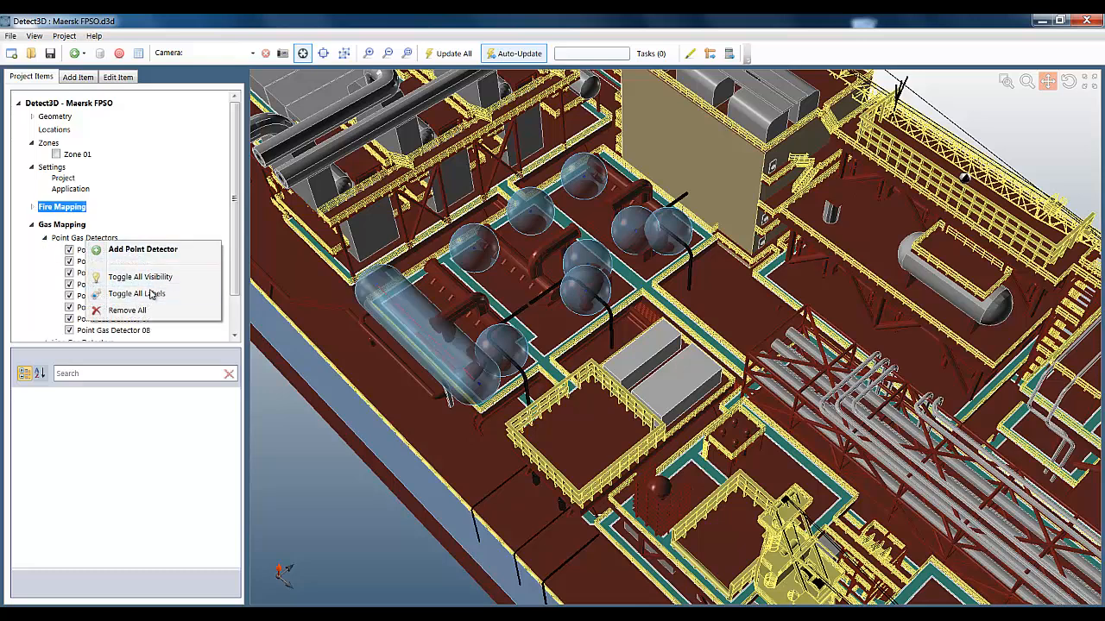
left_click(135, 293)
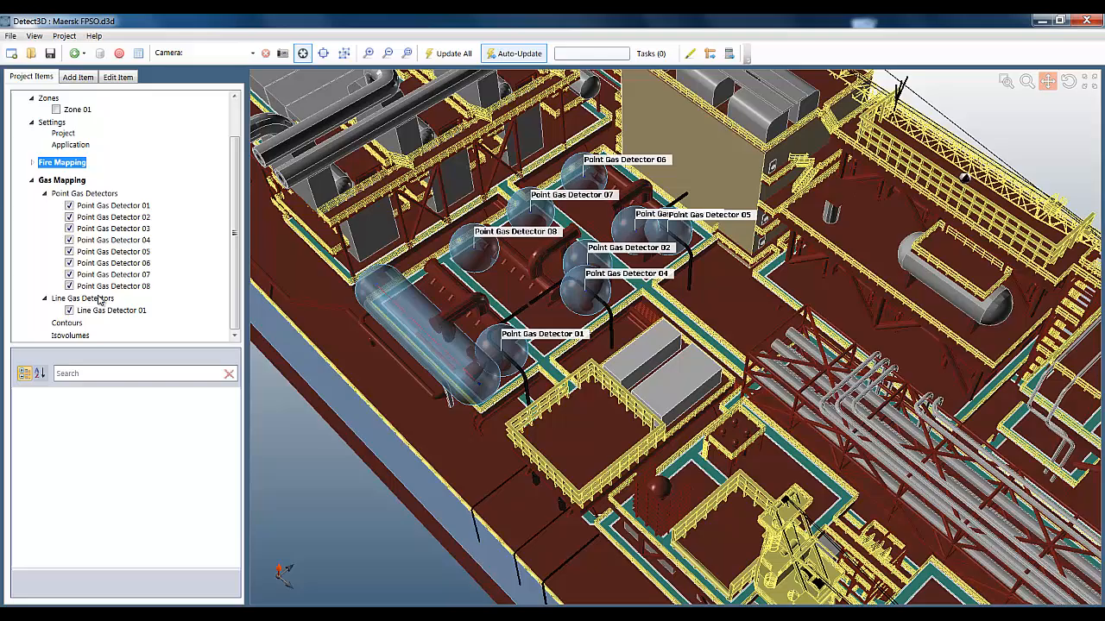
right_click(82, 298)
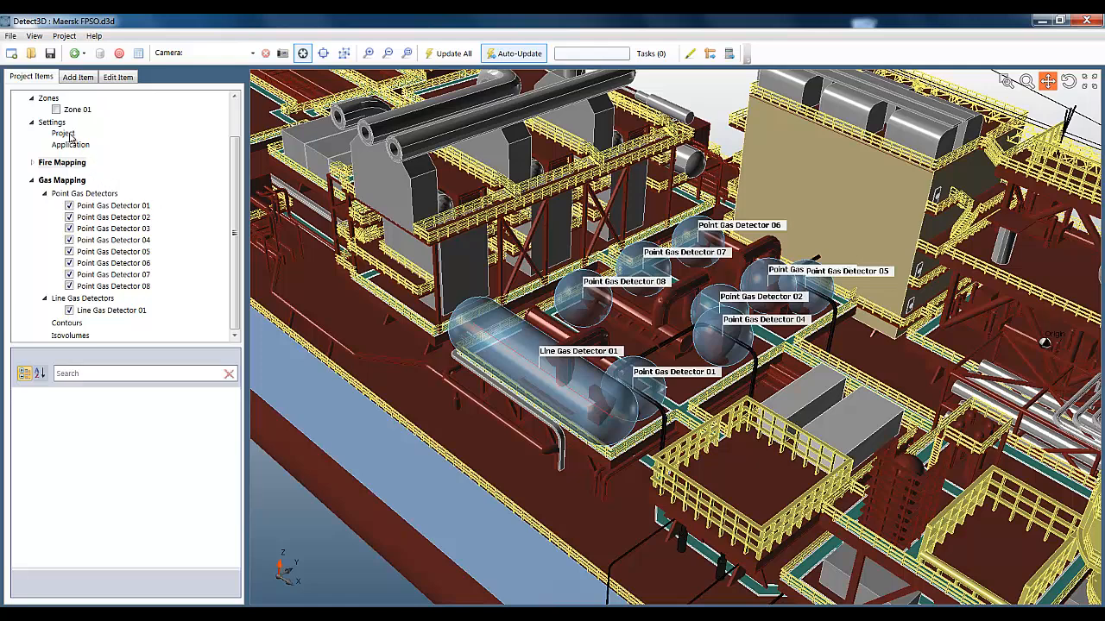
left_click(62, 134)
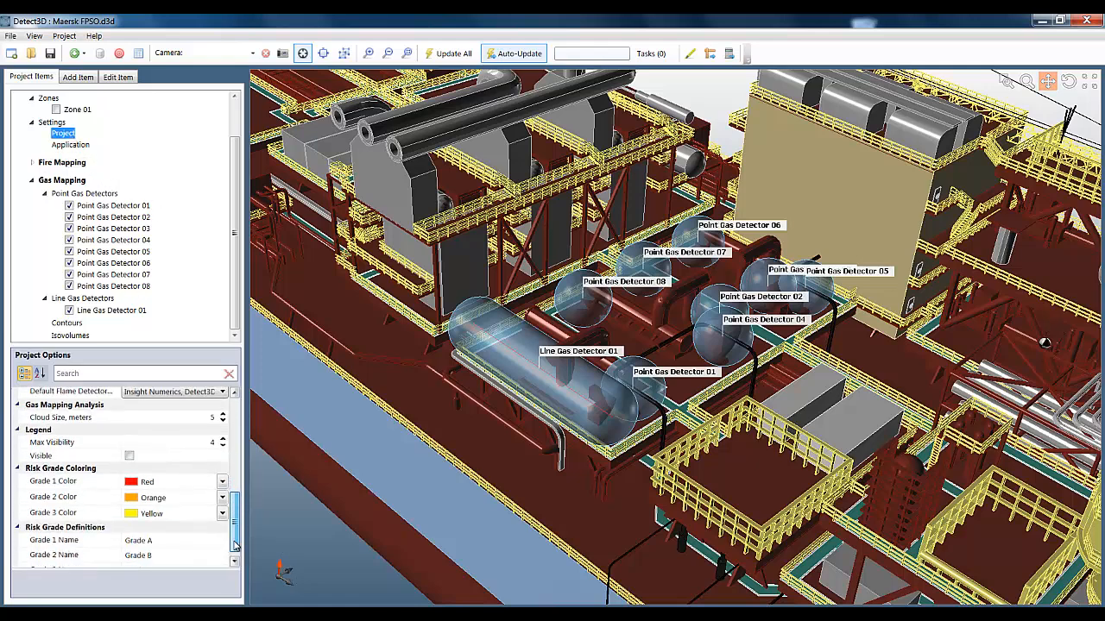